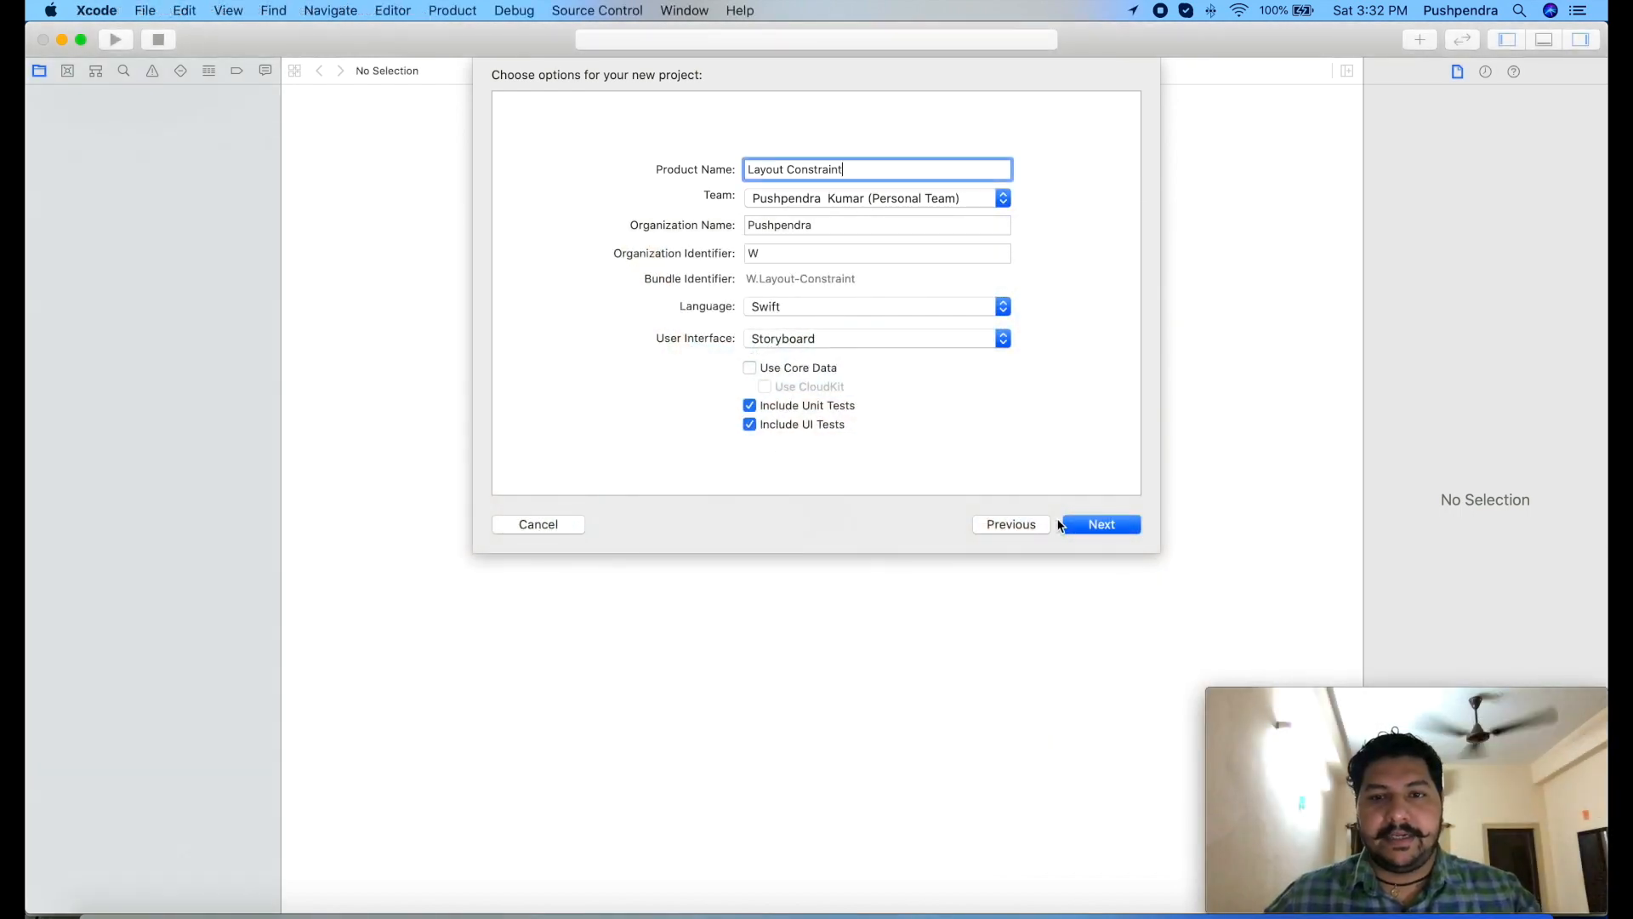
- Proceed from the project options (Layout Constraint, Swift, Storyboard) to choose the save location
{"action": "left_click", "coordinate": [1101, 524]}
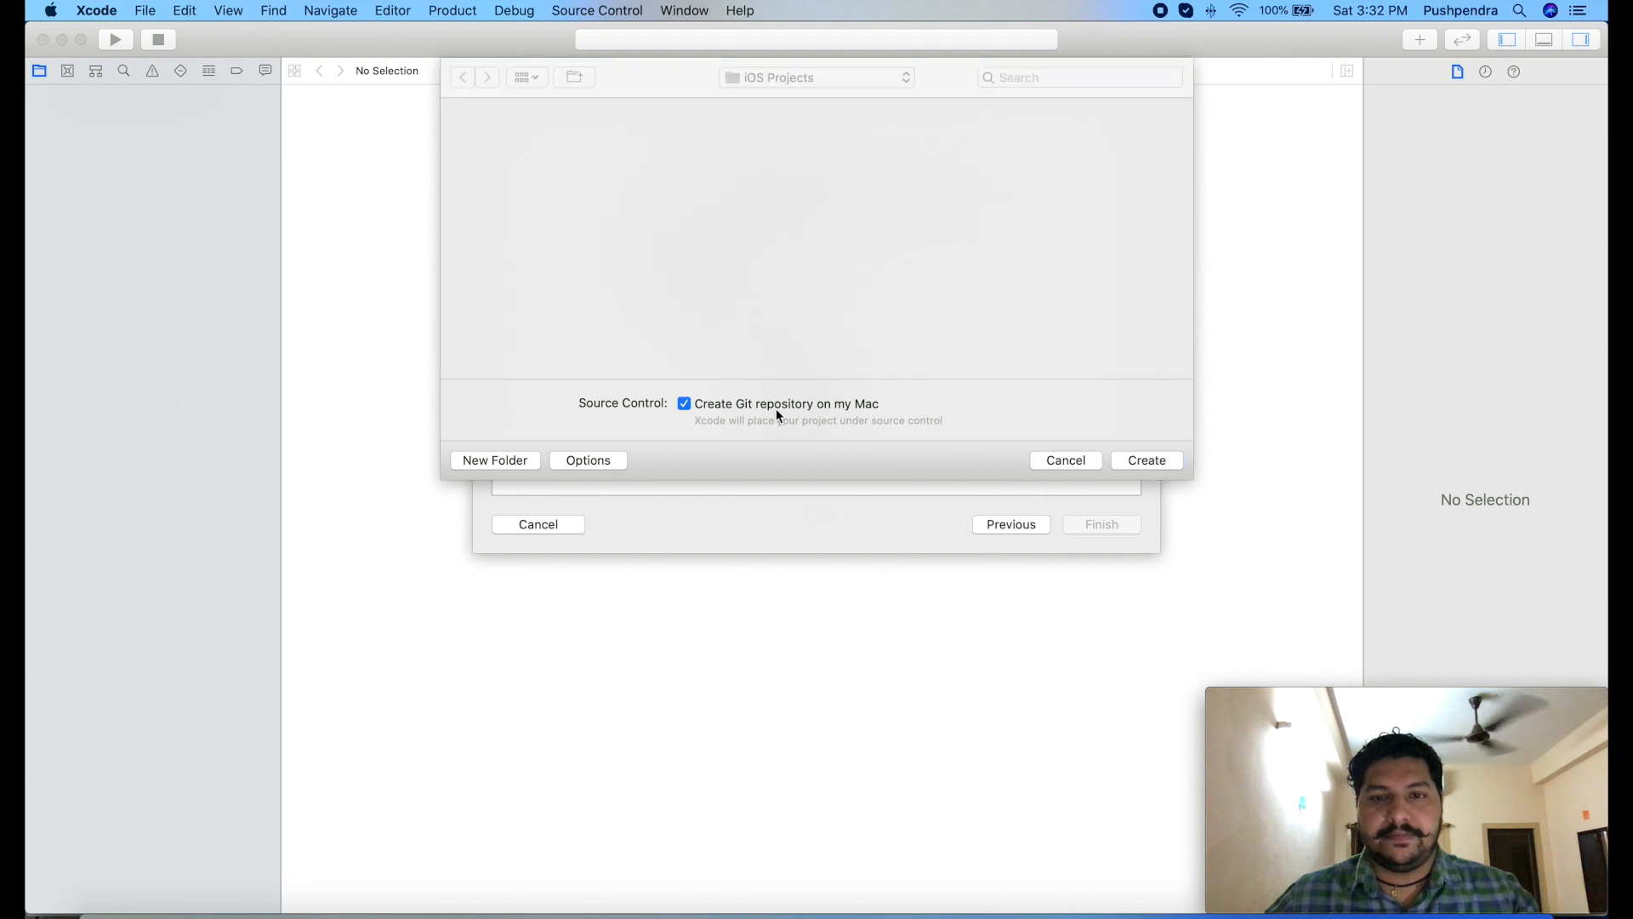
{"action": "mouse_move", "coordinate": [811, 417]}
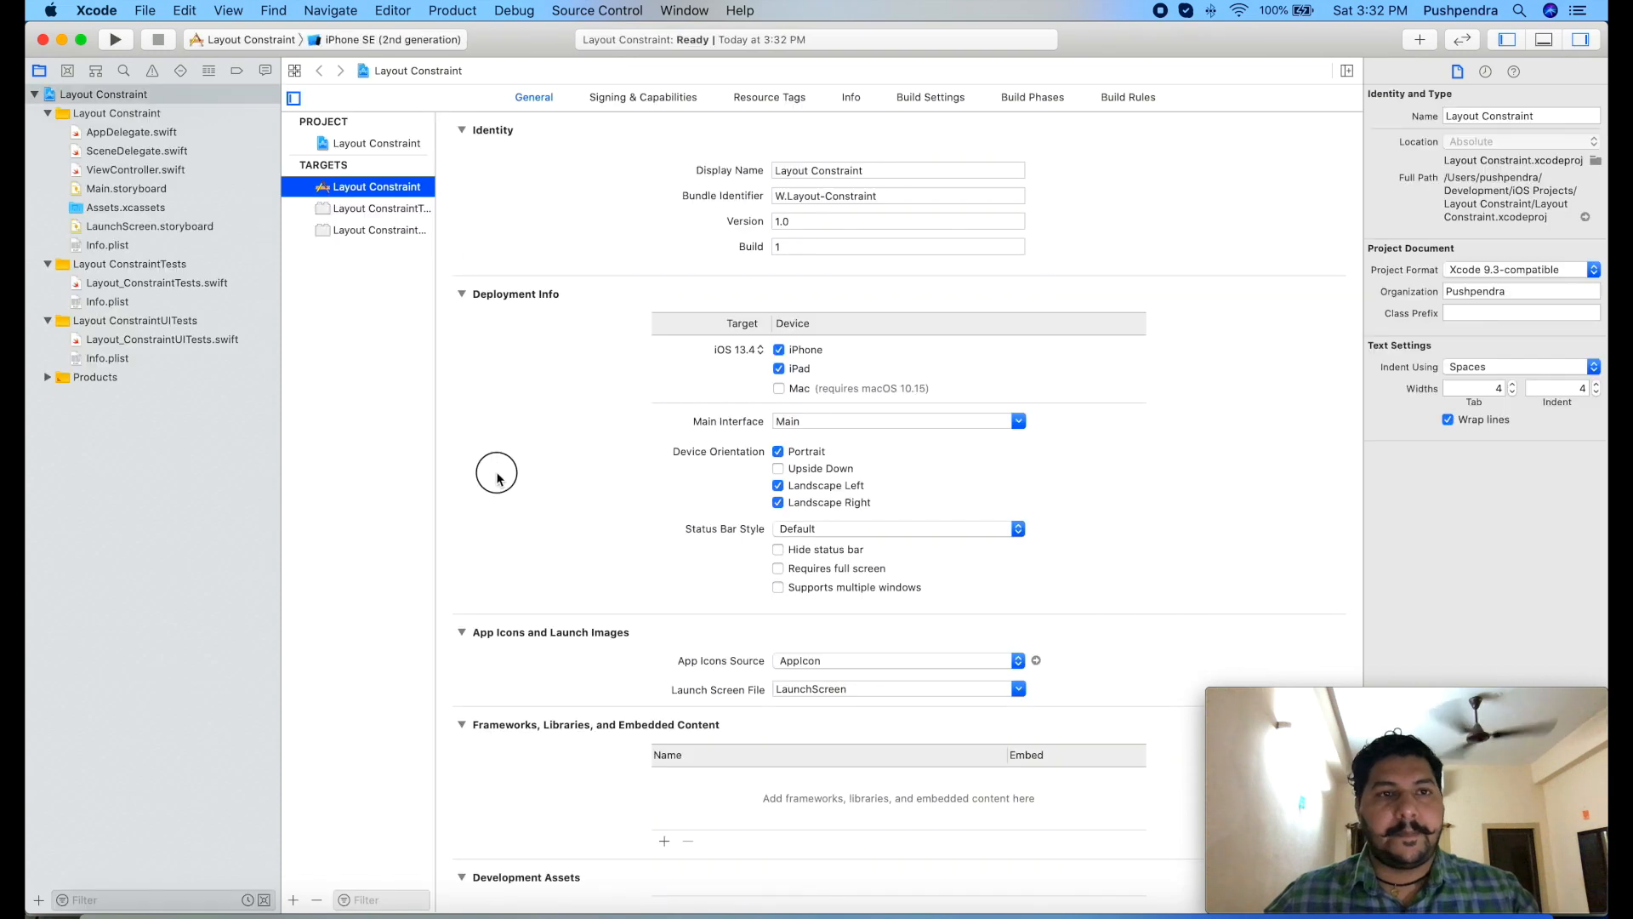
{"action": "mouse_move", "coordinate": [350, 322]}
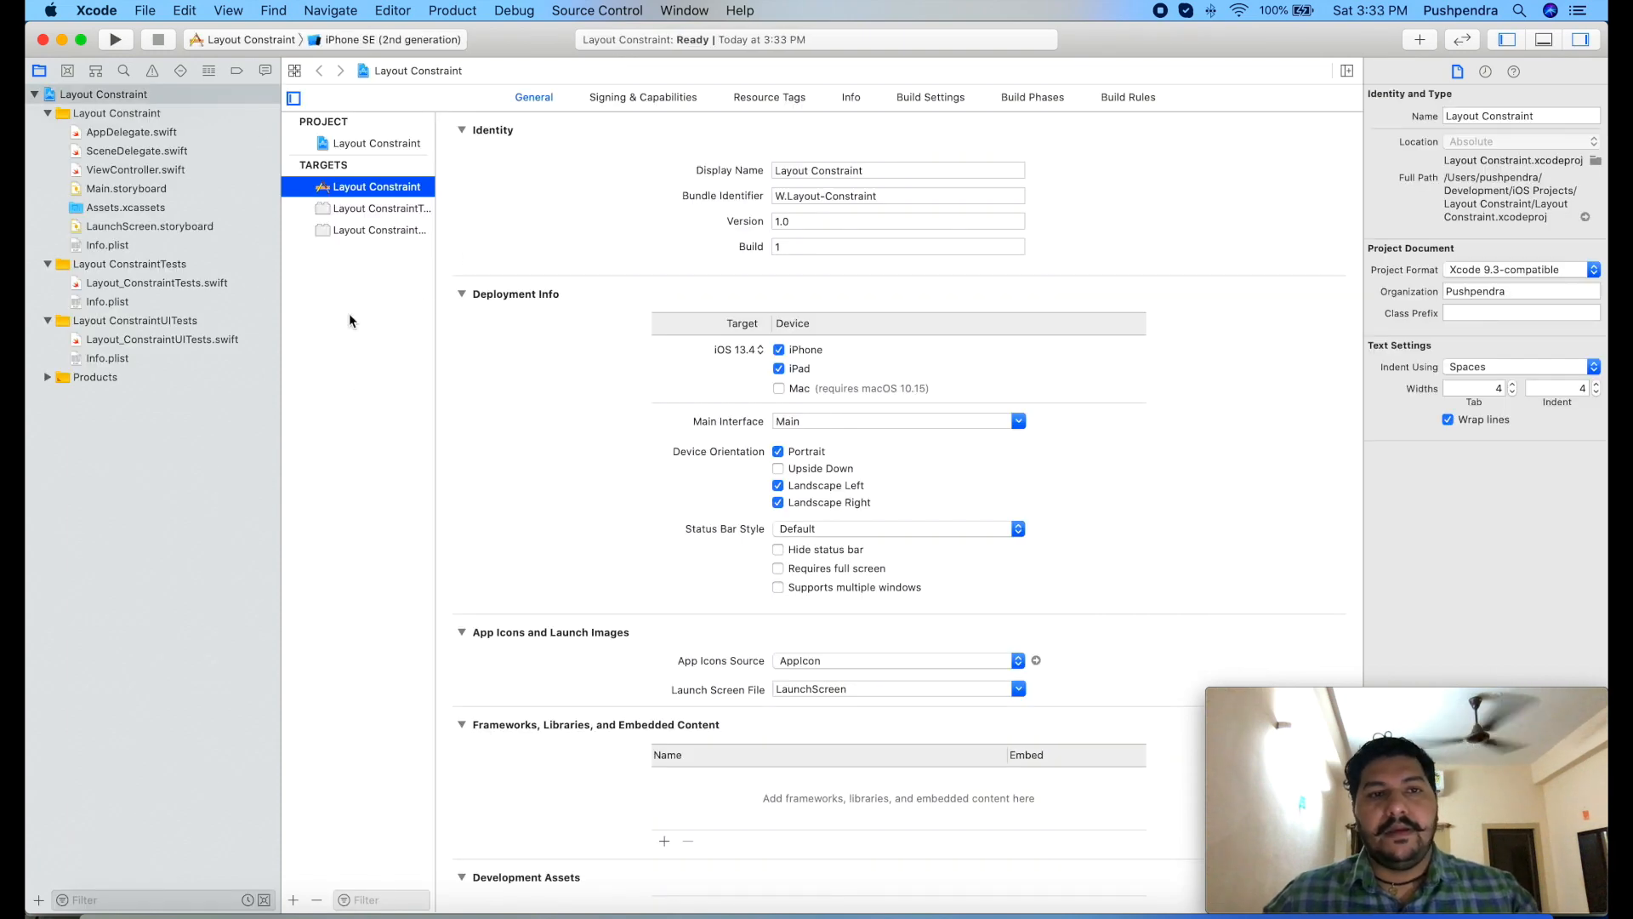
- Show Main.storyboard's empty View Controller scene in Interface Builder
{"action": "left_click", "coordinate": [126, 189]}
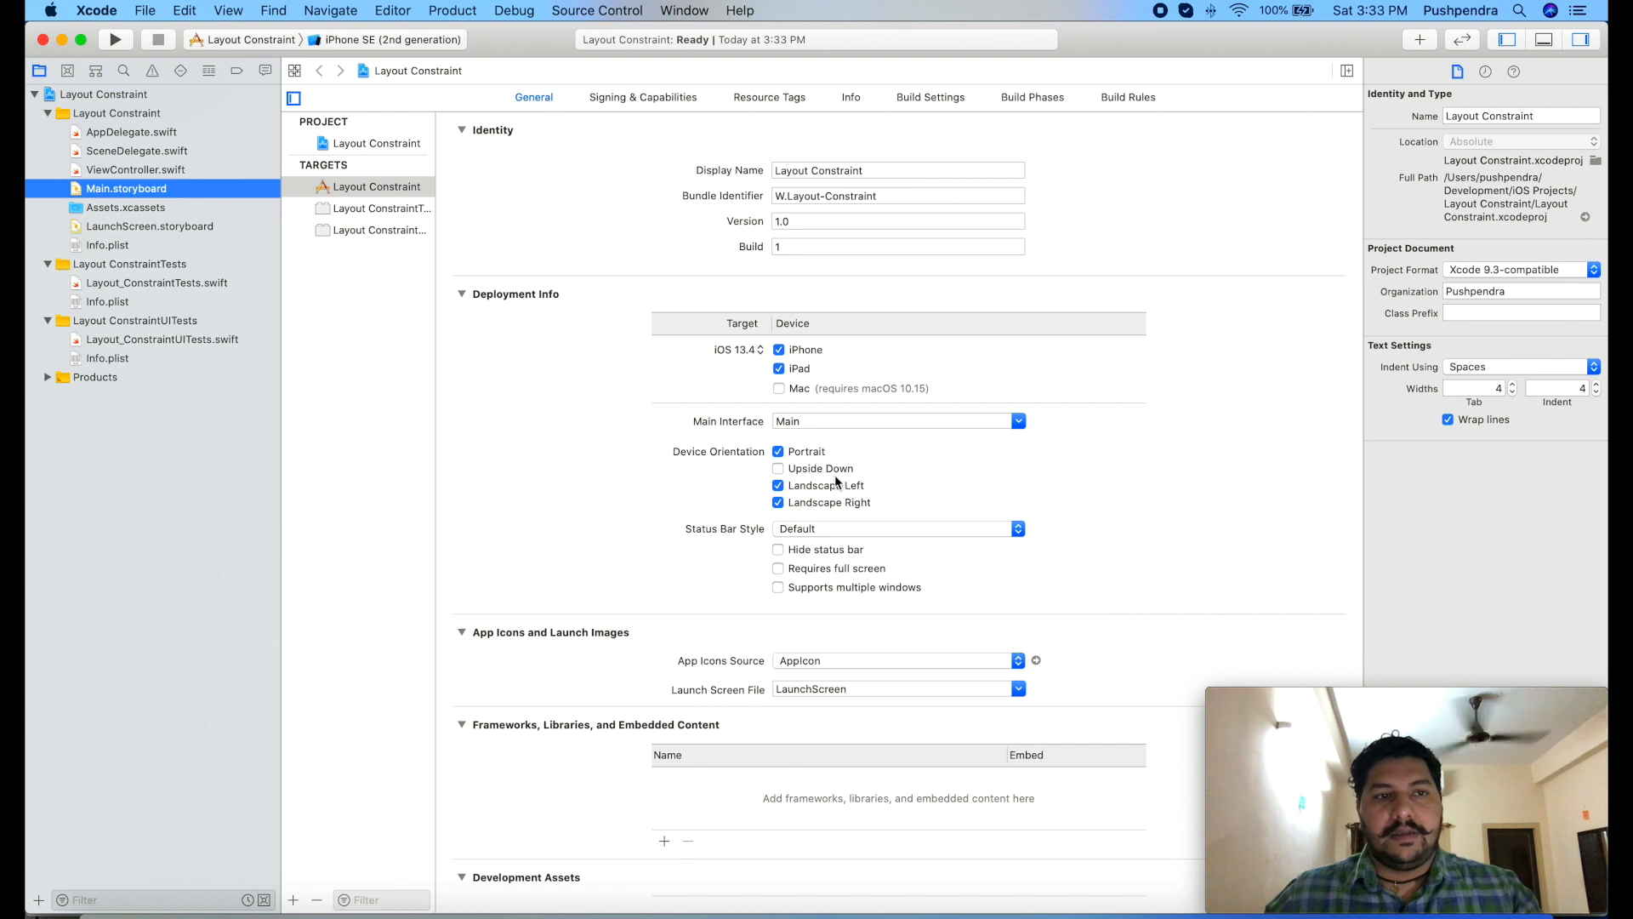
{"action": "left_click", "coordinate": [124, 189]}
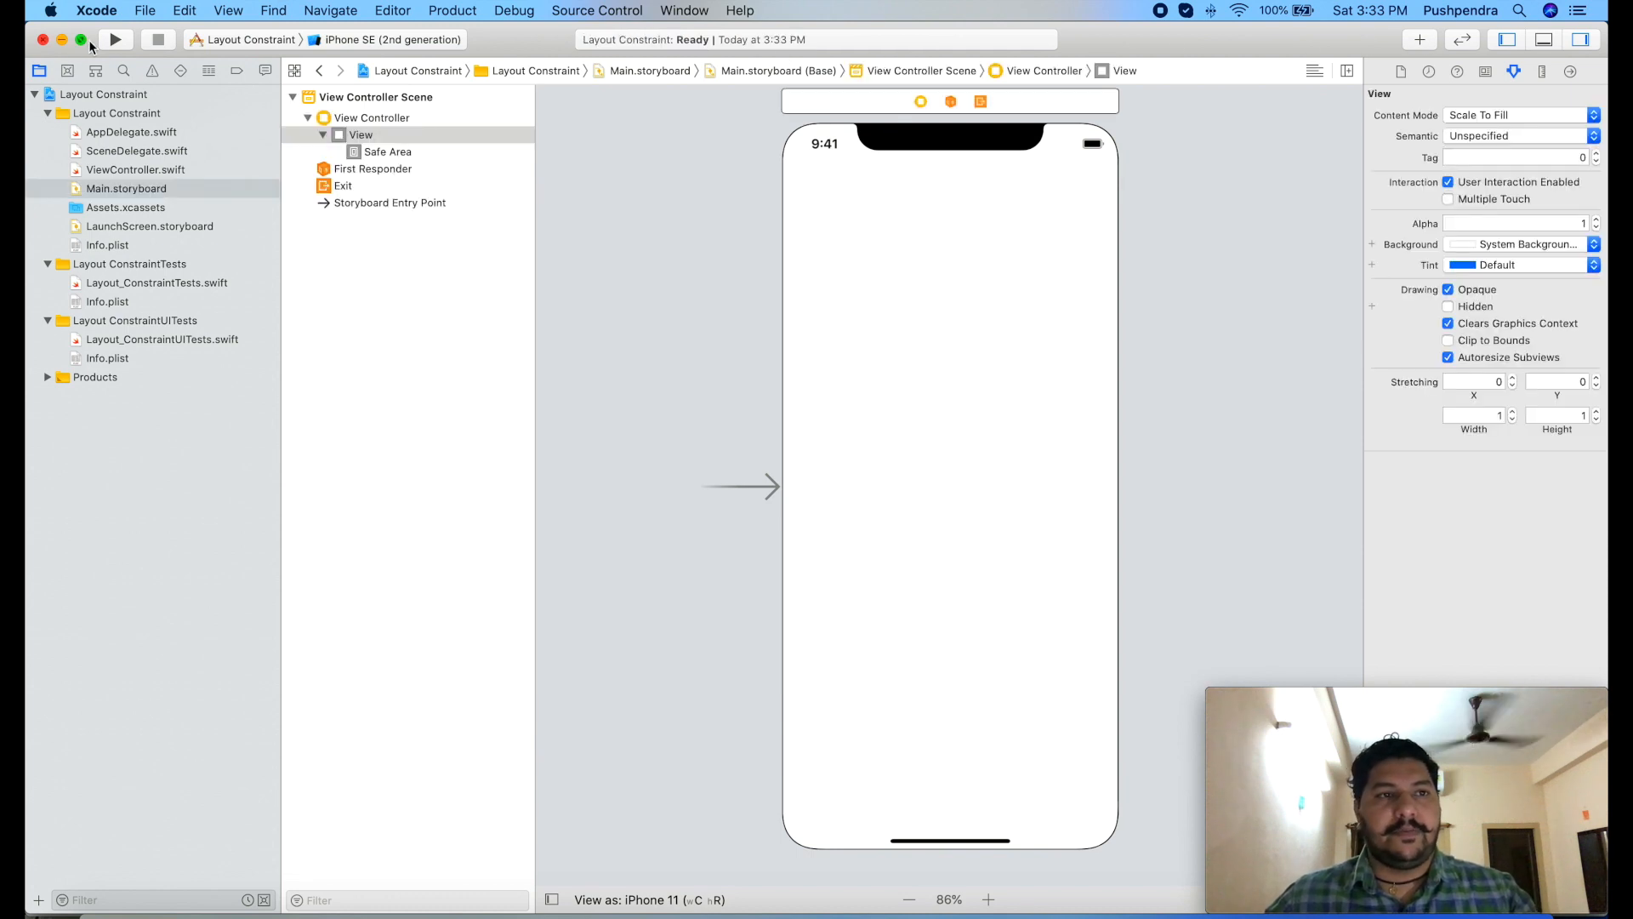
- Build and run the empty Layout Constraint app on the iPhone 11 Pro Max simulator
{"action": "left_click", "coordinate": [114, 39]}
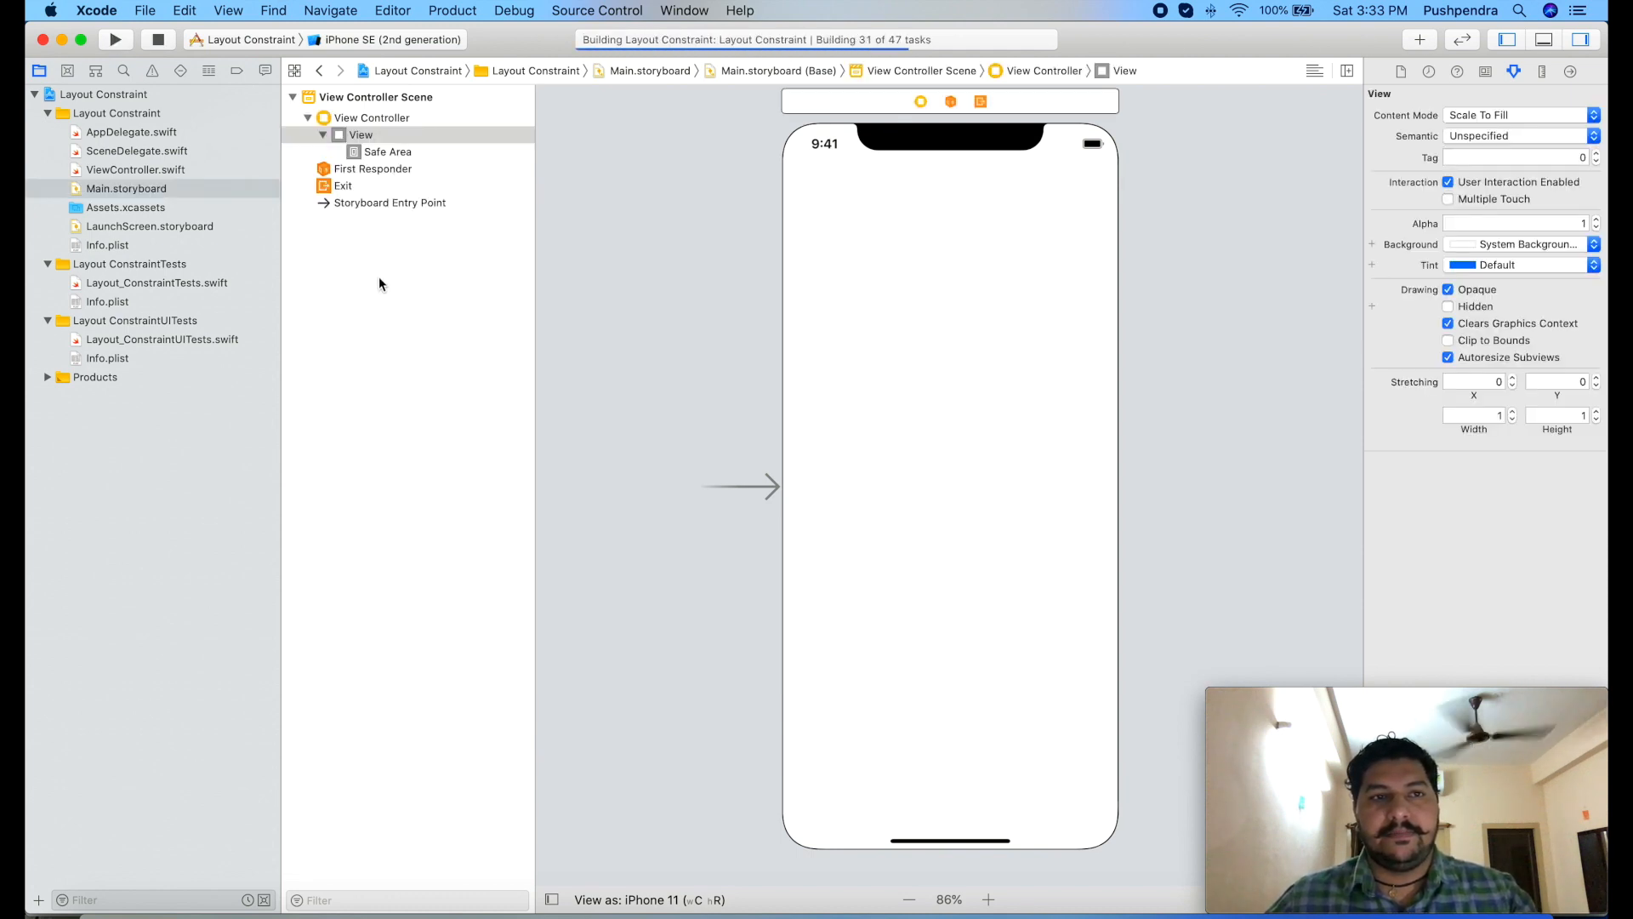
{"action": "left_click", "coordinate": [114, 39]}
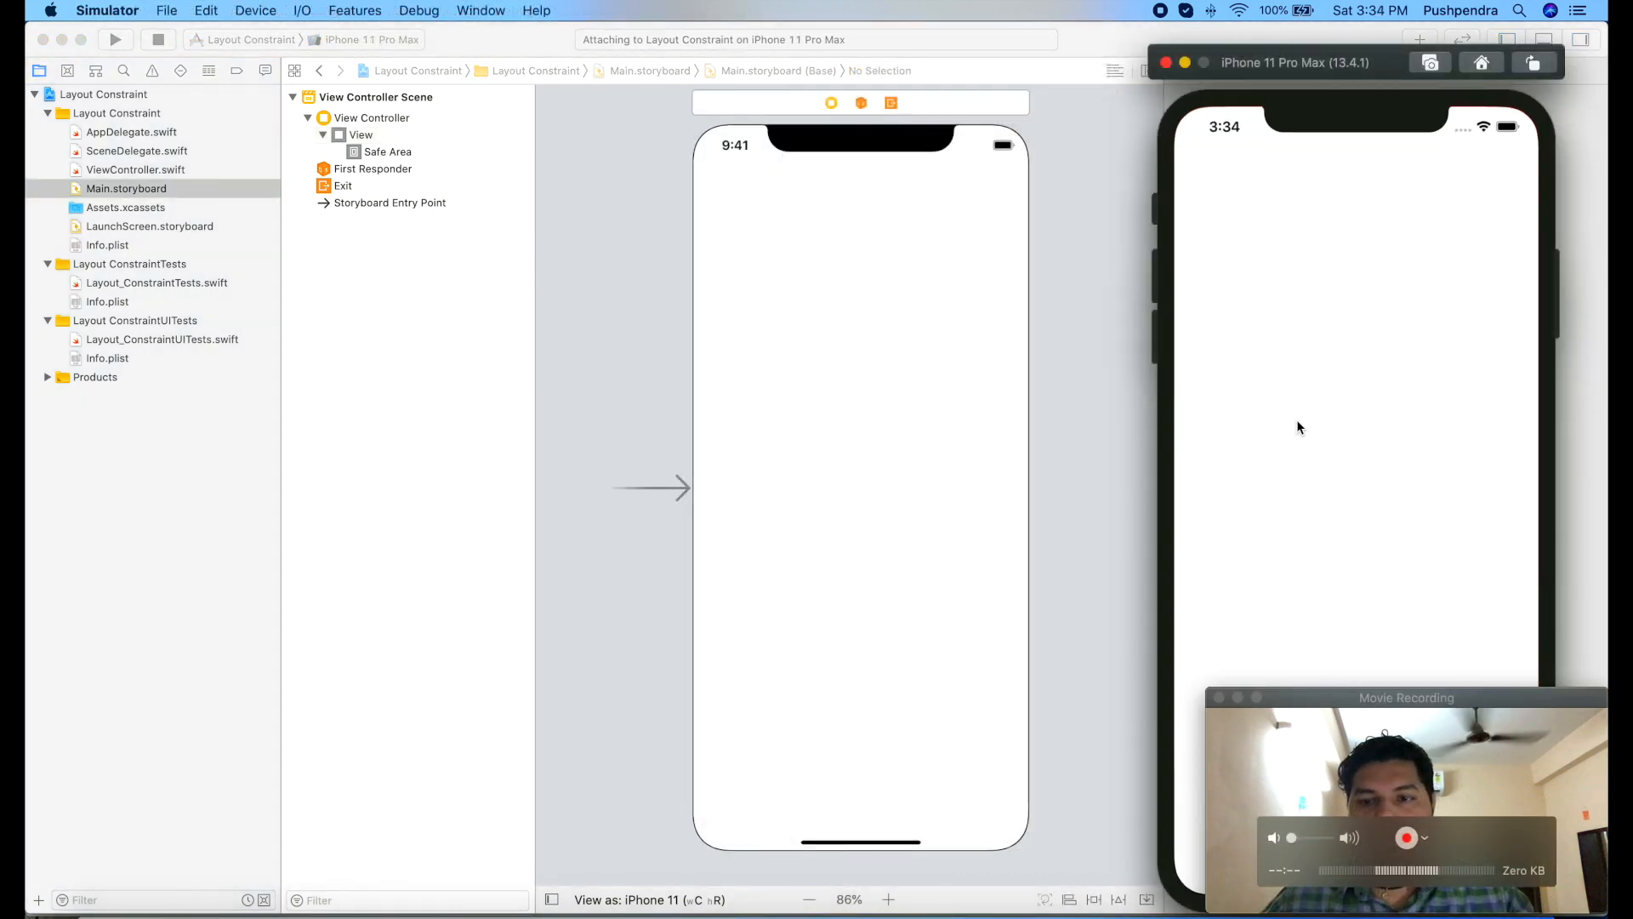
{"action": "left_click", "coordinate": [114, 39]}
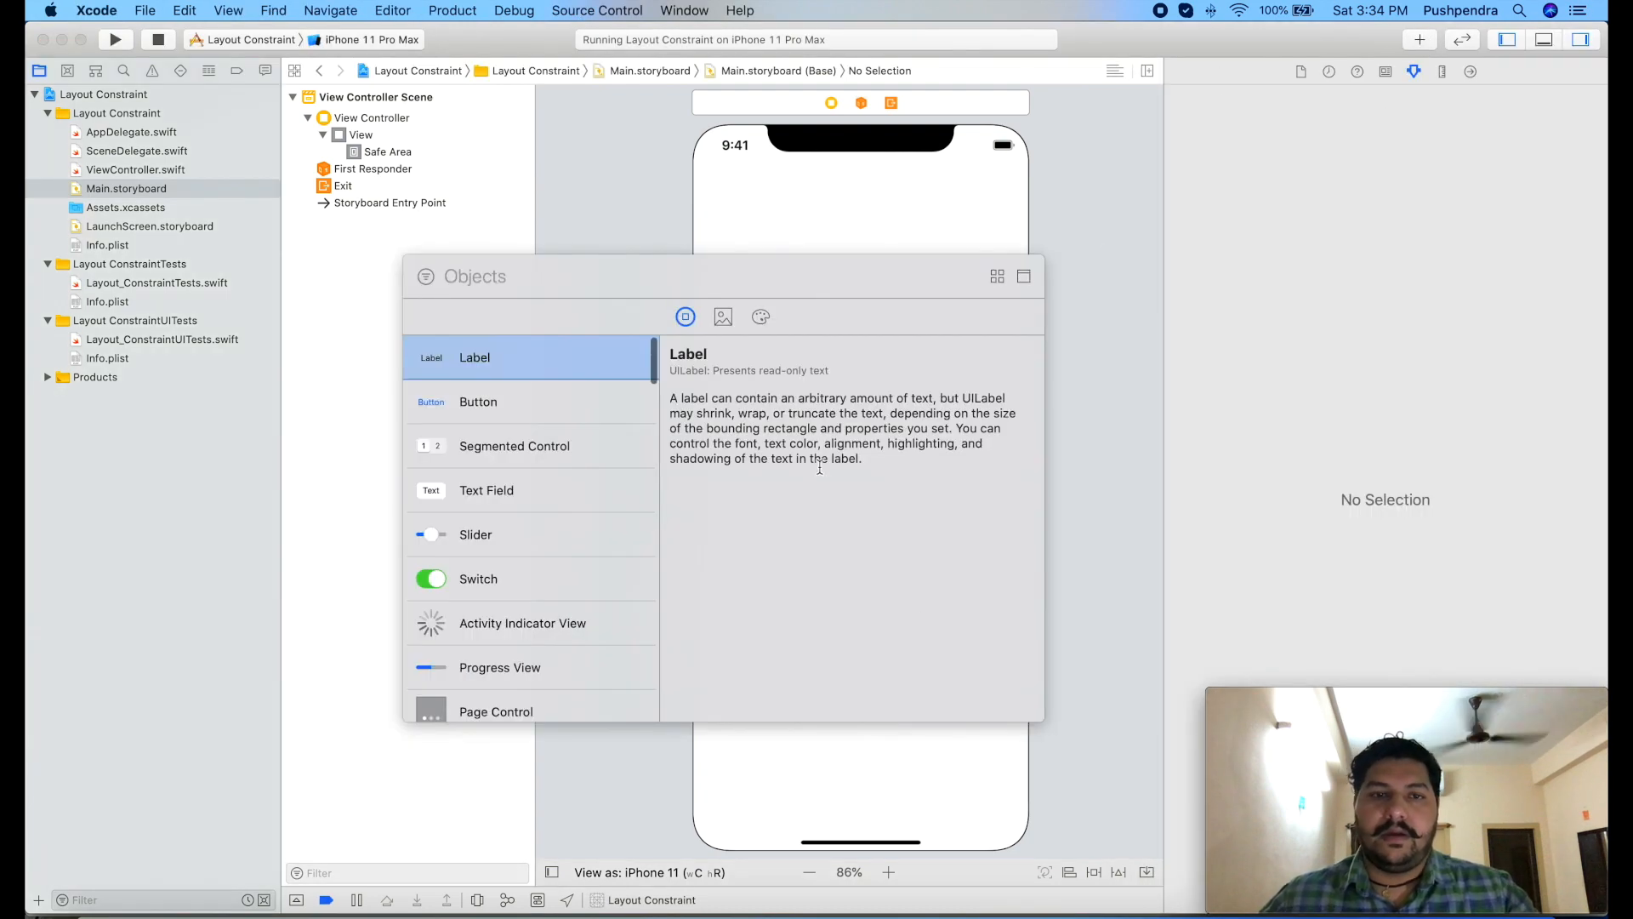
- Add a Button from the library, enlarge it, and give it an orange background, white title and bigger font
{"action": "type", "text": "But"}
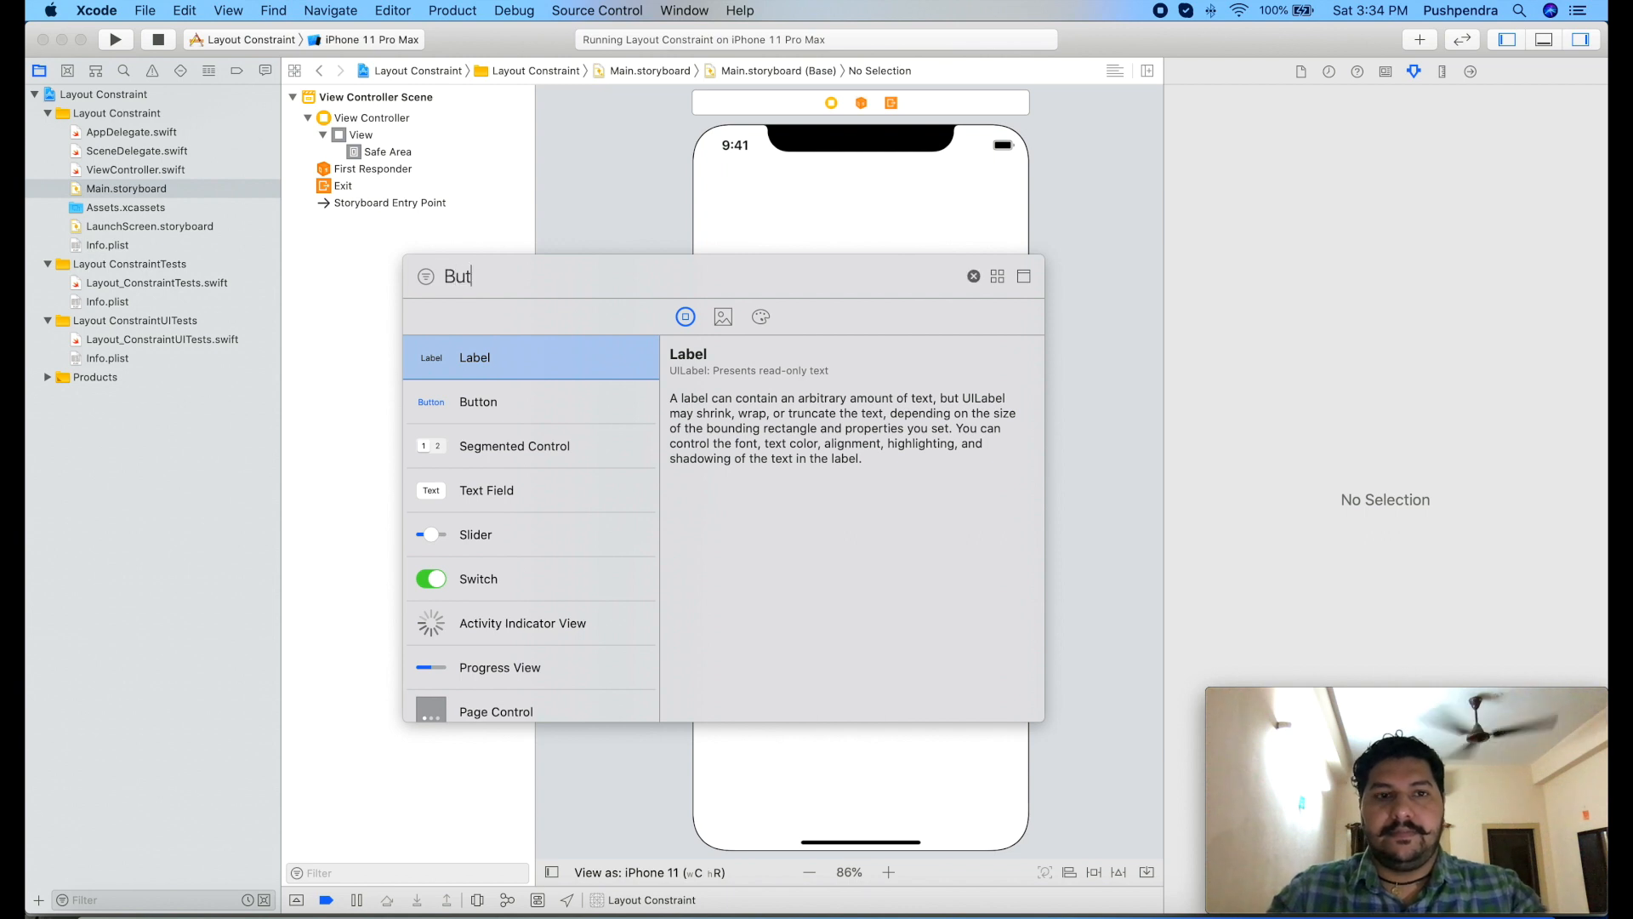
{"action": "type", "text": "t"}
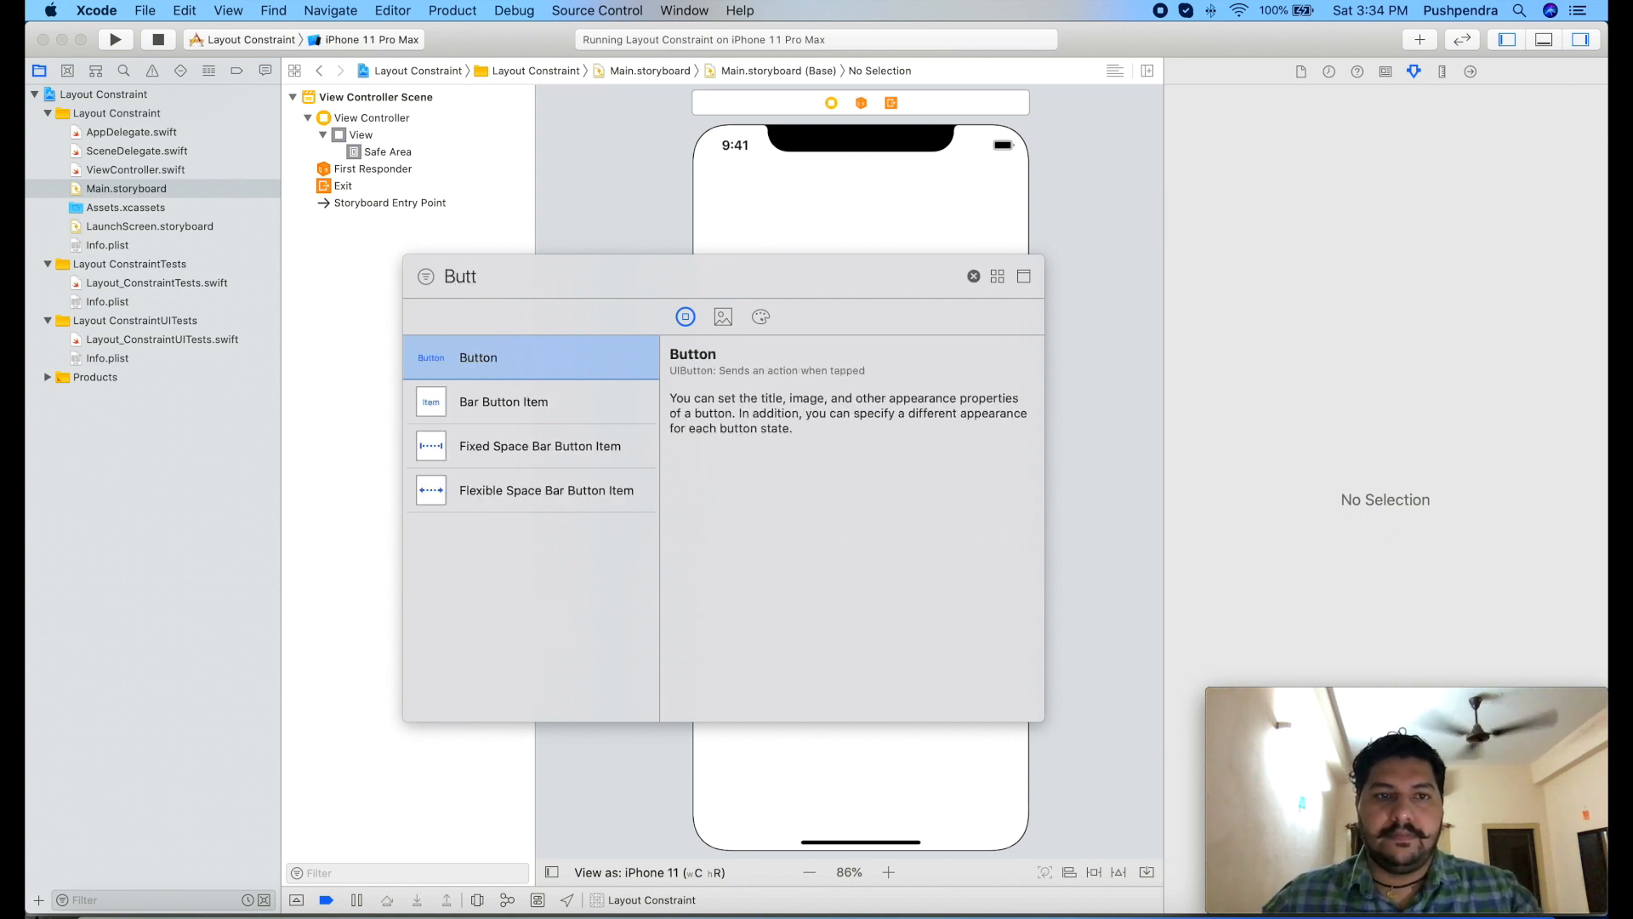
{"action": "left_click_drag", "start_coordinate": [478, 357], "coordinate": [857, 393]}
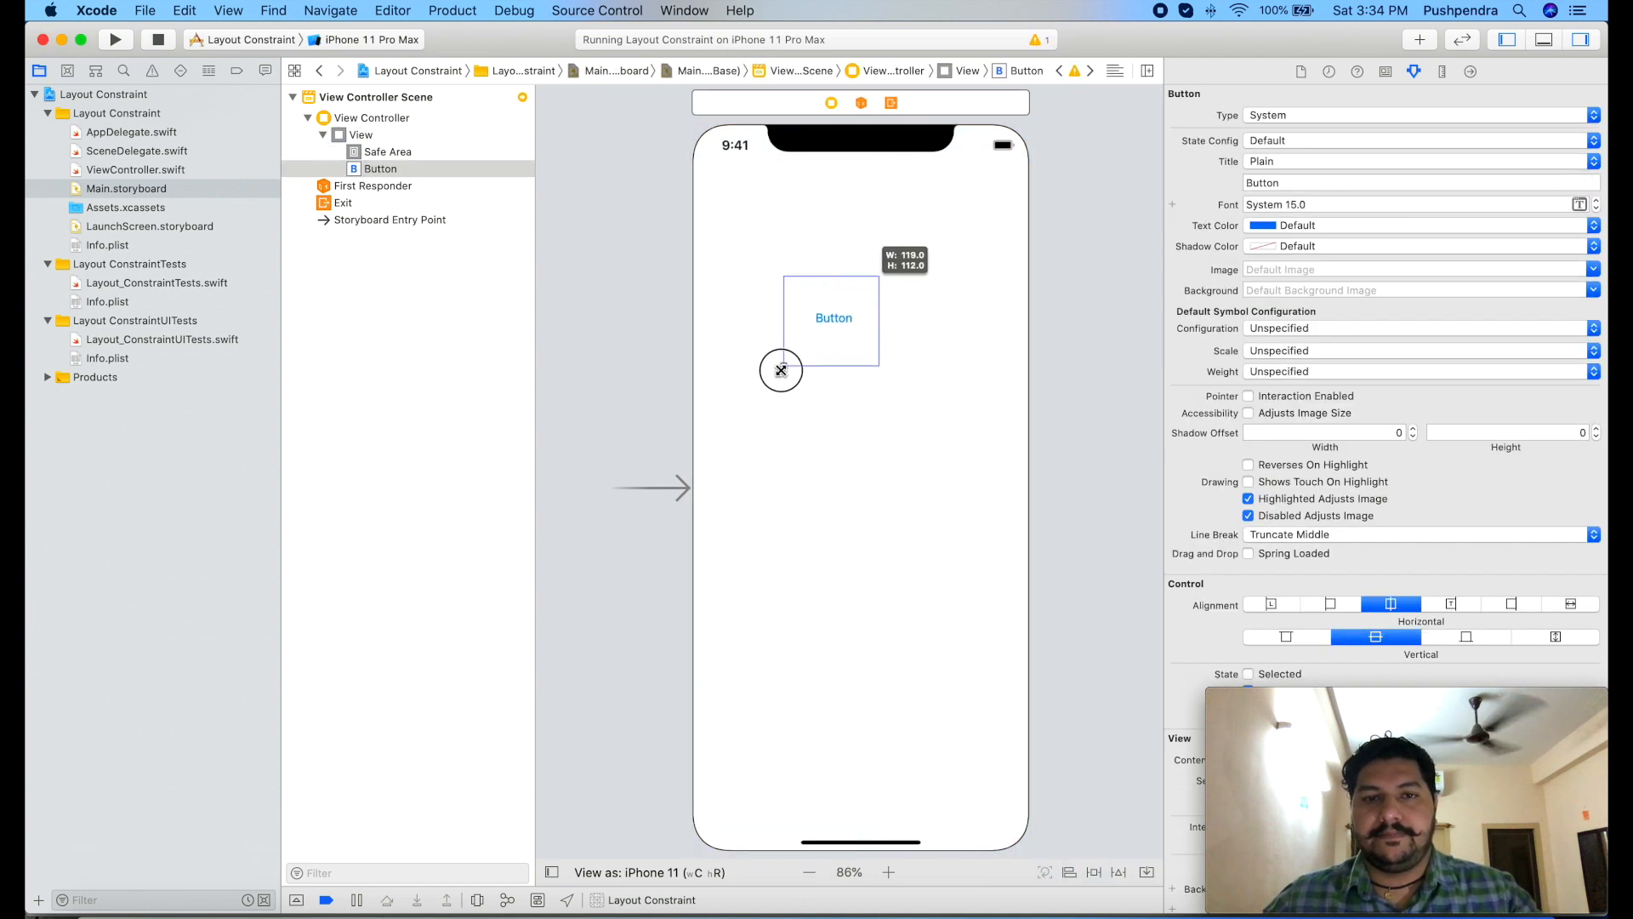
{"action": "left_click_drag", "start_coordinate": [781, 369], "coordinate": [929, 398]}
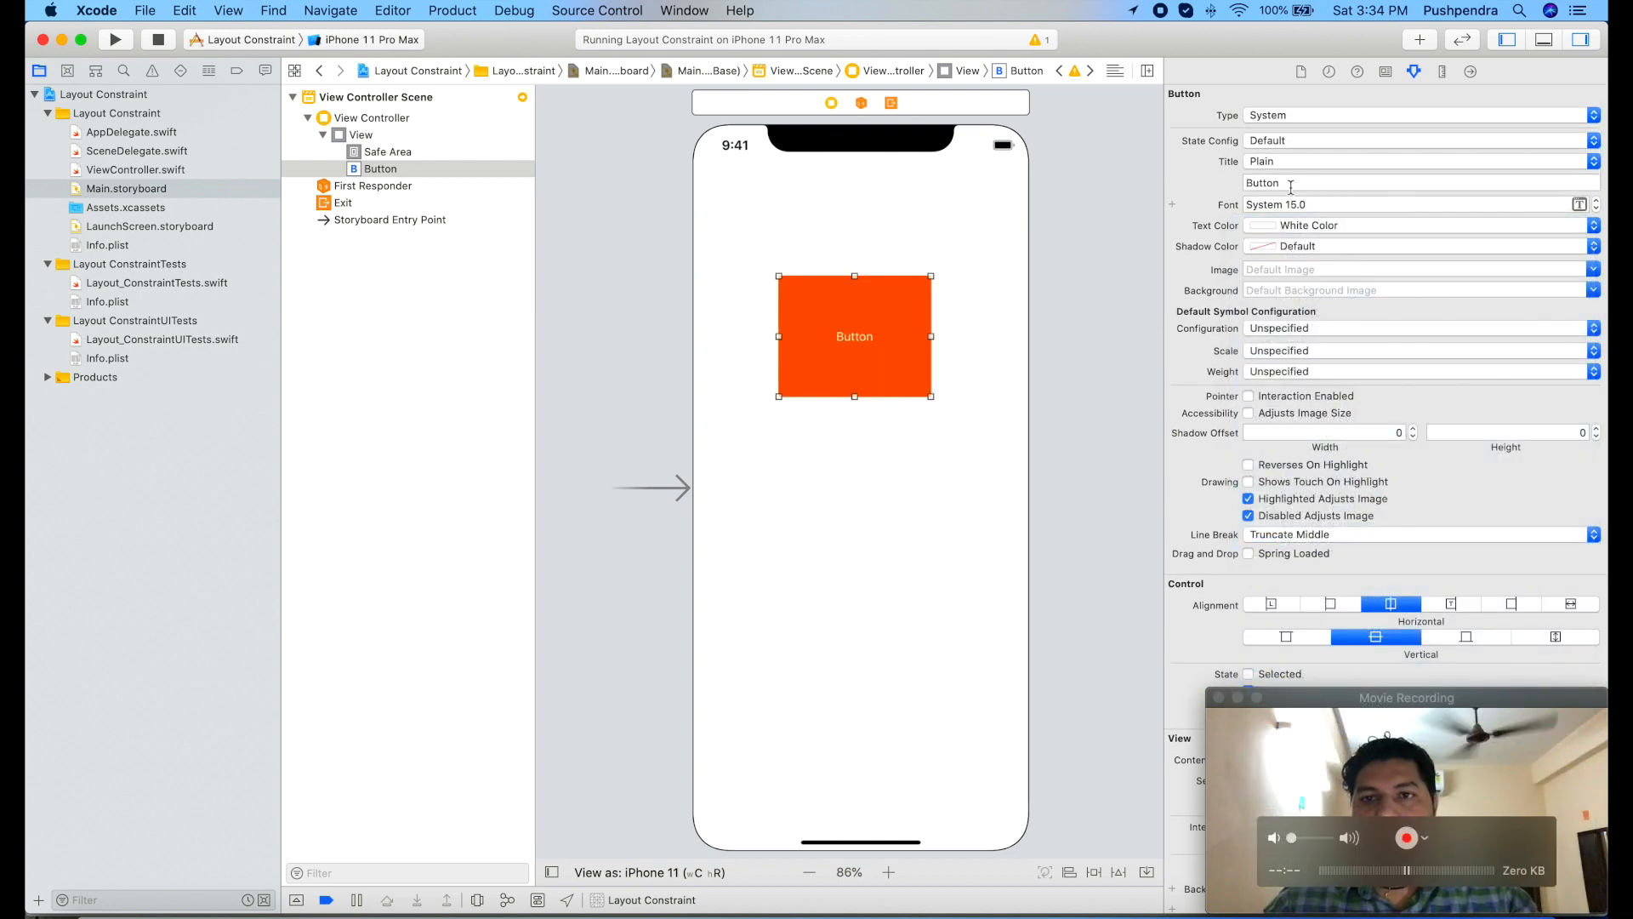
{"action": "left_click", "coordinate": [1417, 182]}
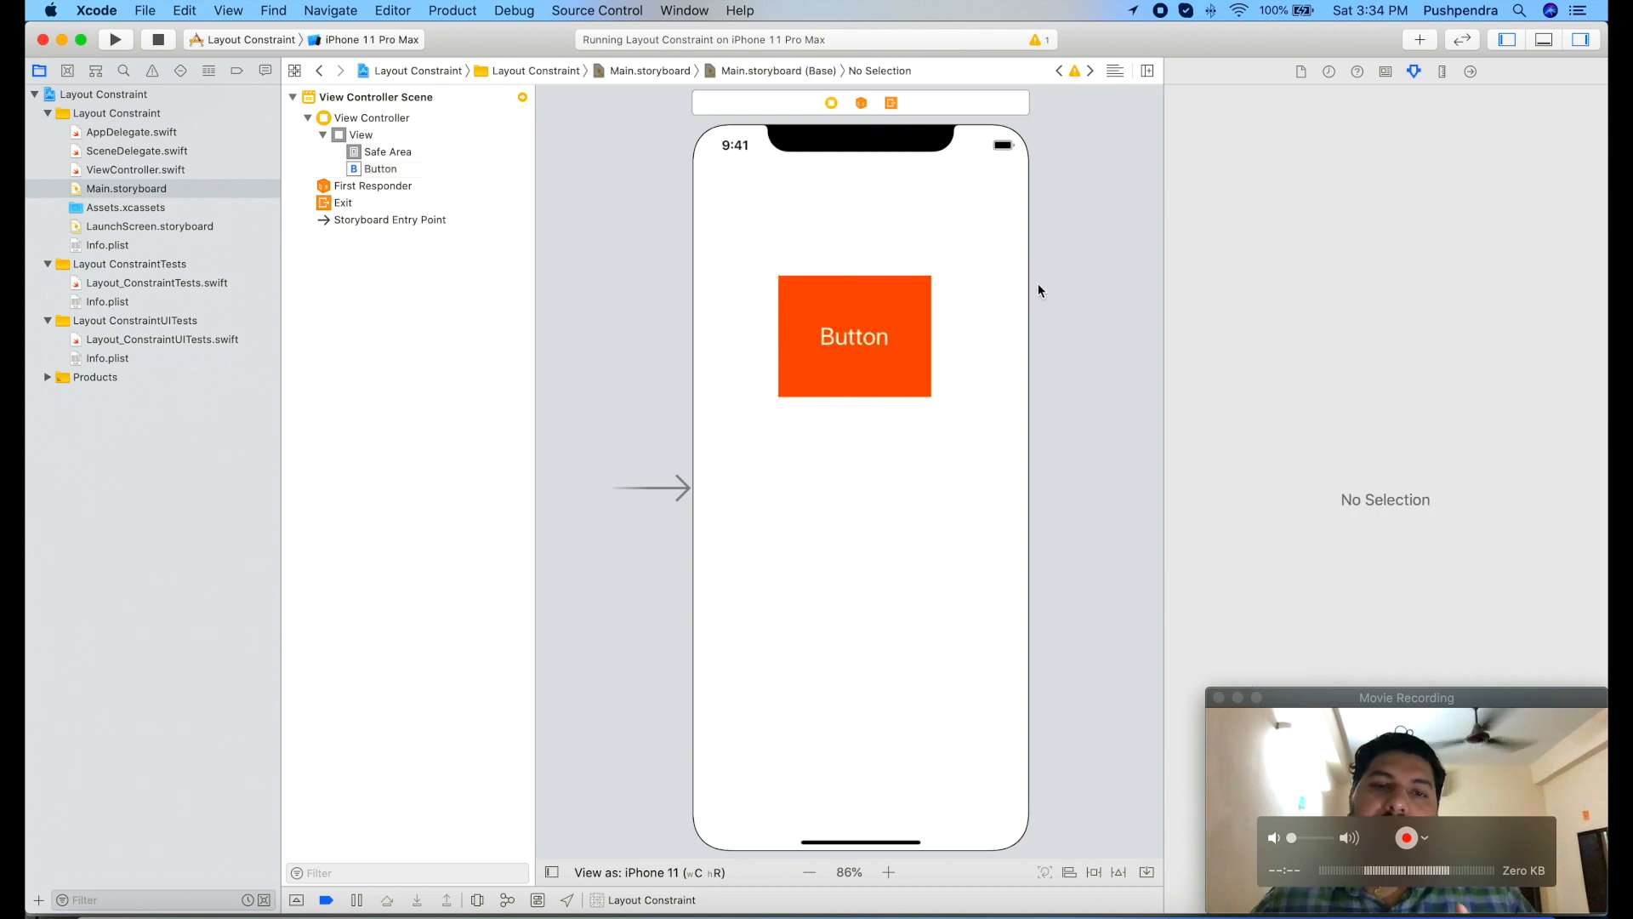
{"action": "mouse_move", "coordinate": [906, 318]}
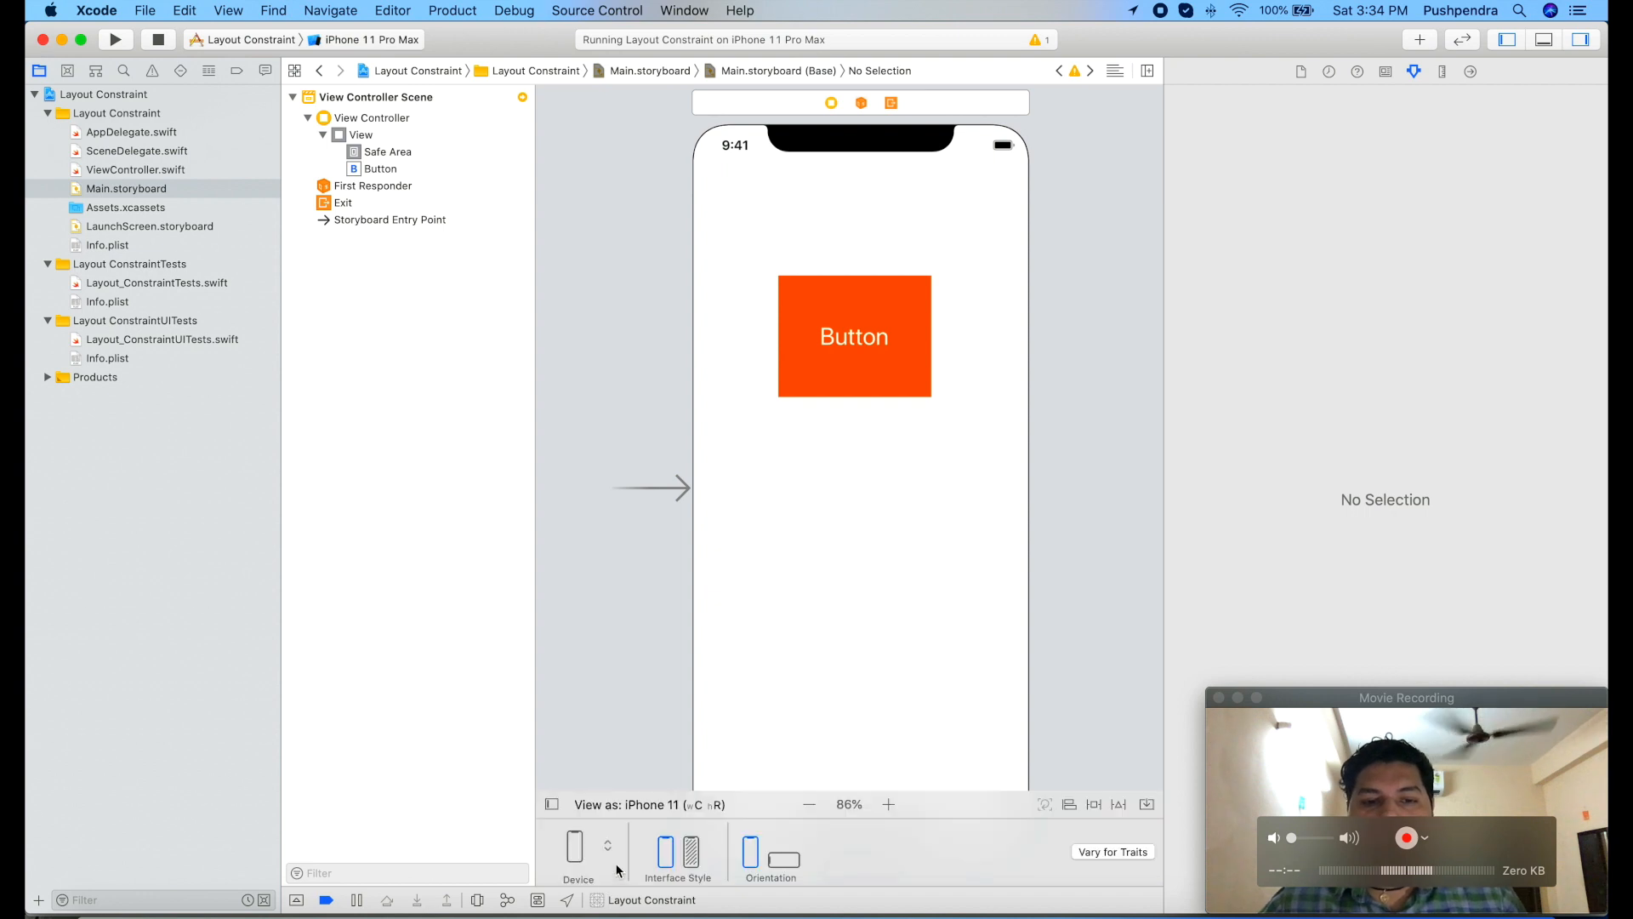
- Preview the button layout on iPhone 11 Pro Max and other devices, ending on iPhone SE (2nd generation)
{"action": "left_click", "coordinate": [577, 849]}
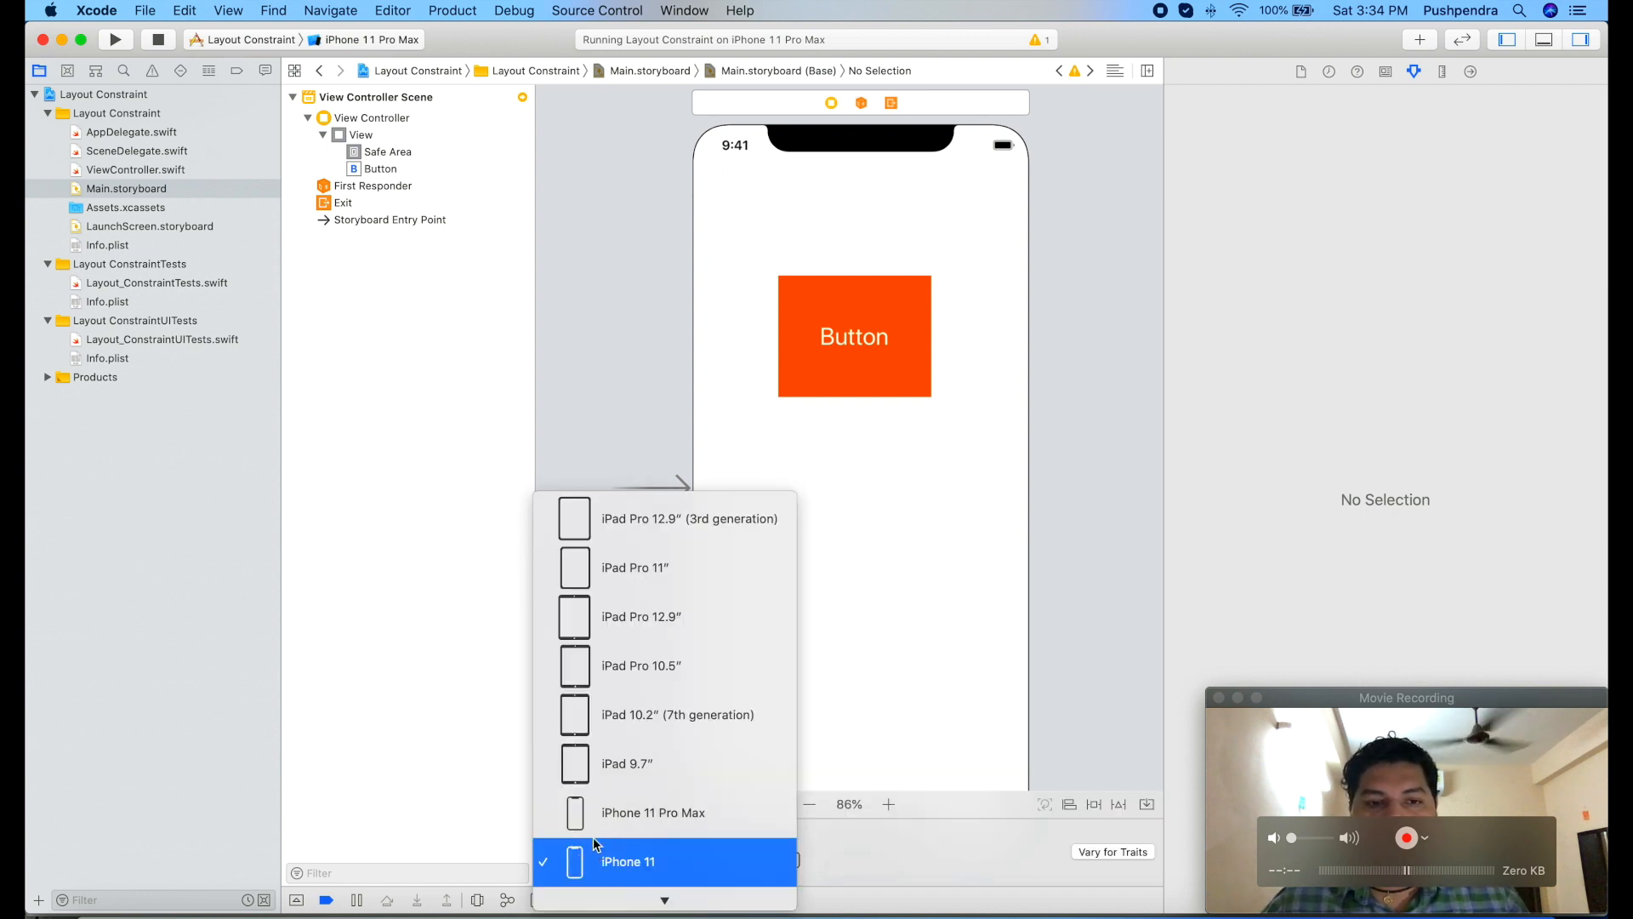
{"action": "left_click", "coordinate": [628, 860]}
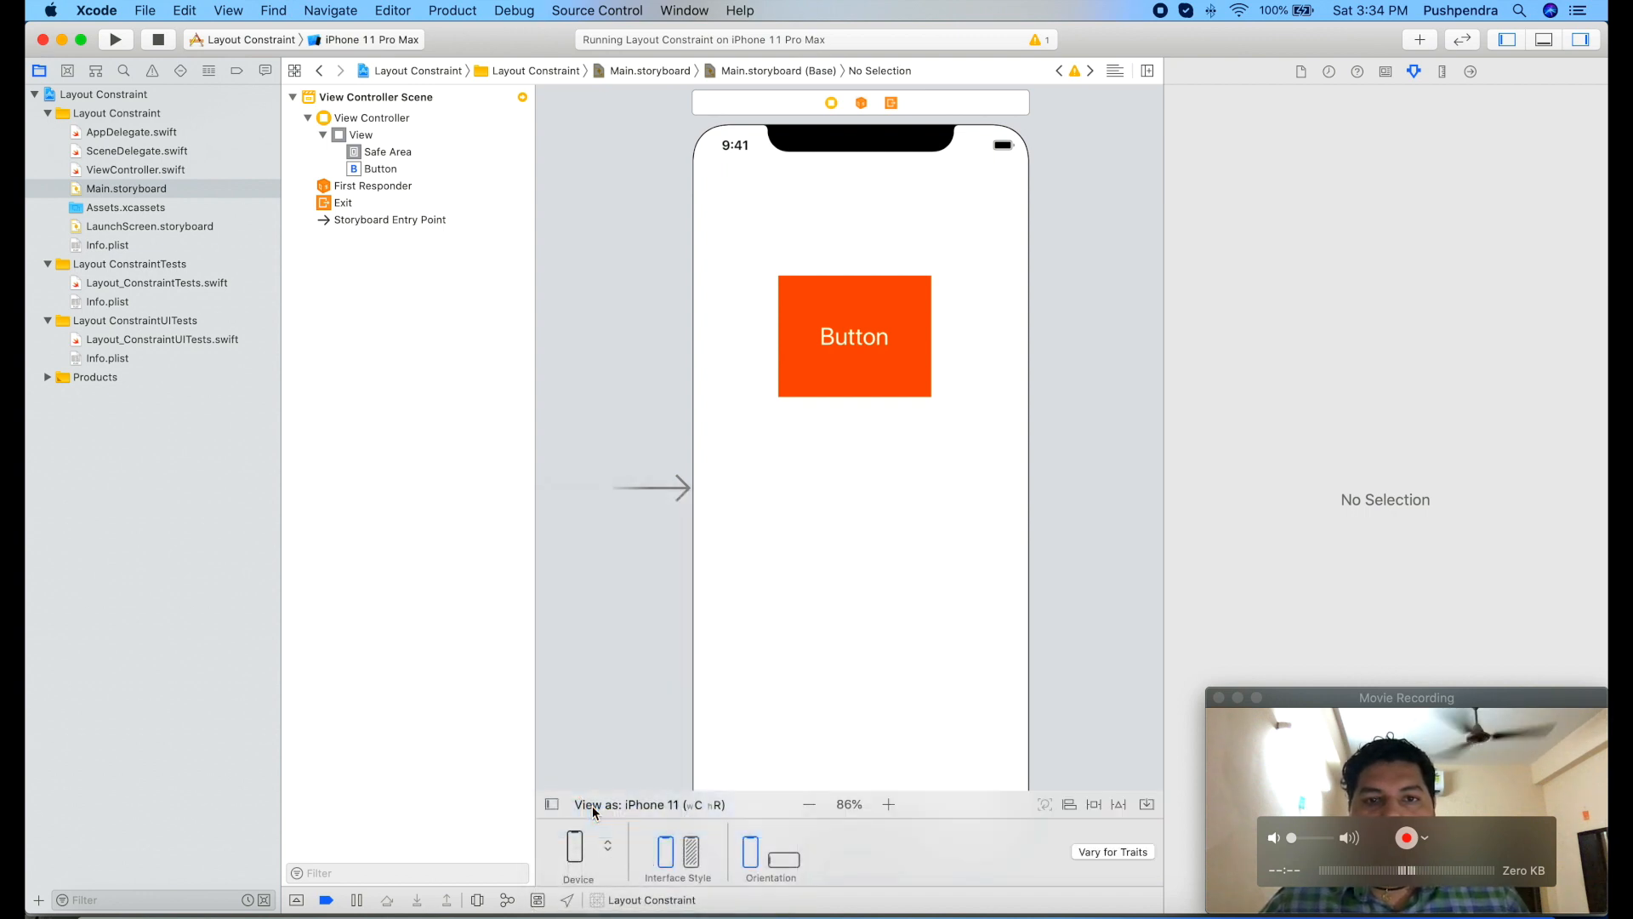
{"action": "left_click", "coordinate": [625, 803]}
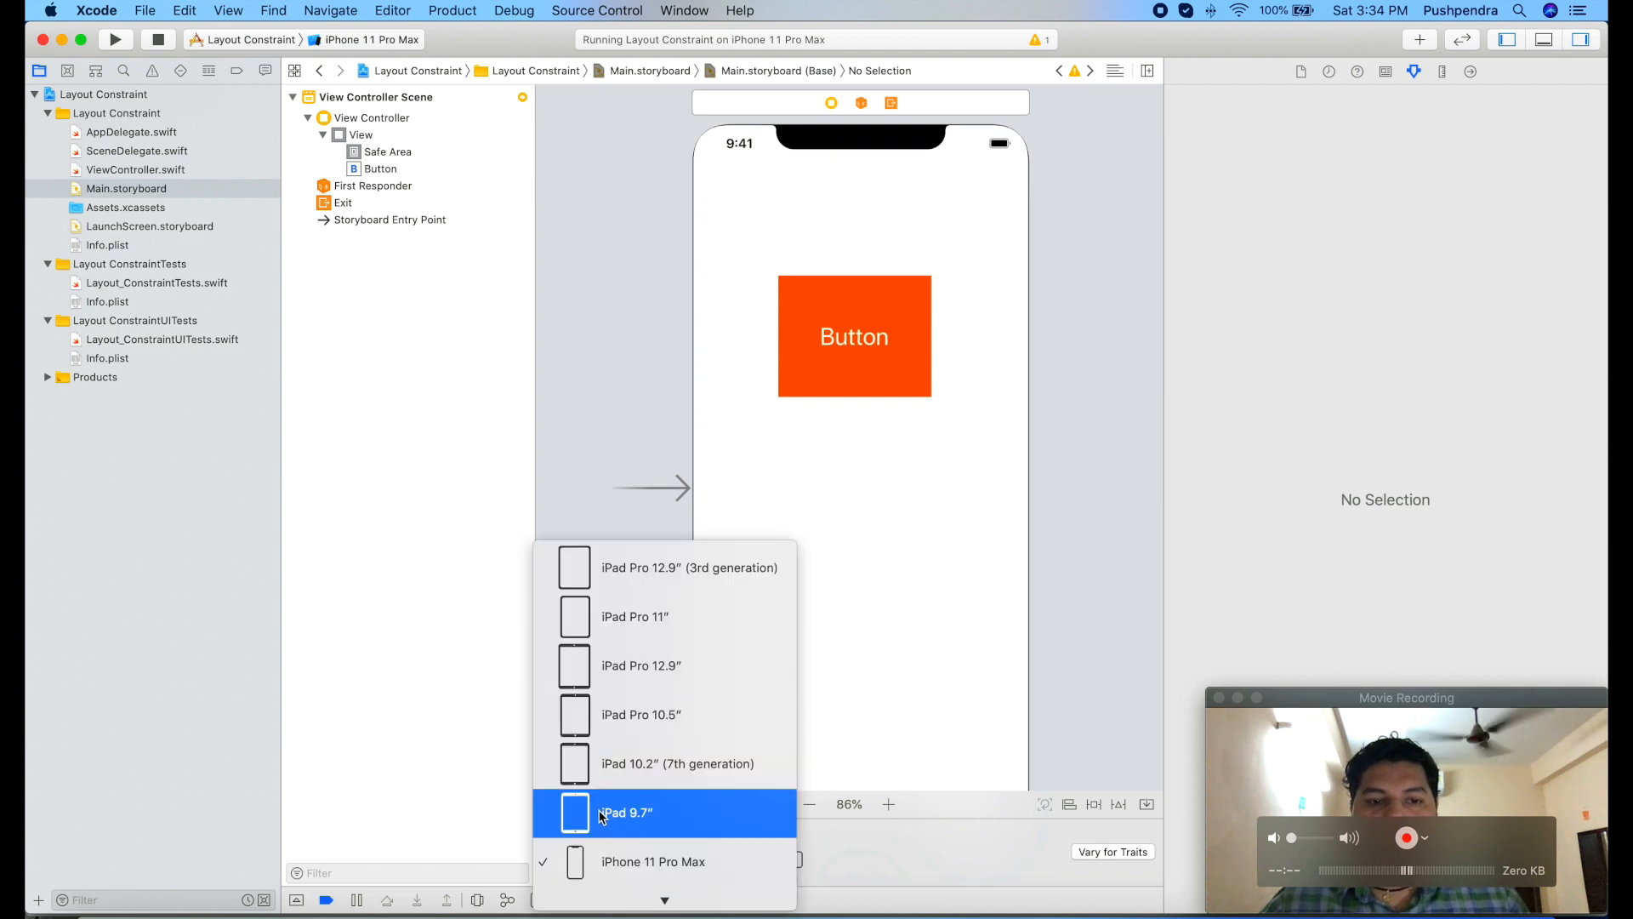
{"action": "left_click", "coordinate": [625, 813]}
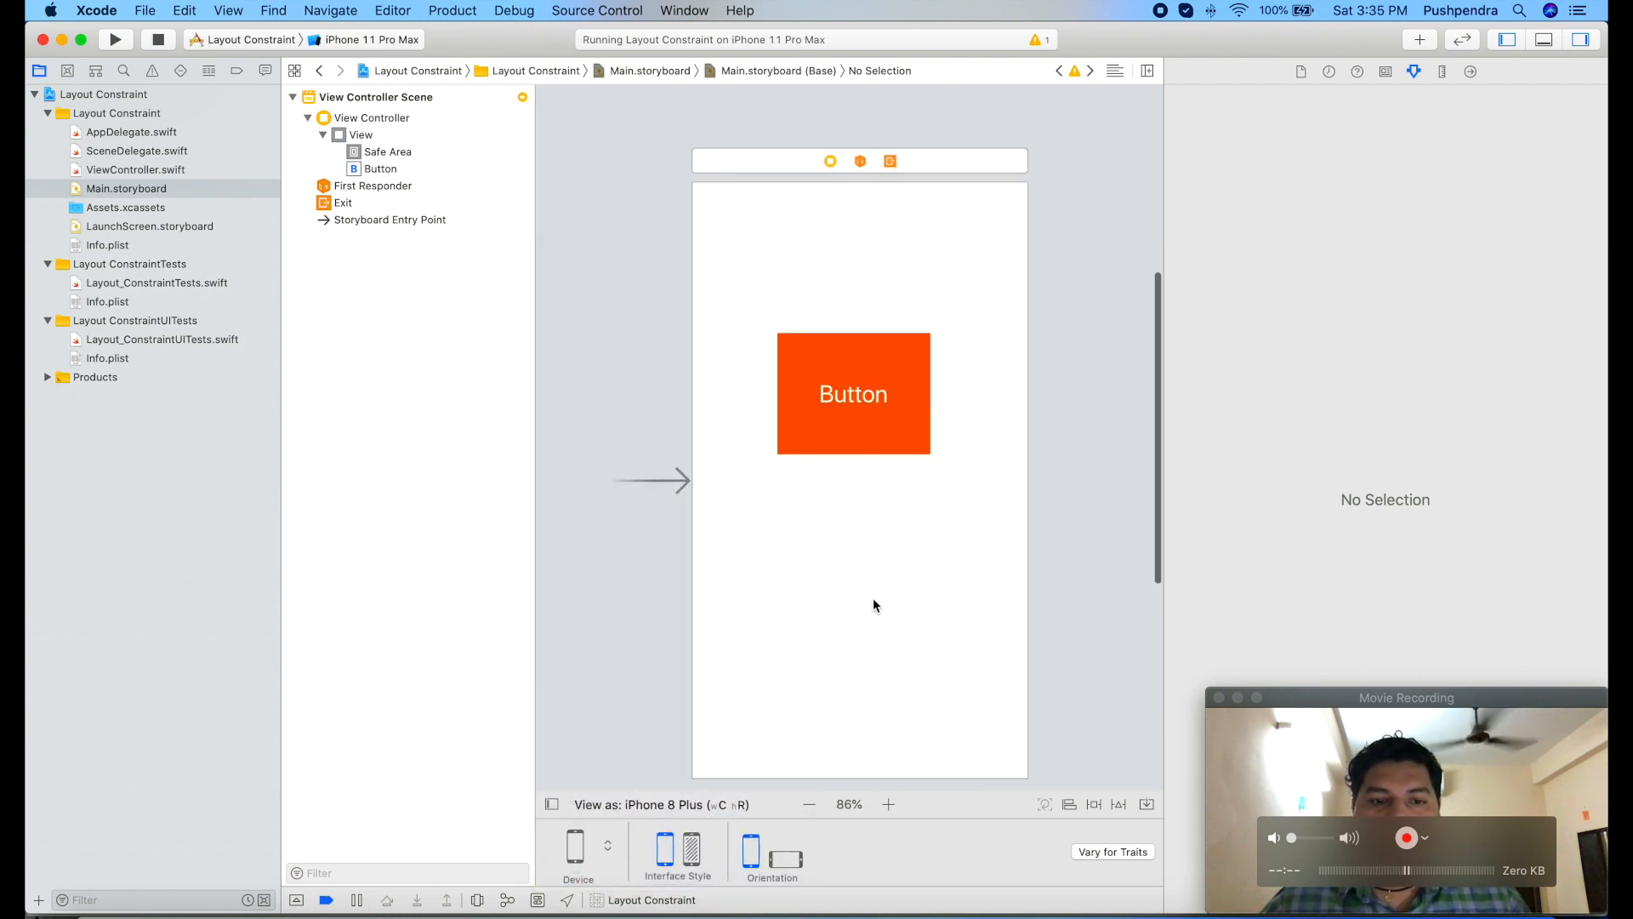
{"action": "left_click", "coordinate": [636, 804]}
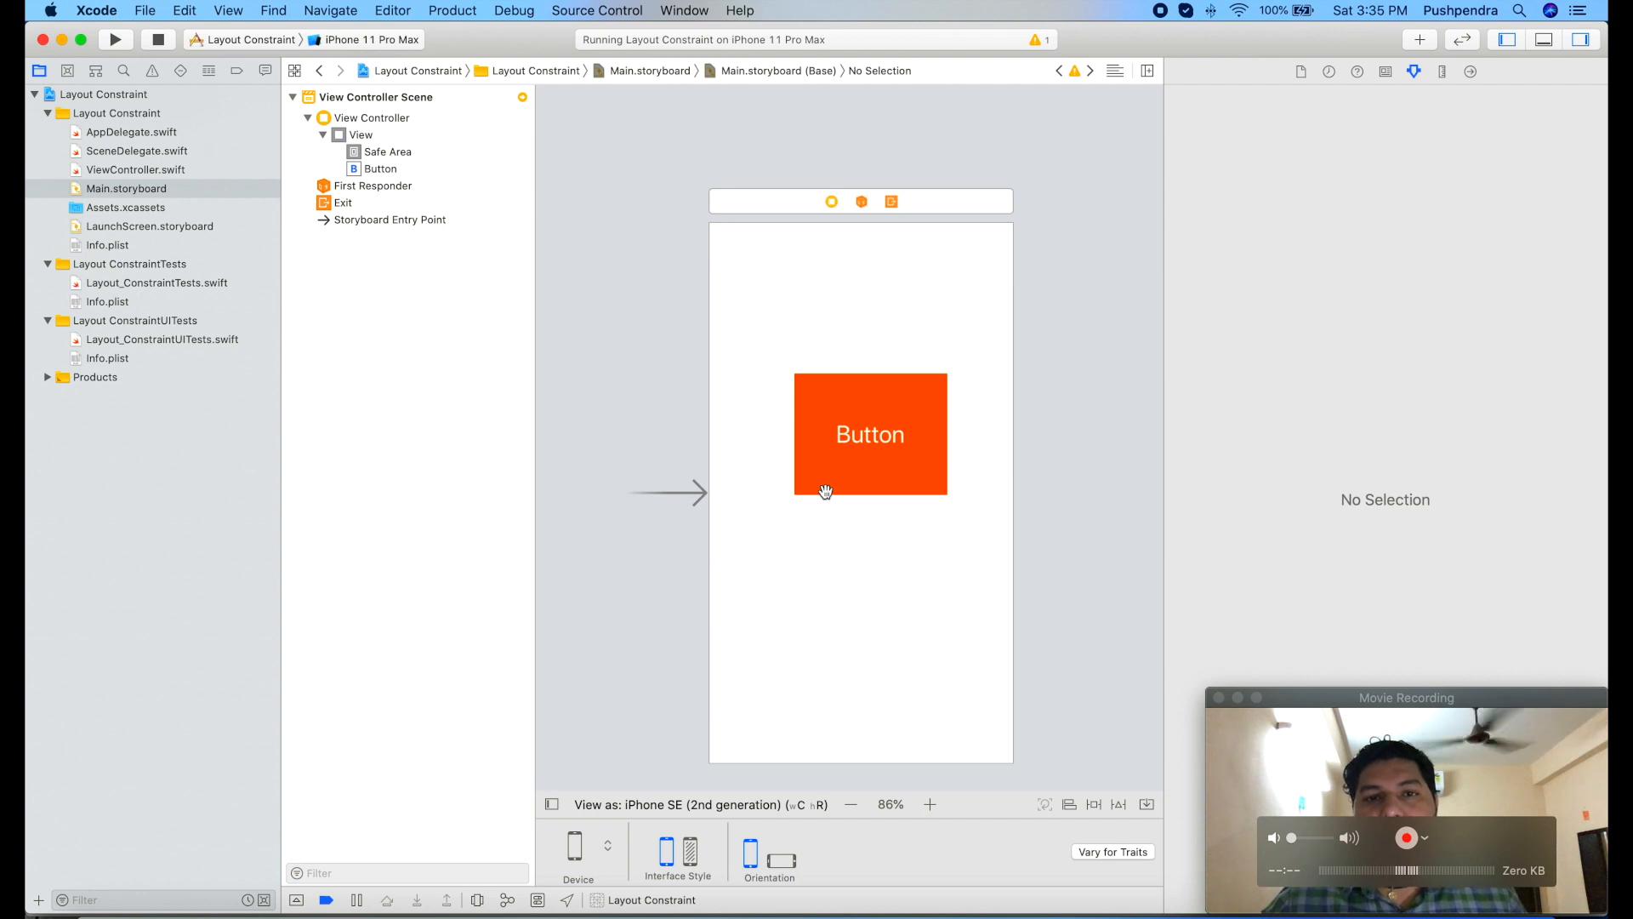
{"action": "left_click", "coordinate": [825, 479]}
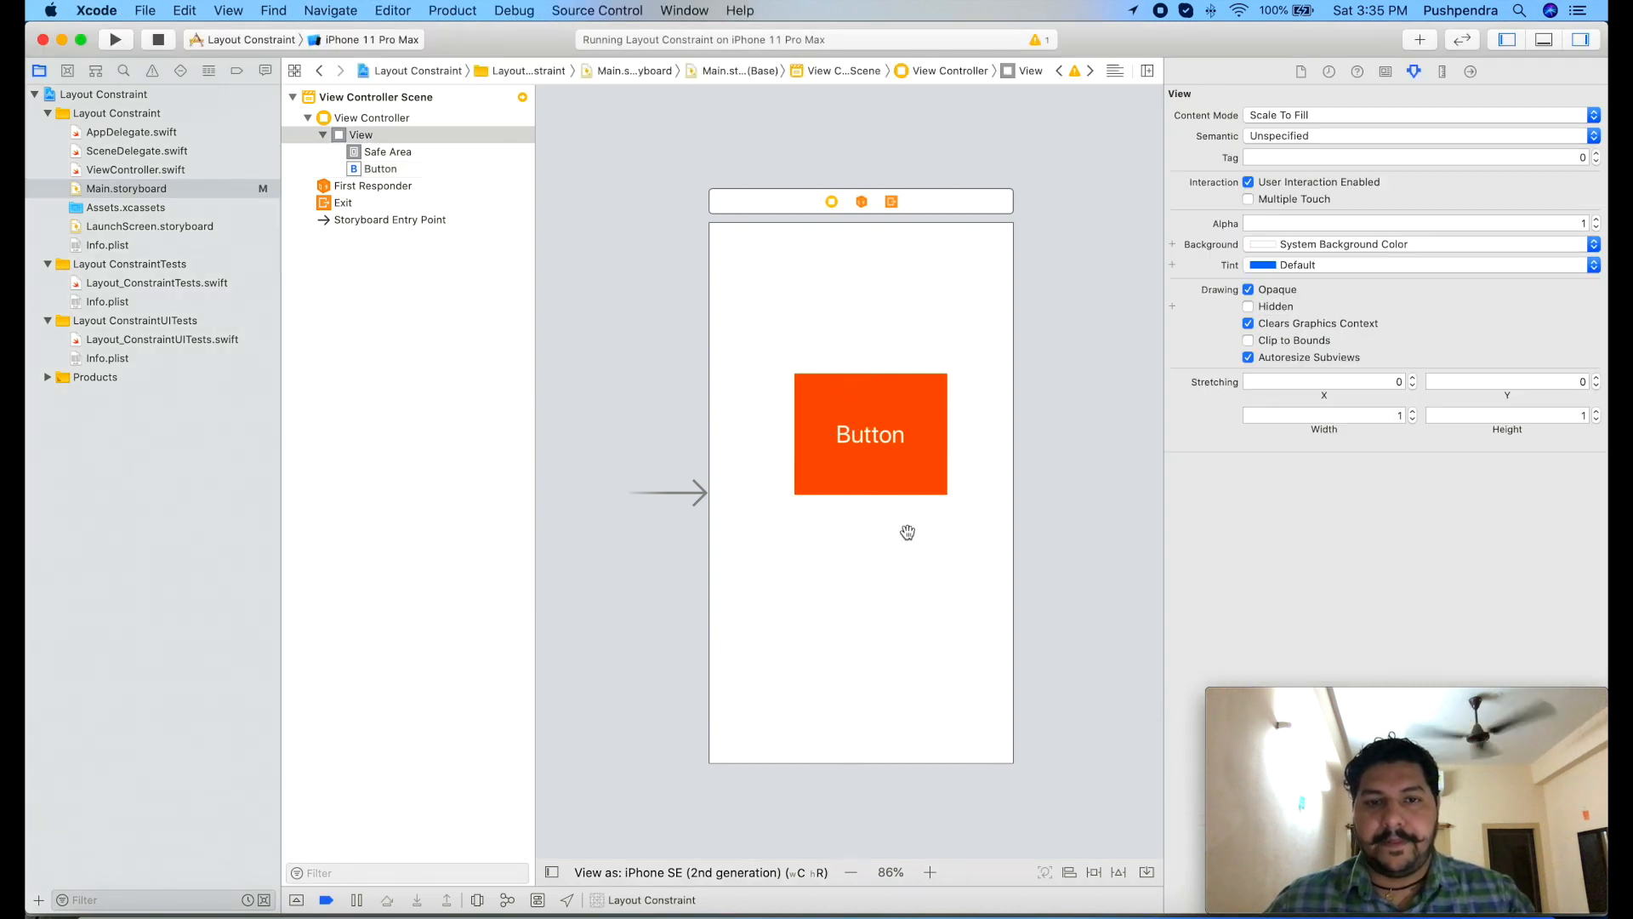
- Constrain the orange button 20 pt from top, left and right with a fixed 100 pt height
{"action": "left_click", "coordinate": [869, 434]}
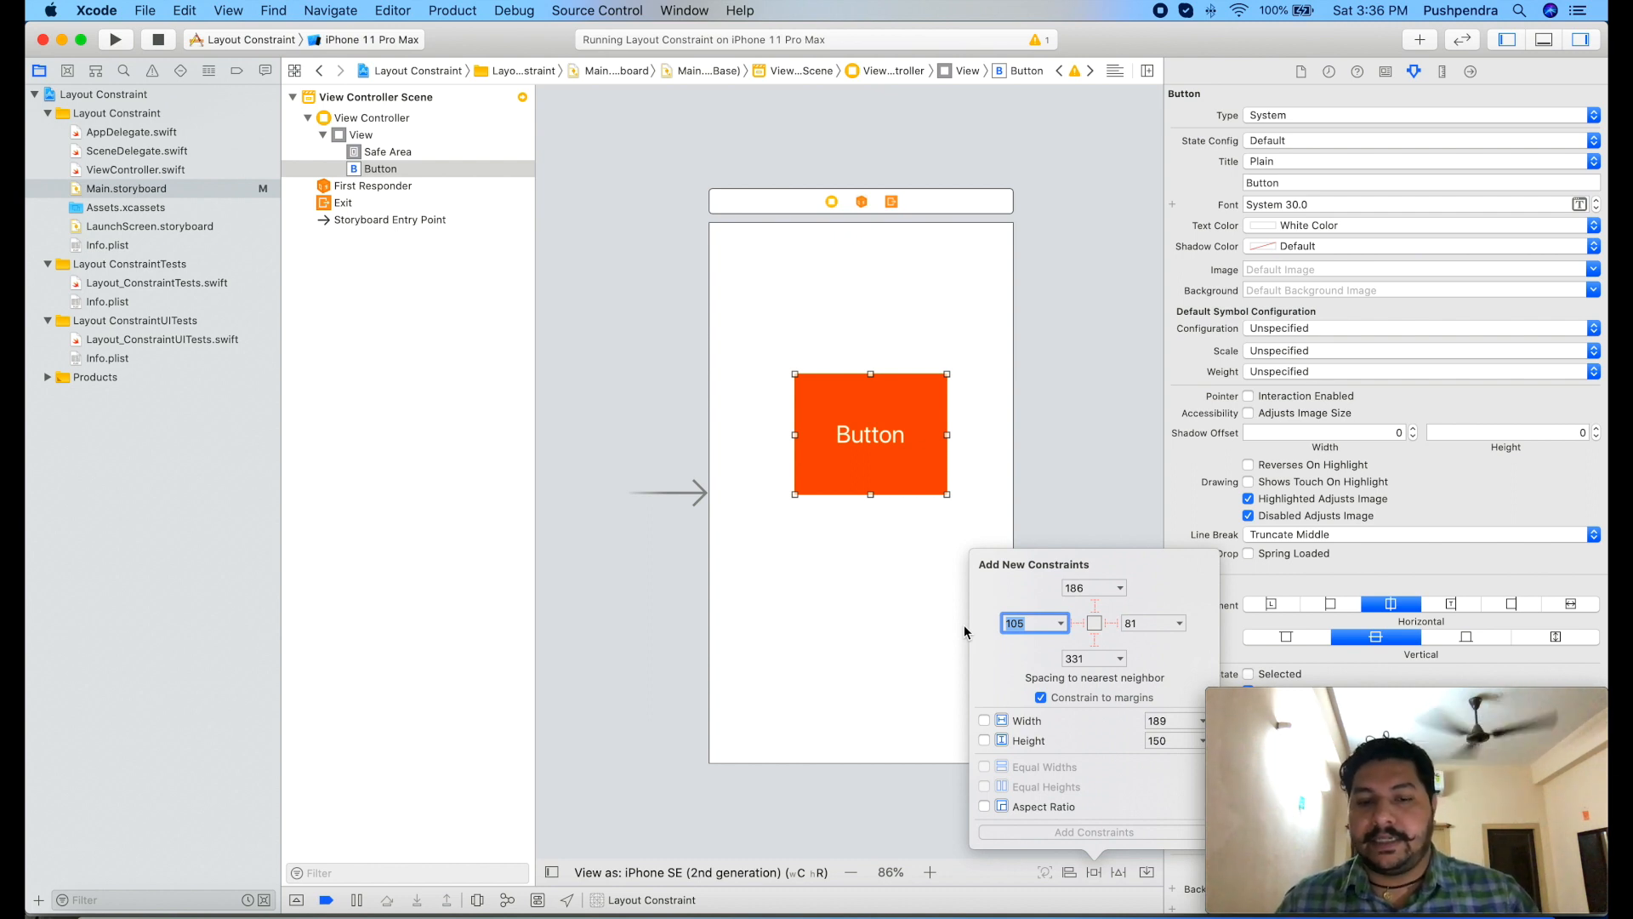
{"action": "type", "text": "20"}
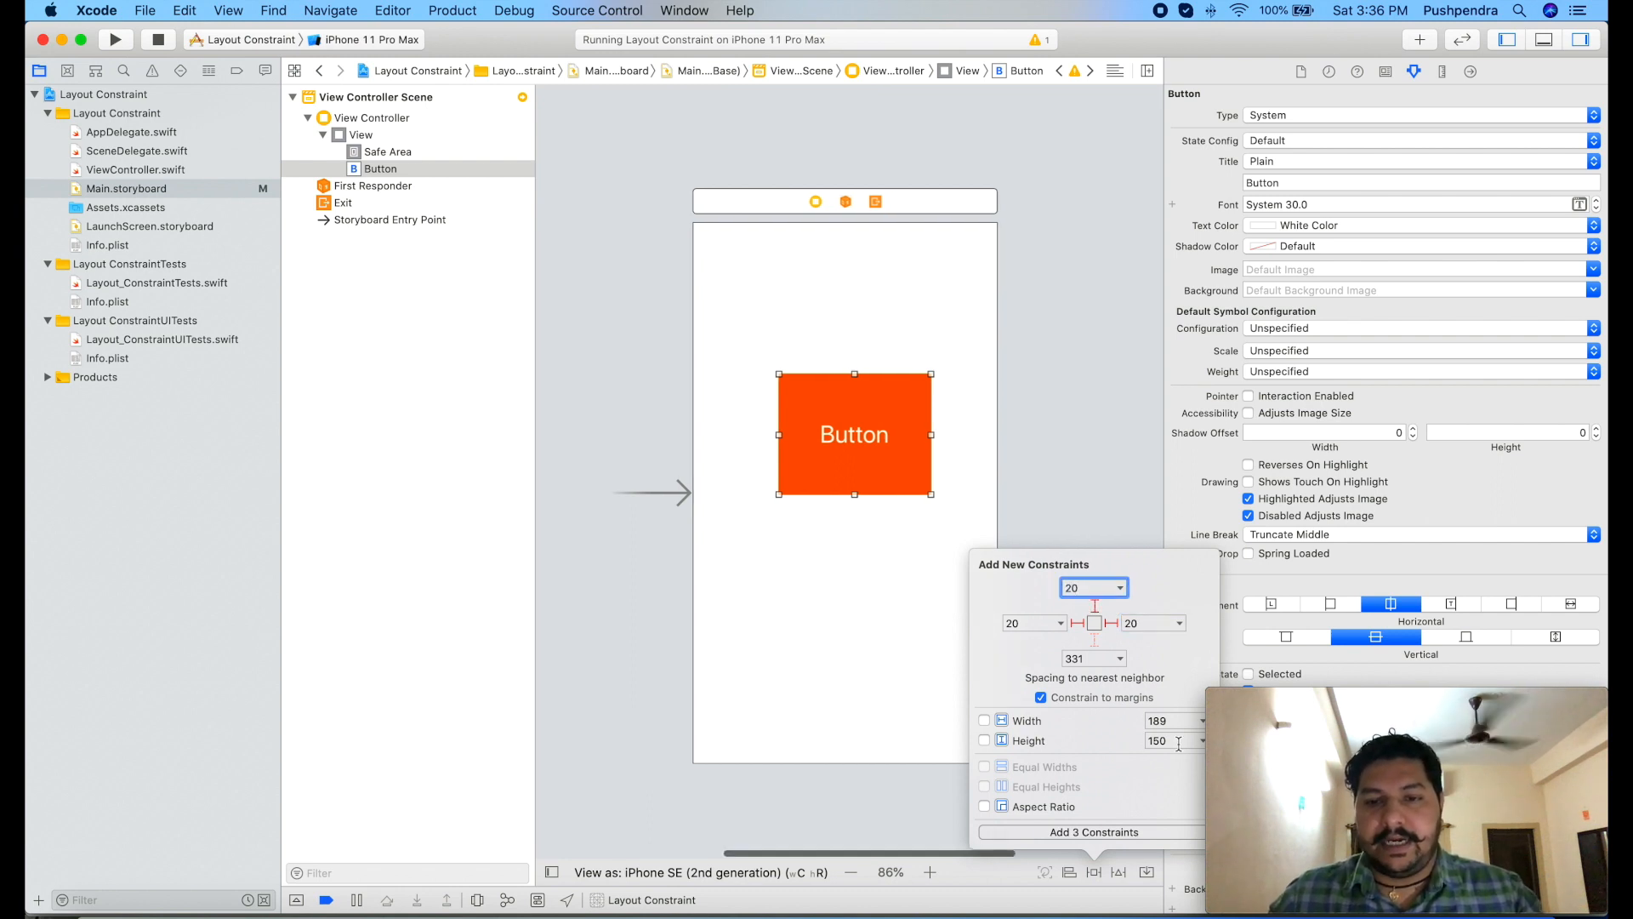
{"action": "left_click", "coordinate": [1167, 740]}
{"action": "type", "text": "100"}
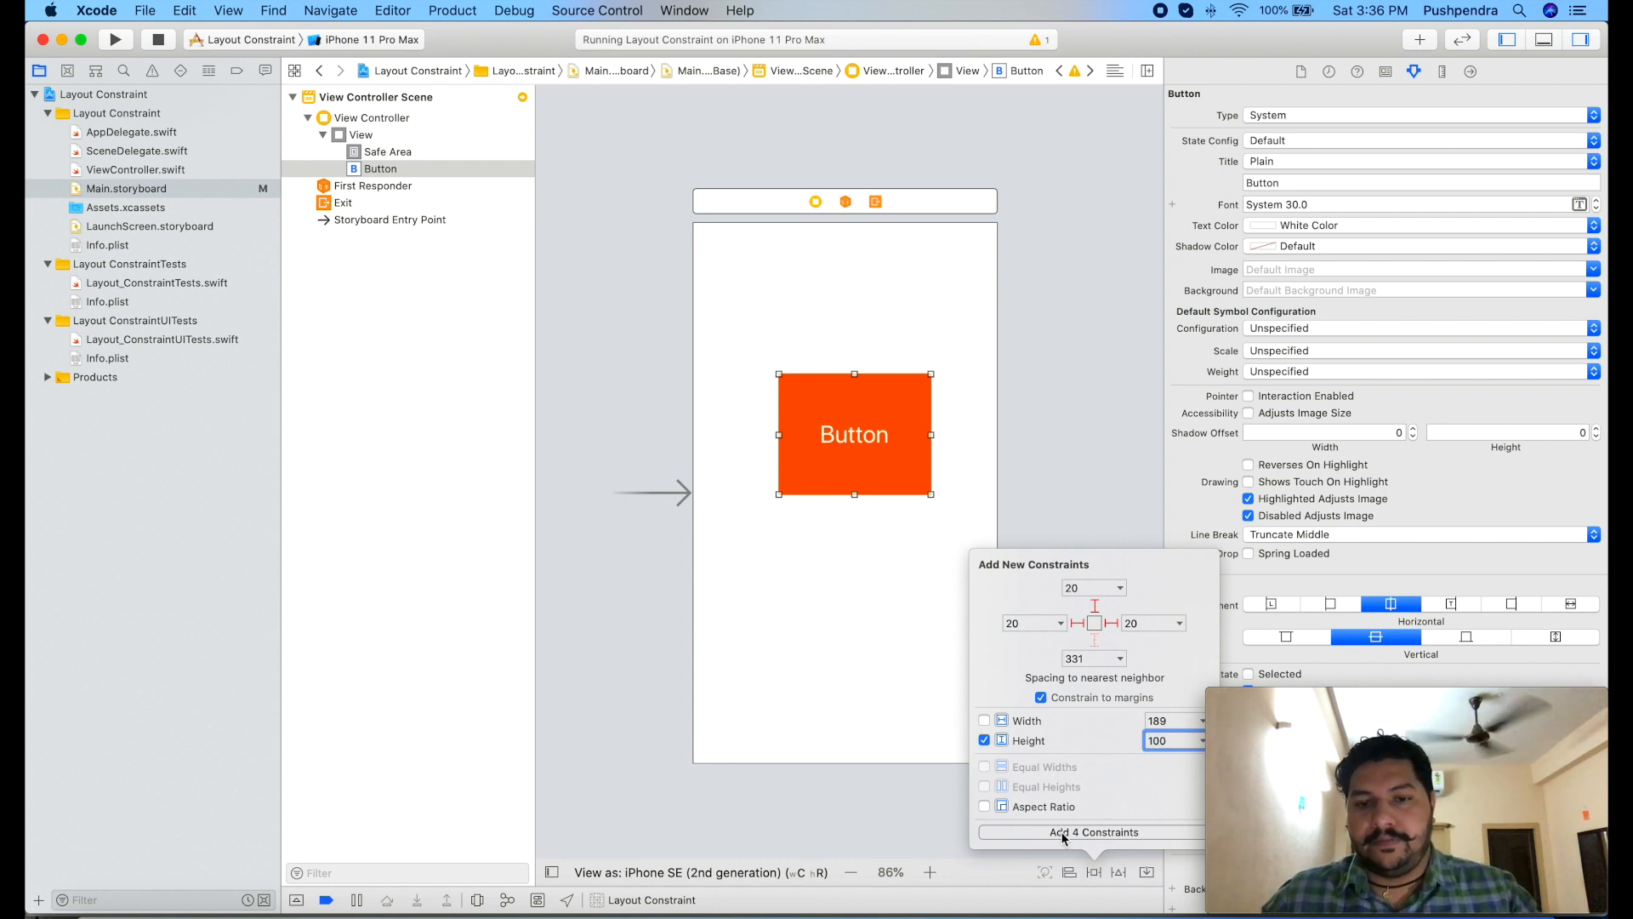
{"action": "left_click", "coordinate": [1089, 832]}
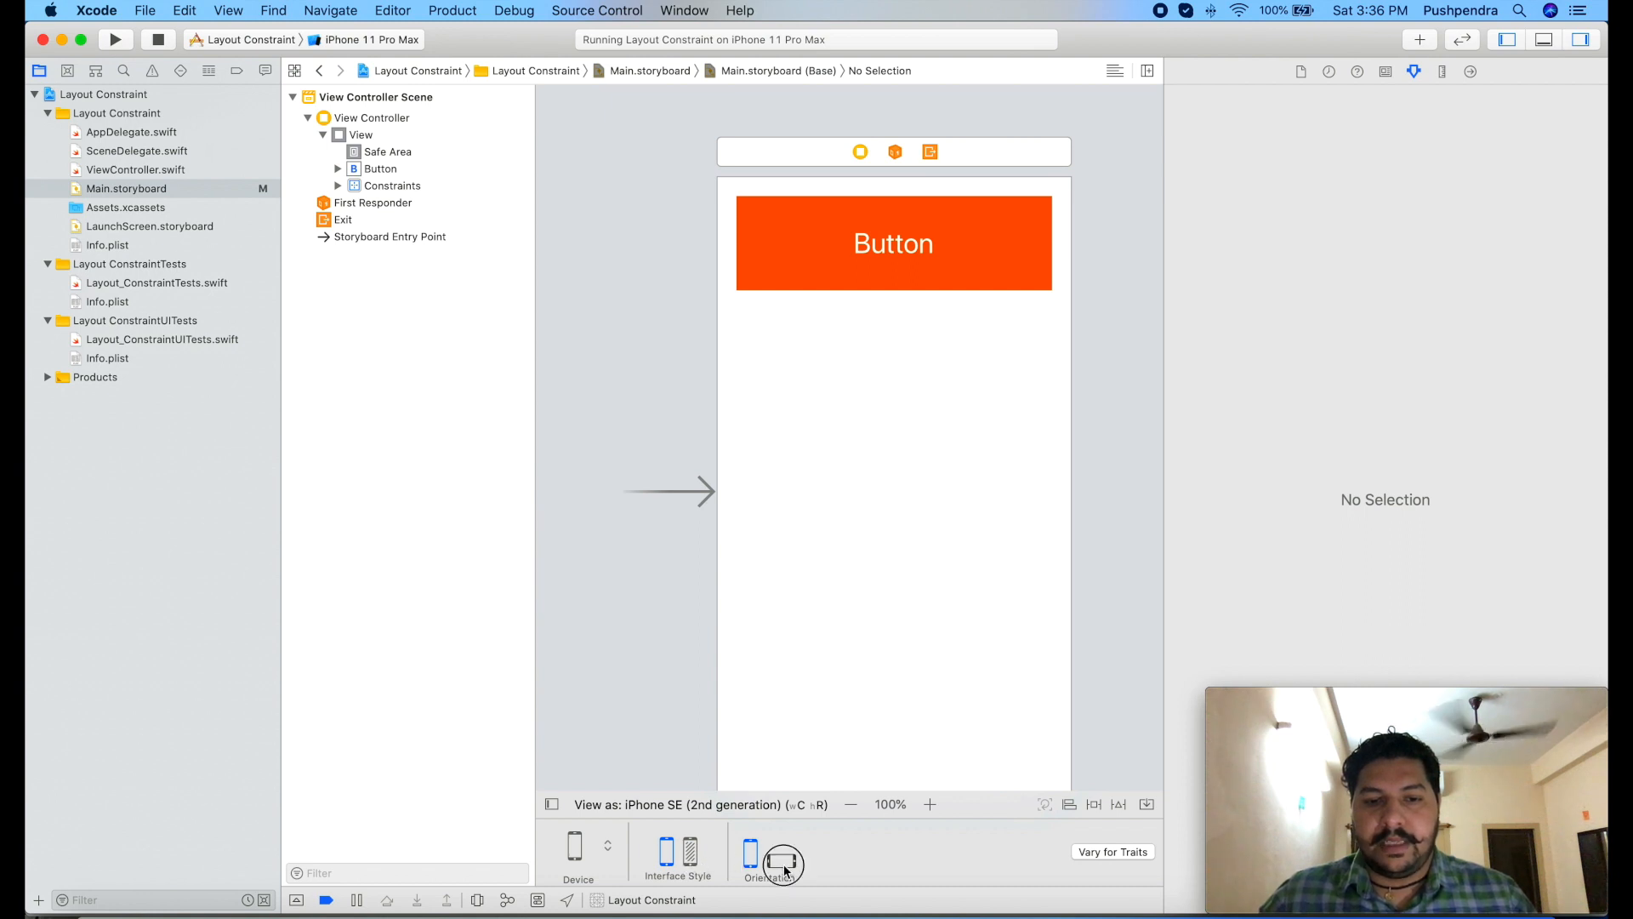
- Preview the constrained button in landscape, on iPhone 8 Plus and iPhone 11 Pro Max, then reselect it
{"action": "left_click", "coordinate": [780, 857]}
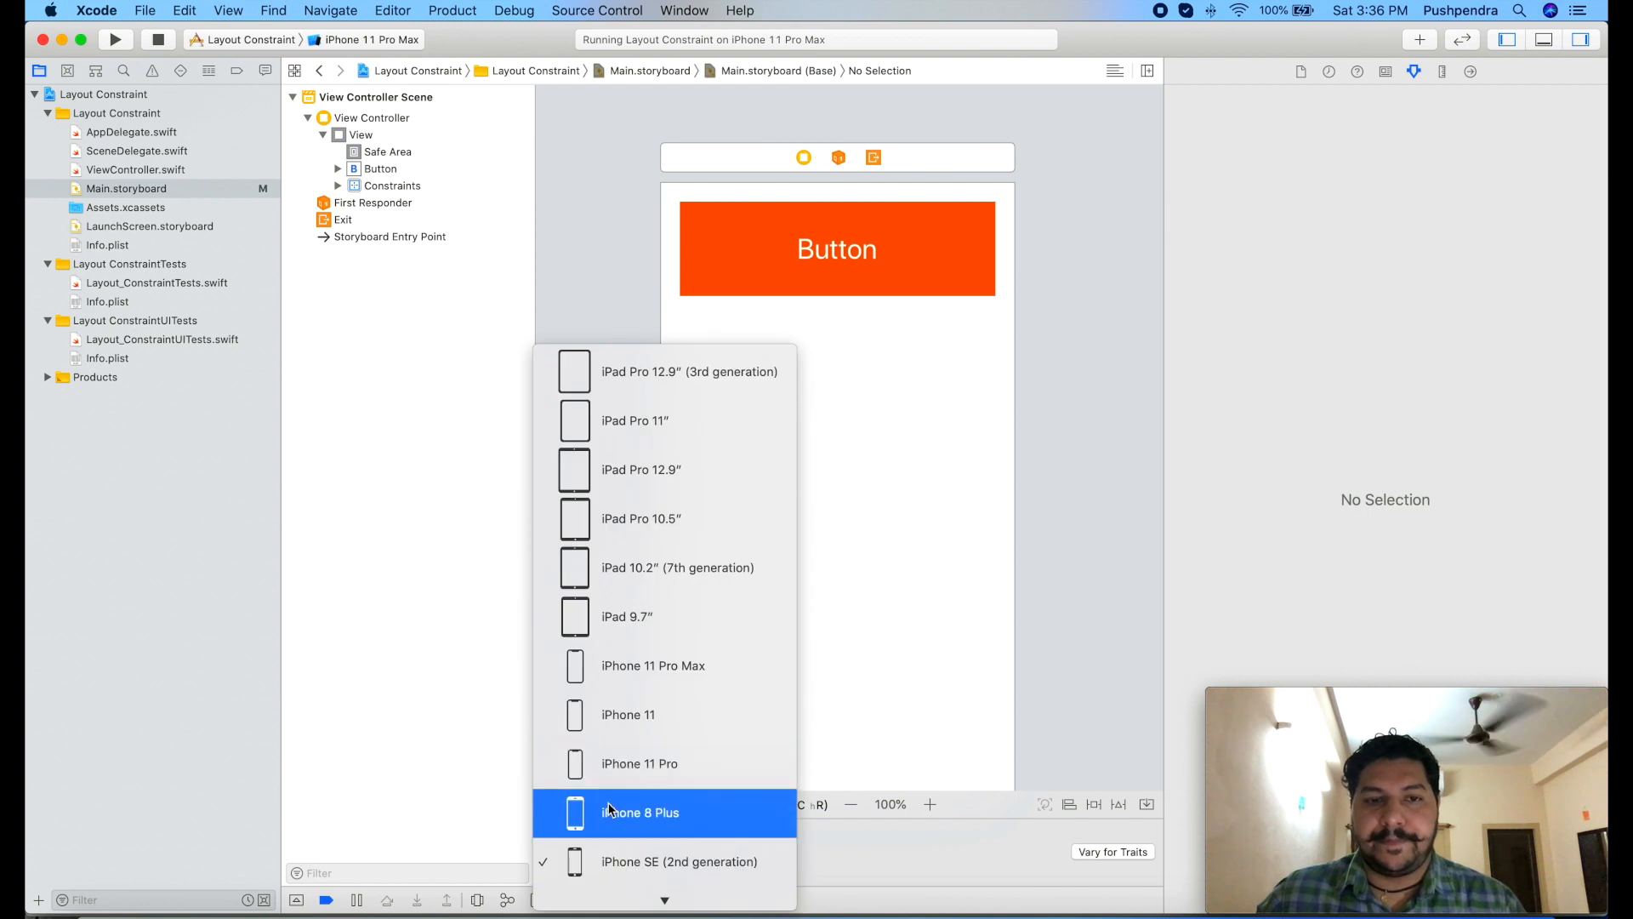
{"action": "left_click", "coordinate": [678, 861]}
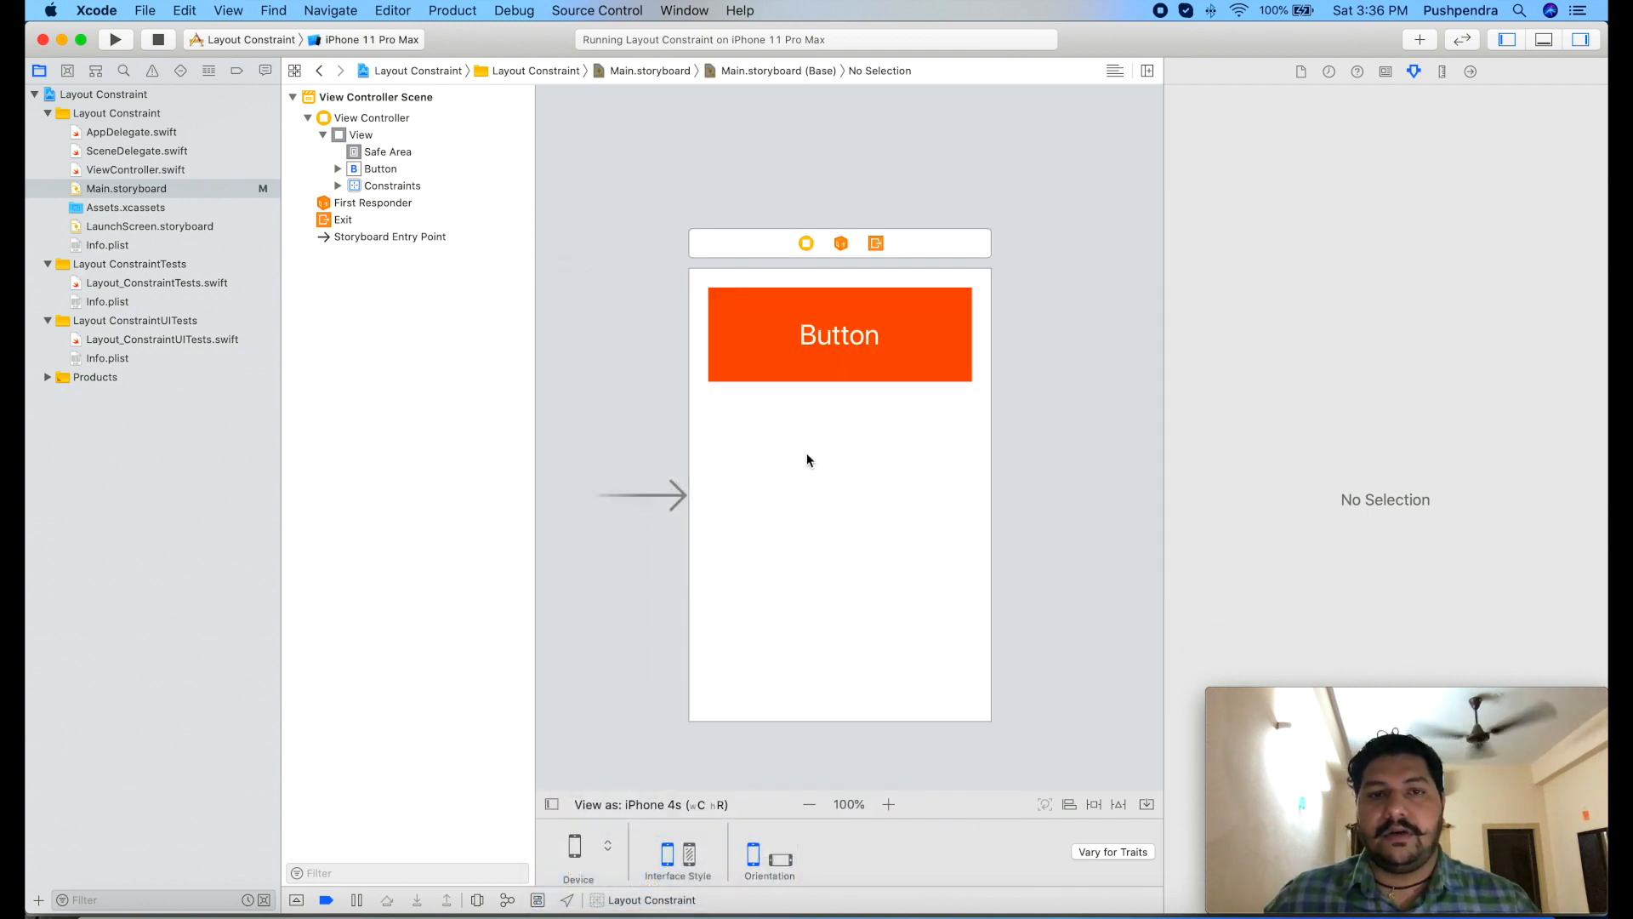
{"action": "left_click", "coordinate": [626, 805]}
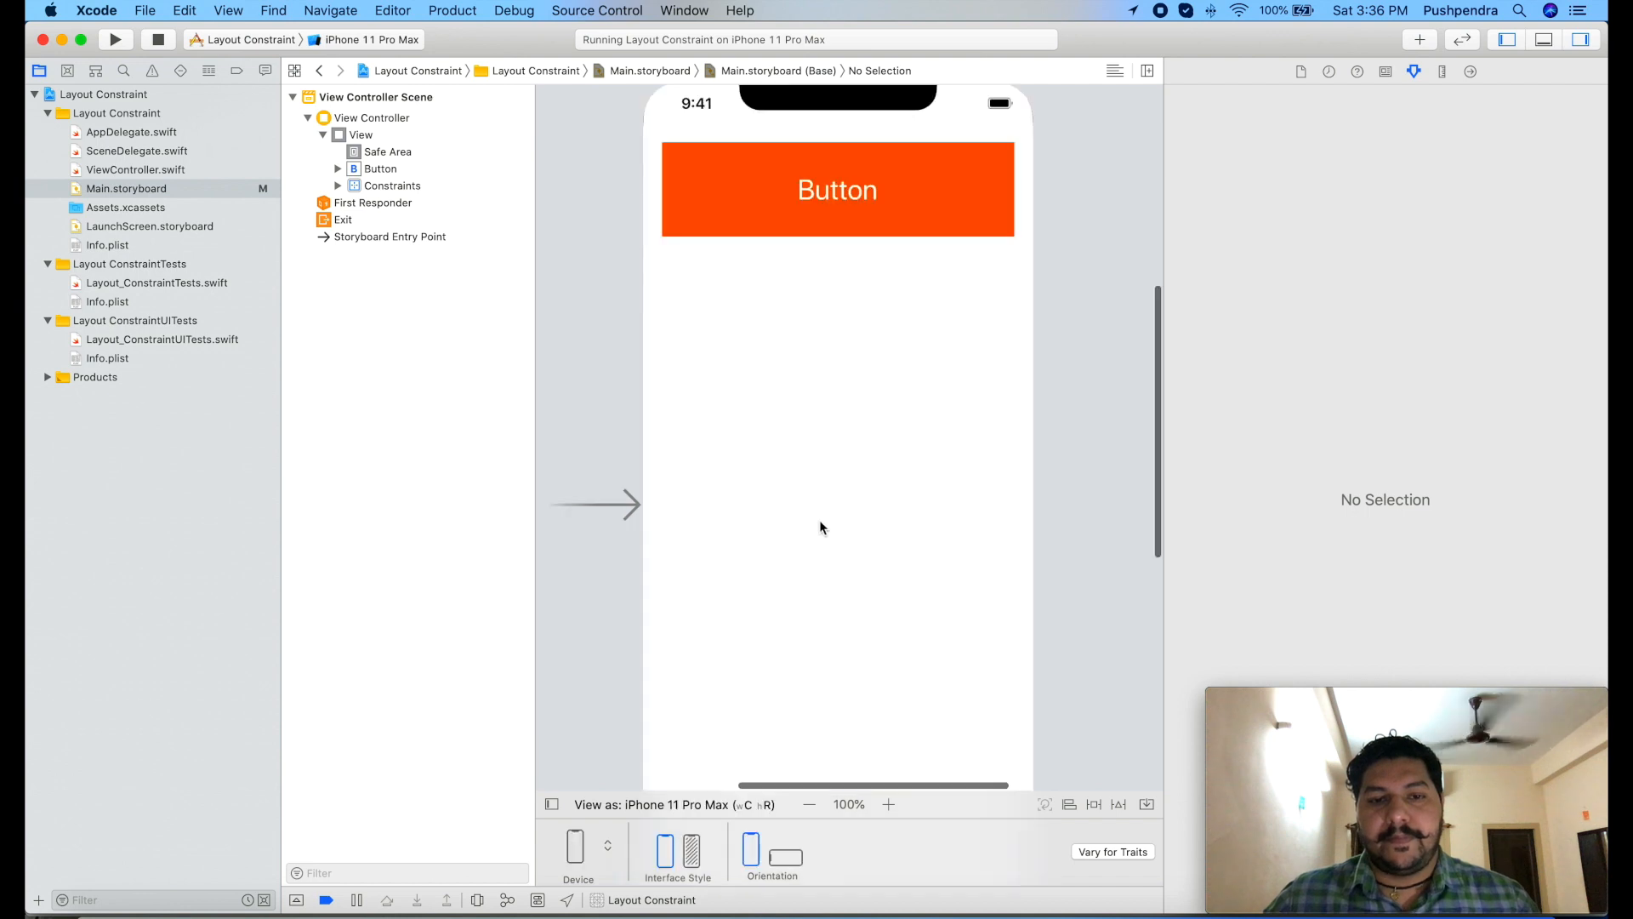
{"action": "scroll", "scroll_direction": "down", "scroll_amount": 3}
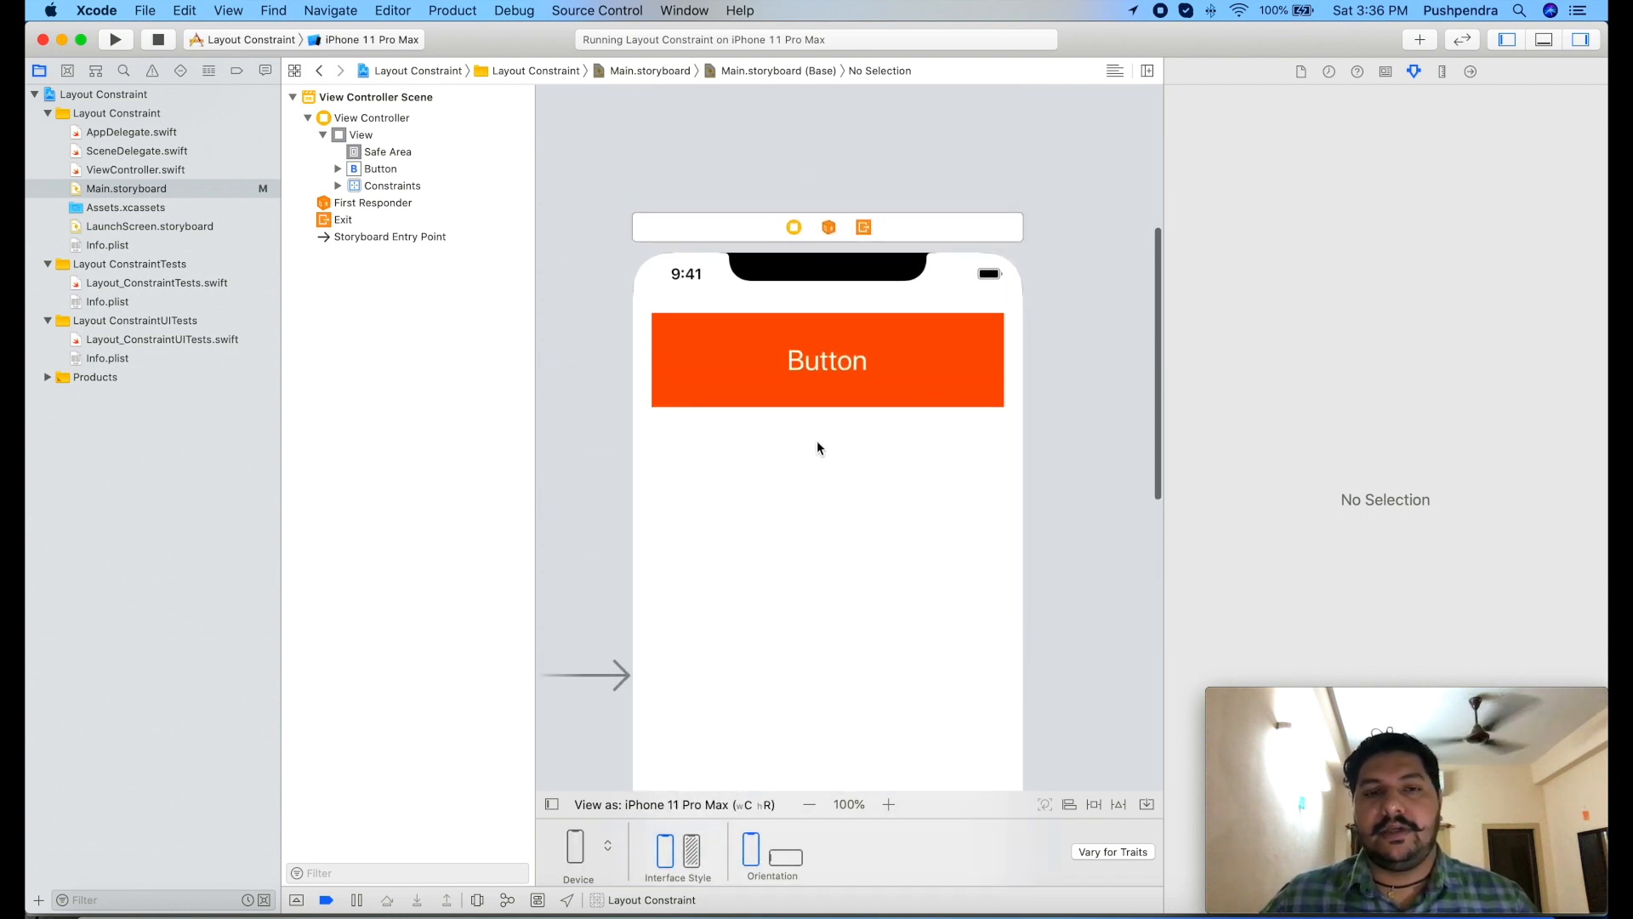
{"action": "mouse_move", "coordinate": [747, 391]}
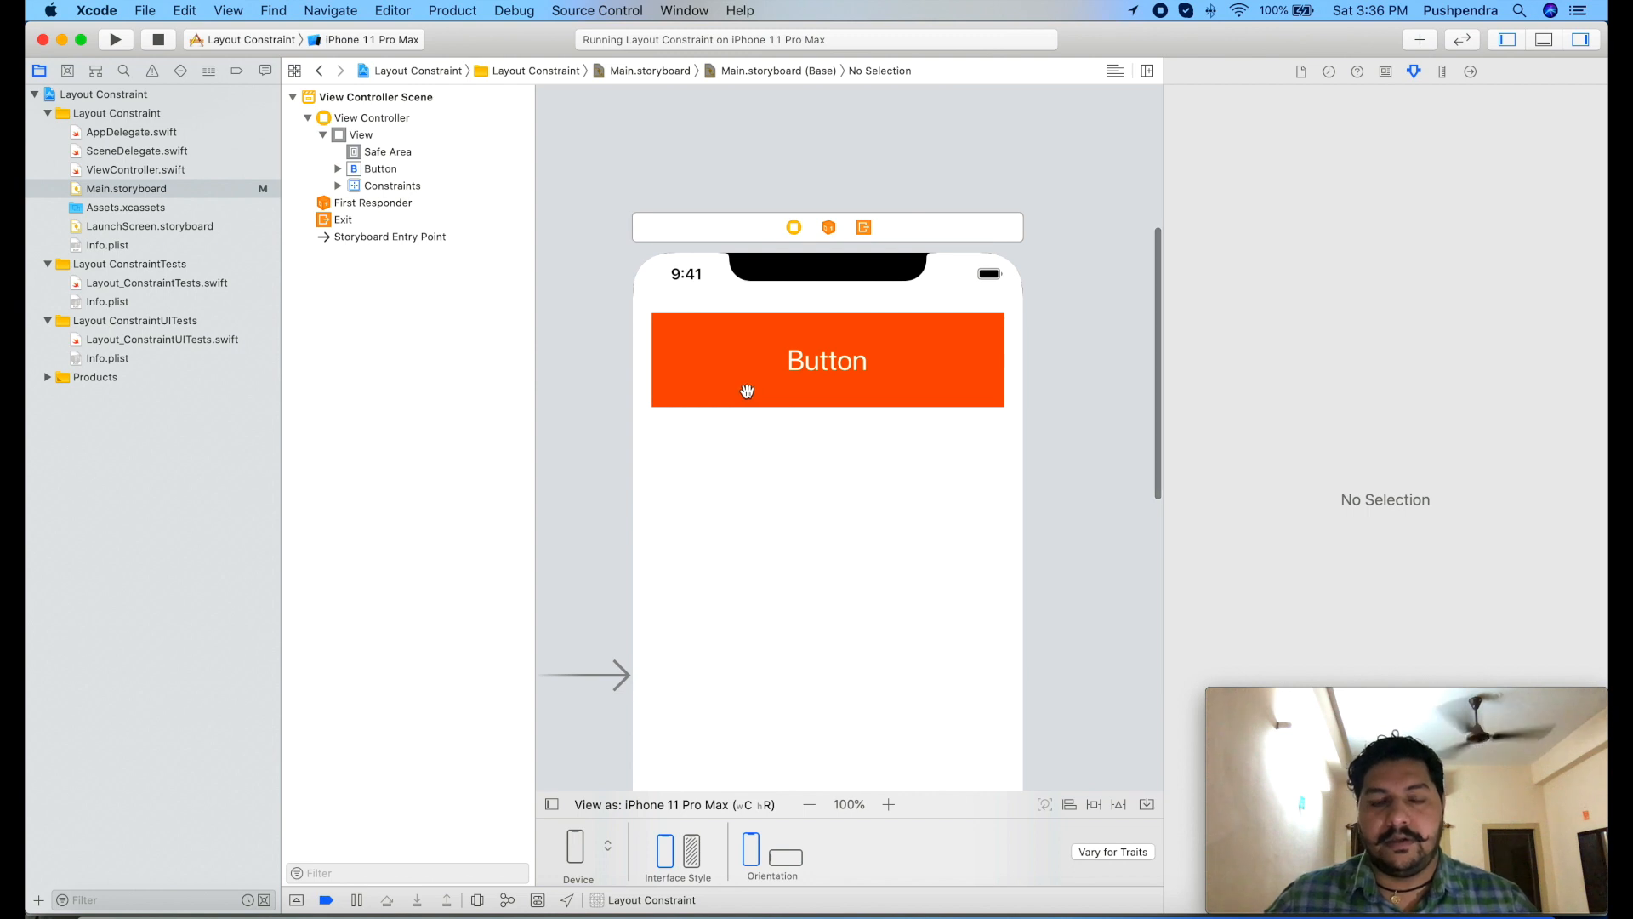
{"action": "left_click", "coordinate": [827, 359]}
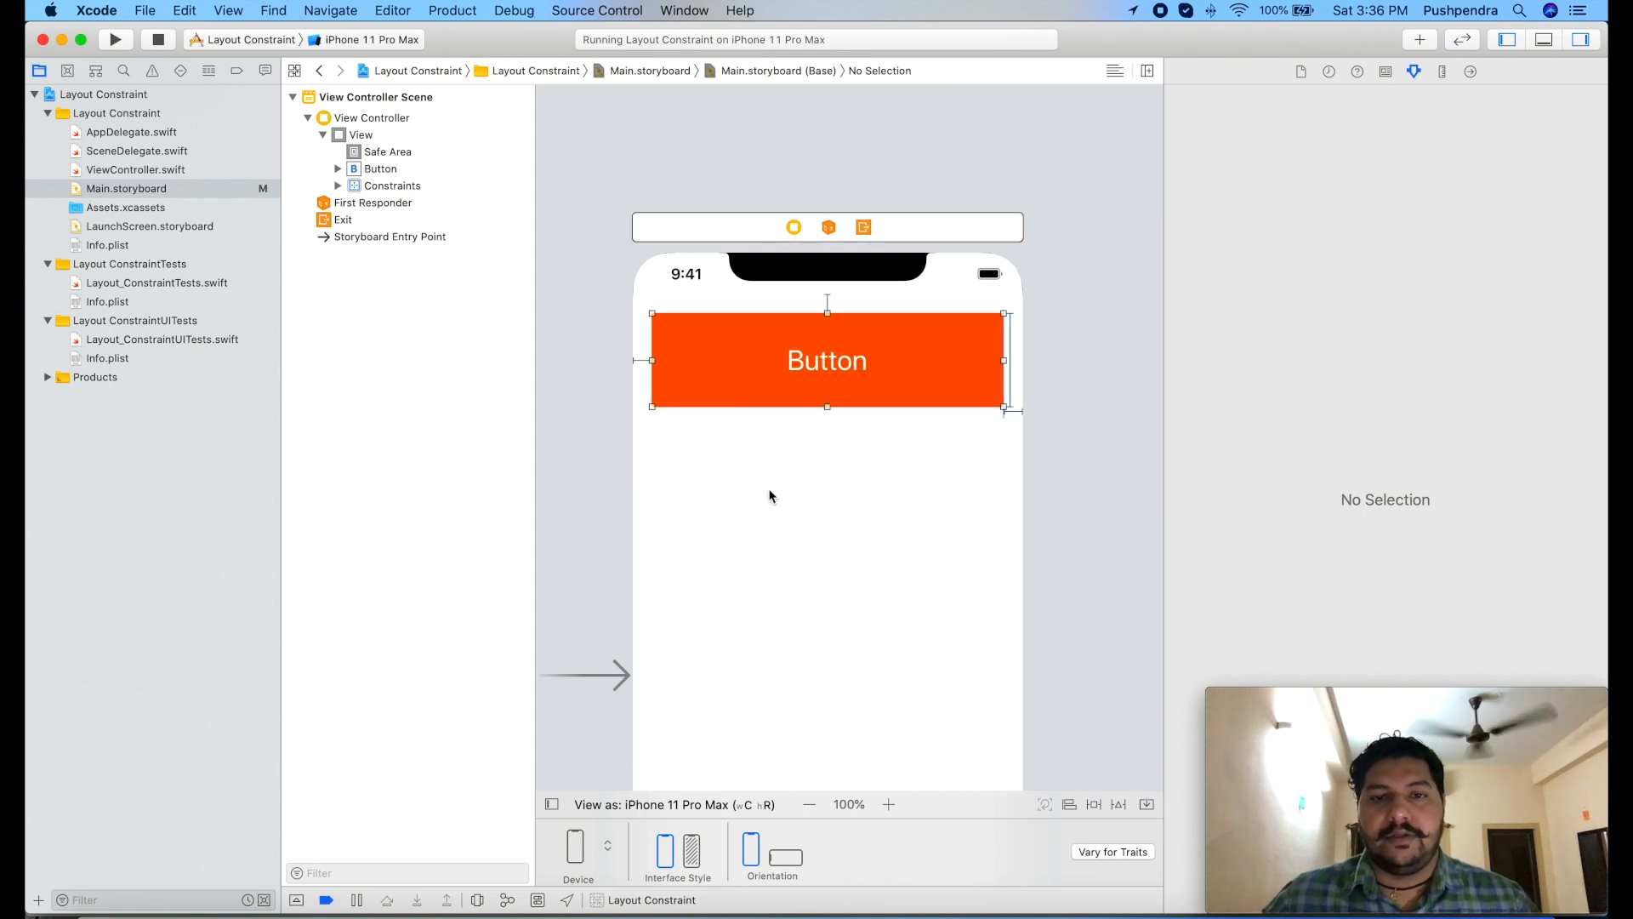
{"action": "left_click", "coordinate": [827, 359]}
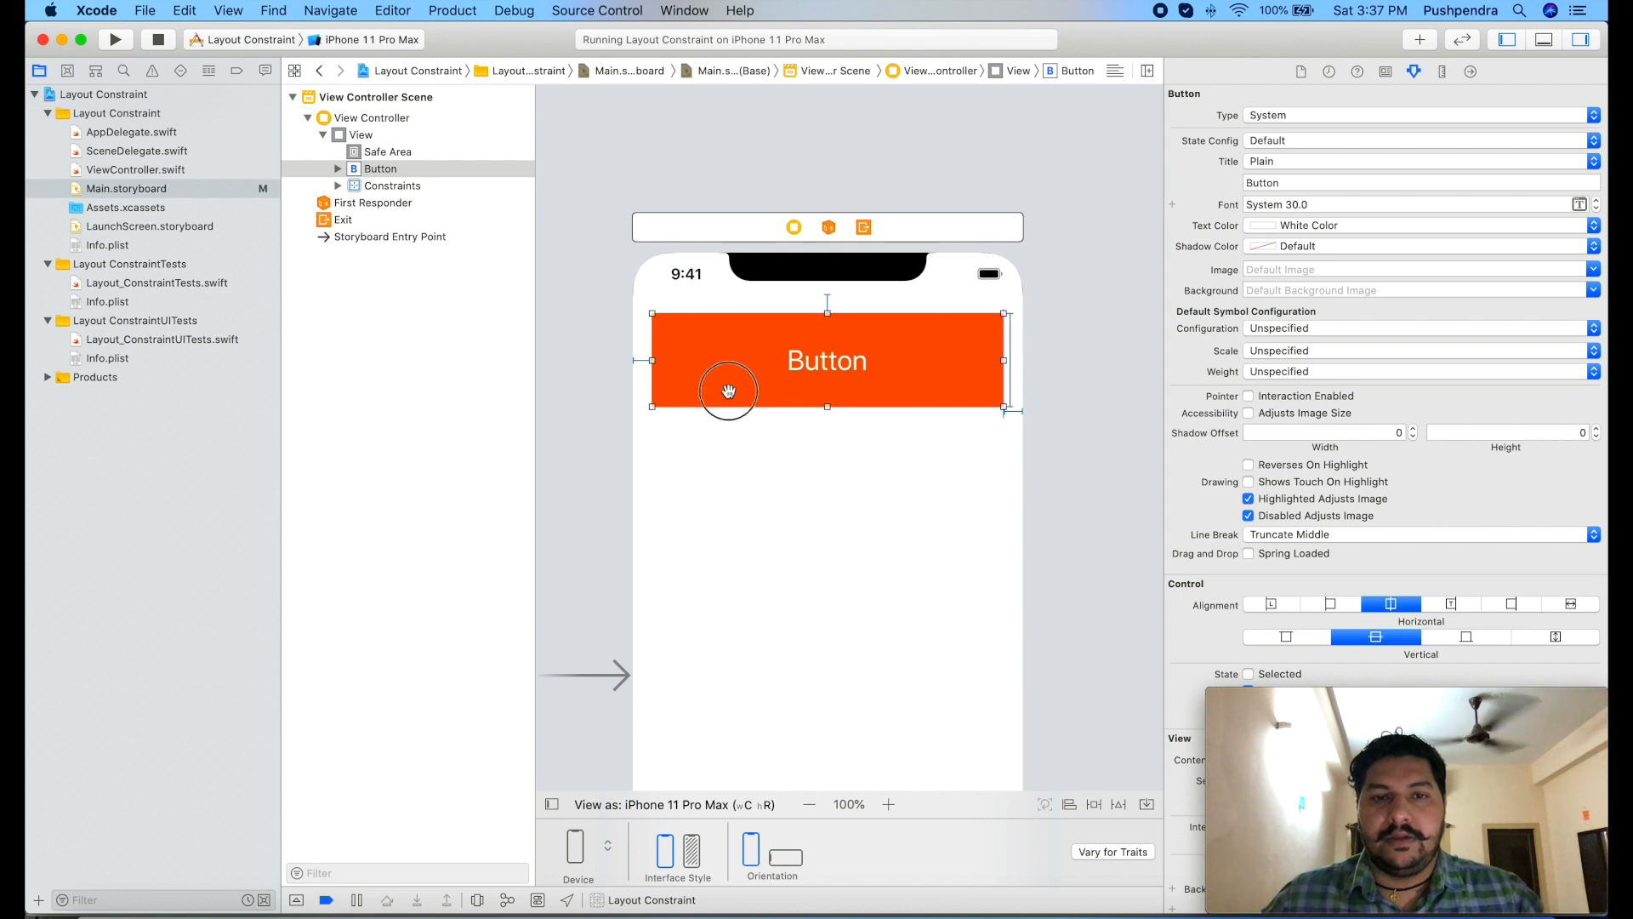
- Move the orange button lower and search the Object Library for a Label to place above it
{"action": "left_click_drag", "start_coordinate": [730, 391], "coordinate": [750, 517]}
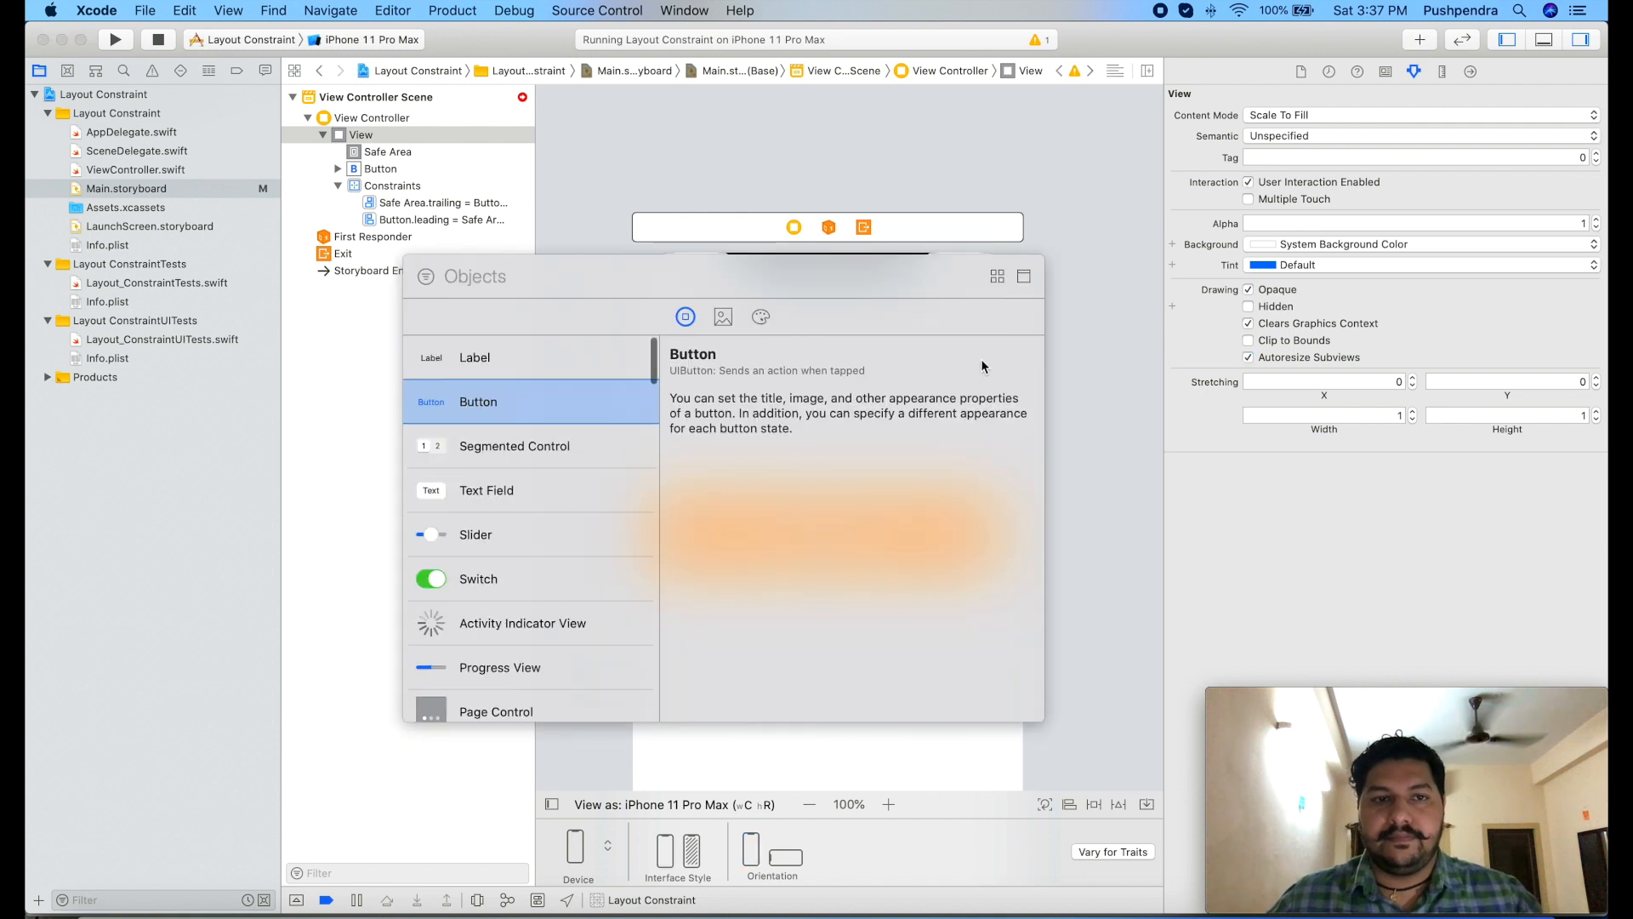
{"action": "type", "text": "Labe"}
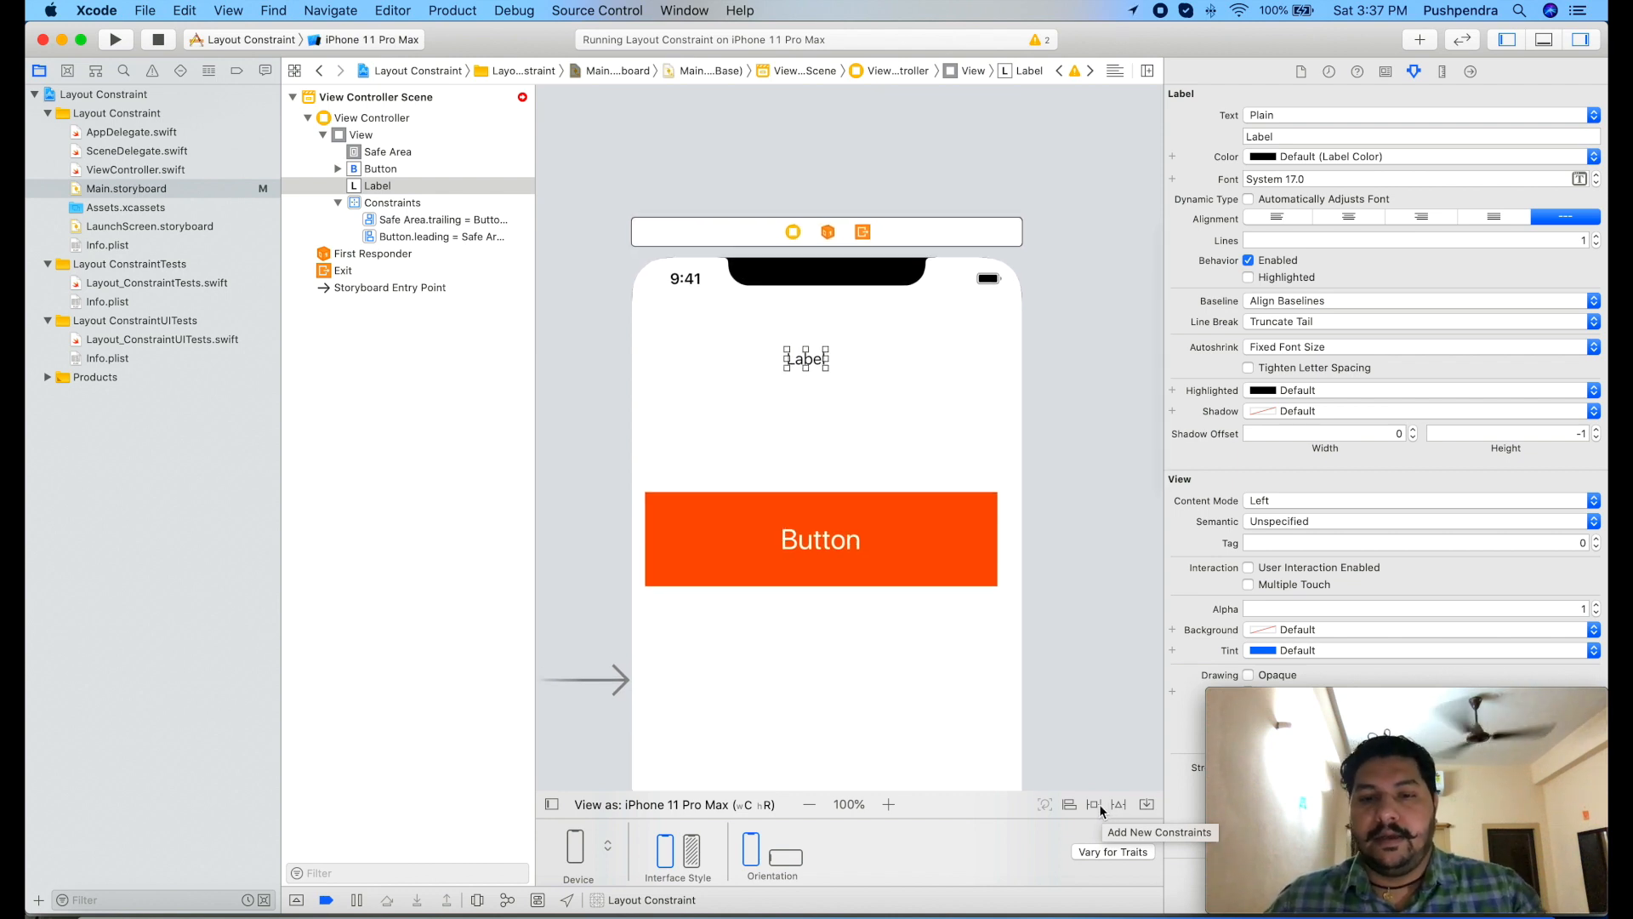
- Constrain the label 20 pt on top, leading, trailing and bottom above the button
{"action": "left_click", "coordinate": [1093, 803]}
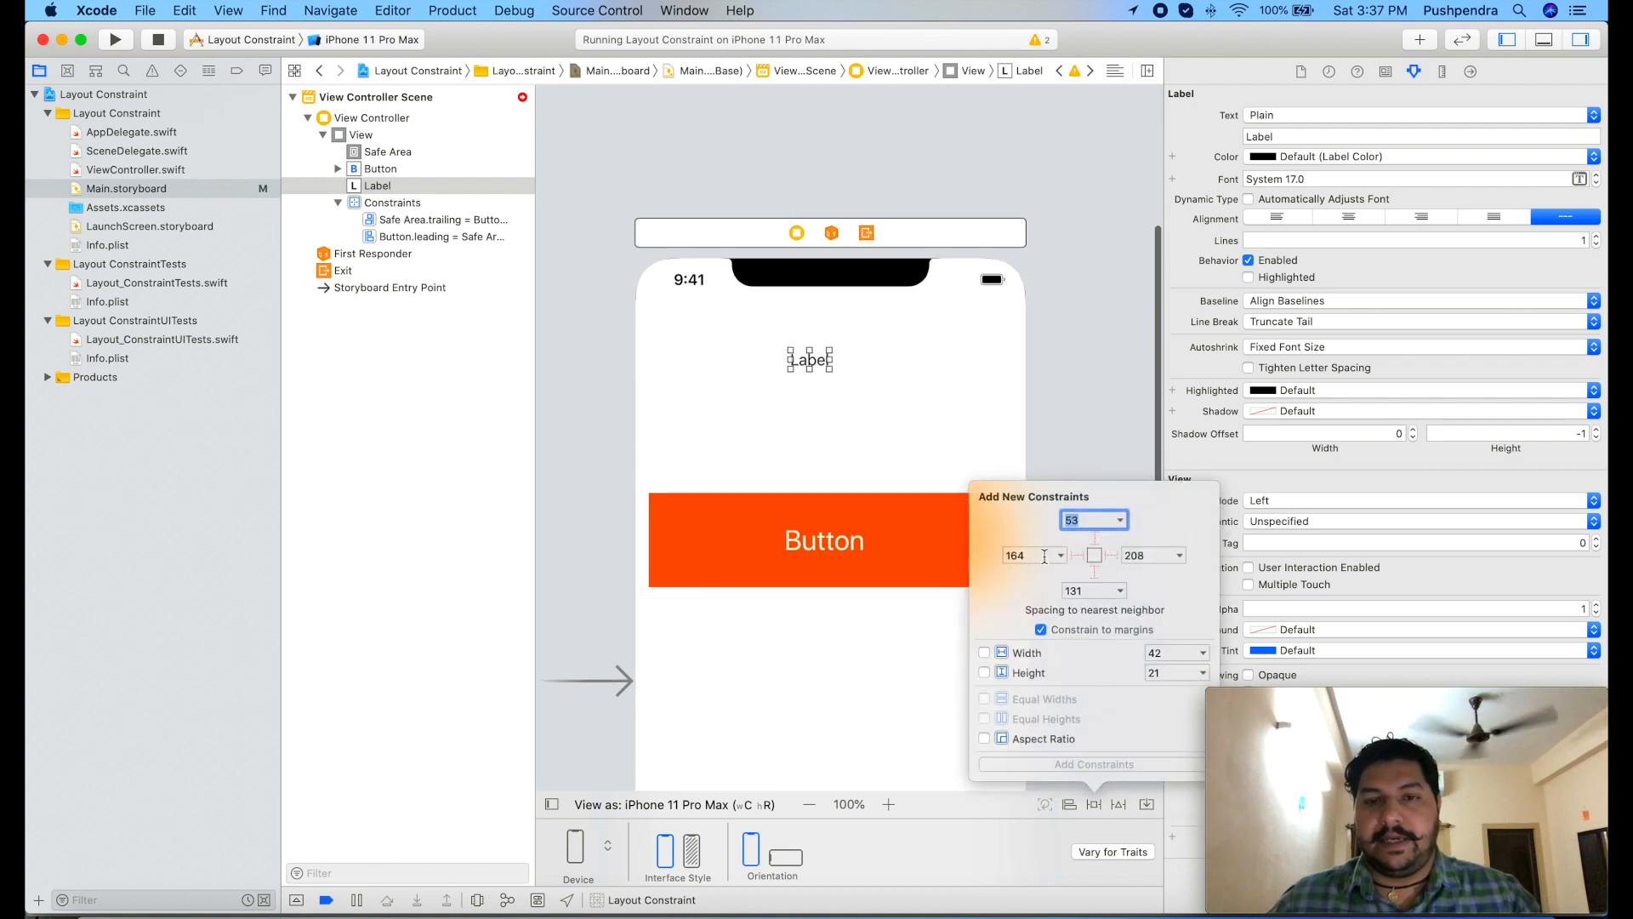
{"action": "type", "text": "20"}
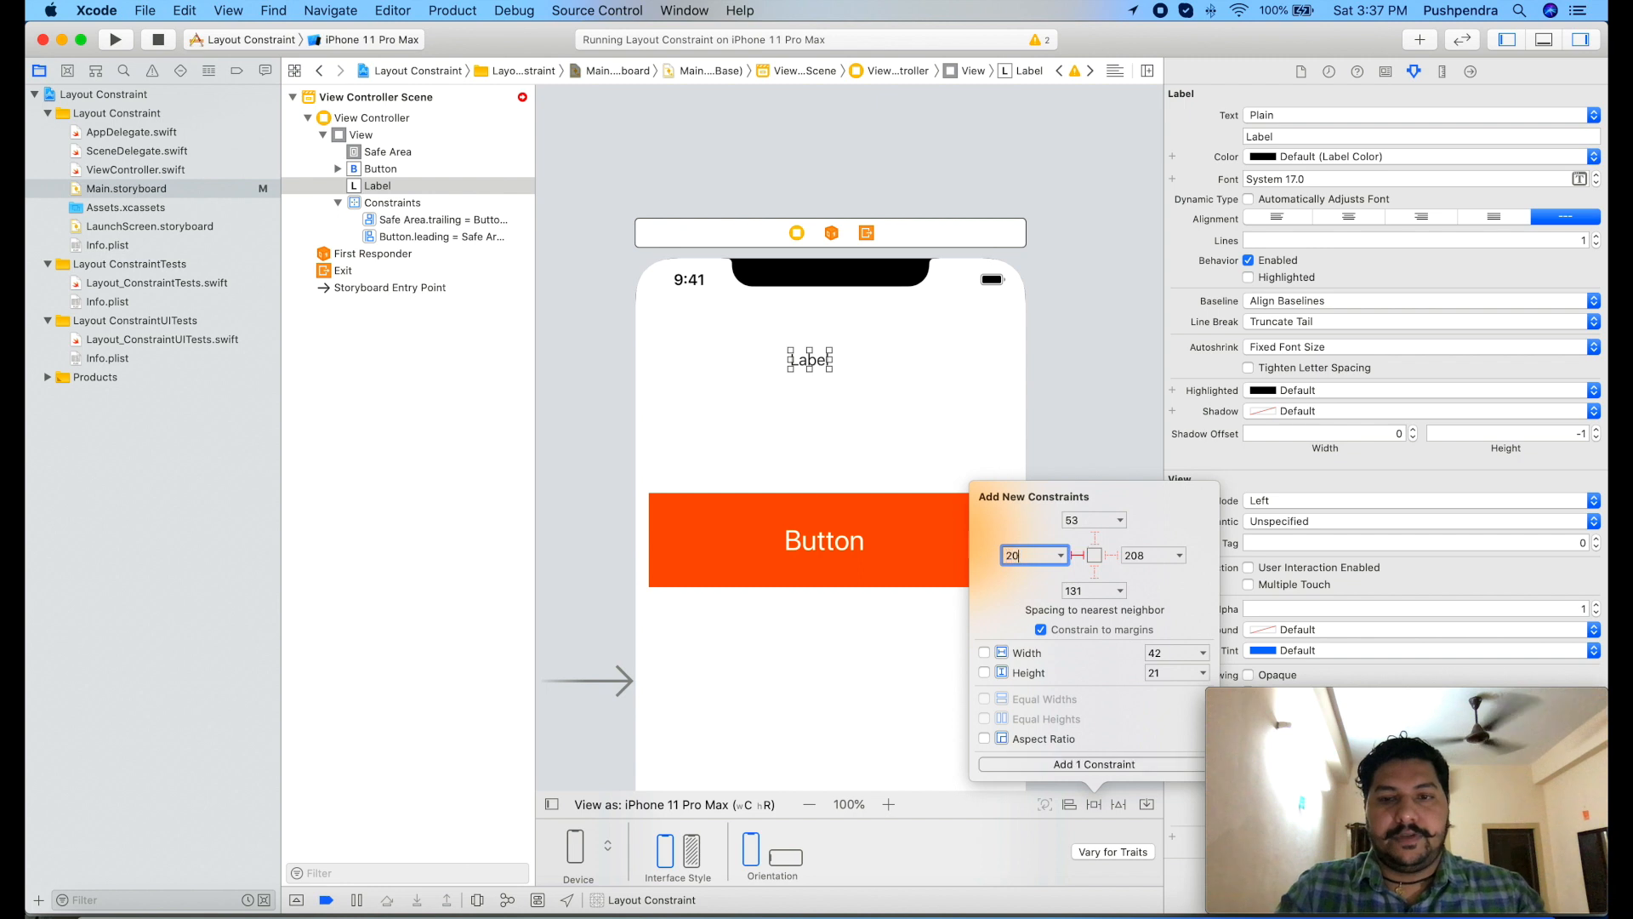
{"action": "left_click", "coordinate": [1092, 521]}
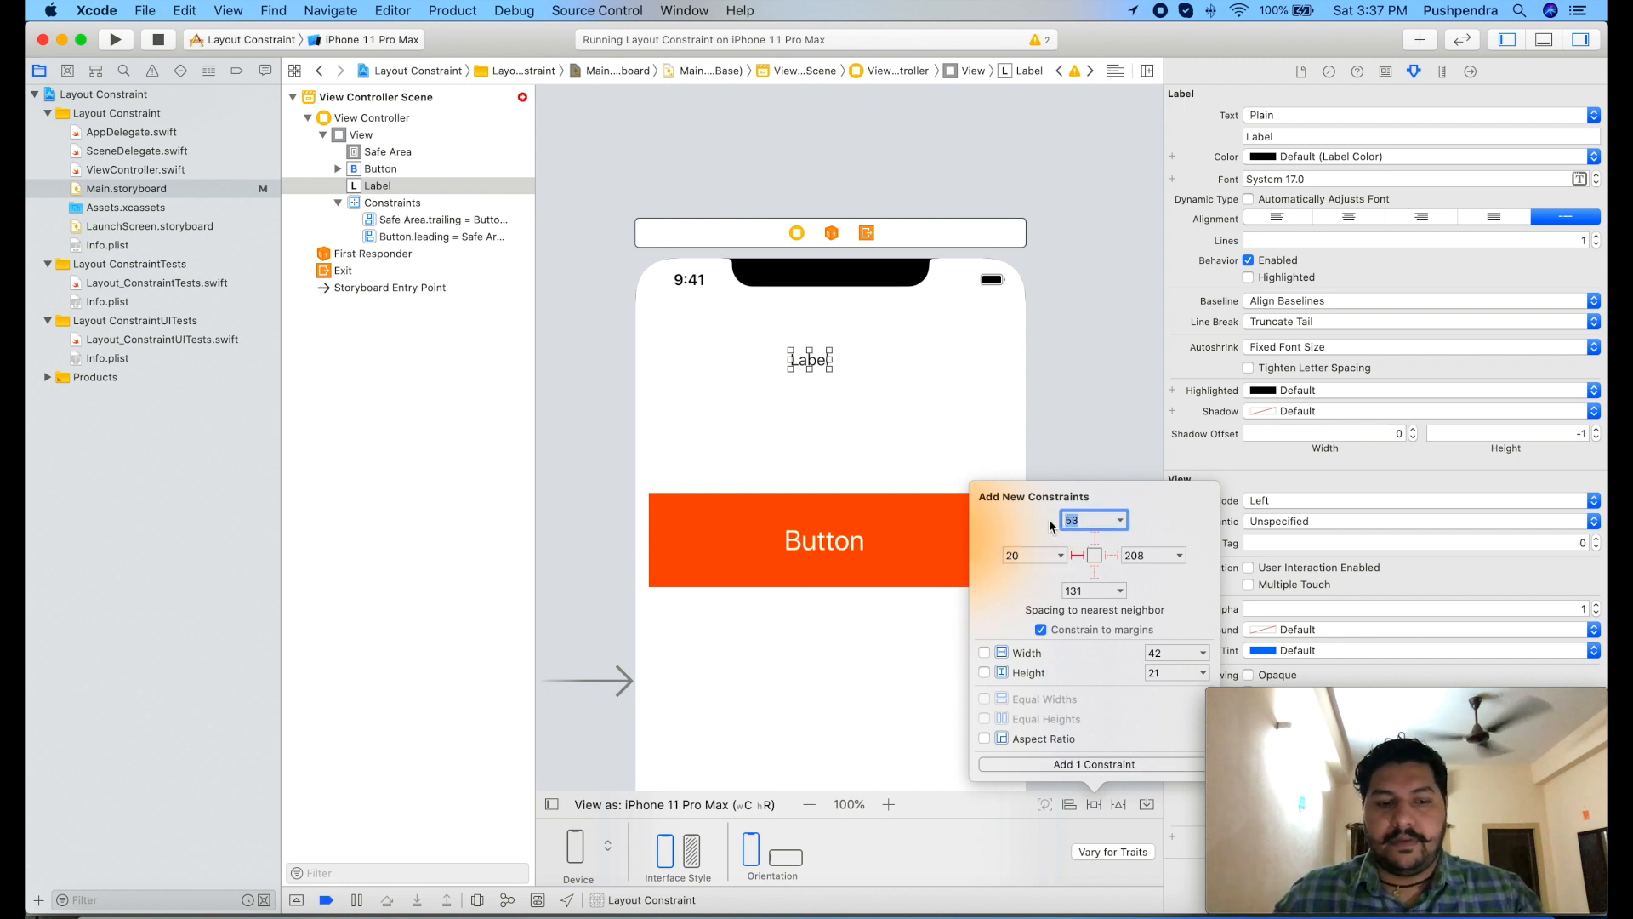
{"action": "type", "text": "20"}
{"action": "left_click", "coordinate": [1094, 590]}
{"action": "type", "text": "2"}
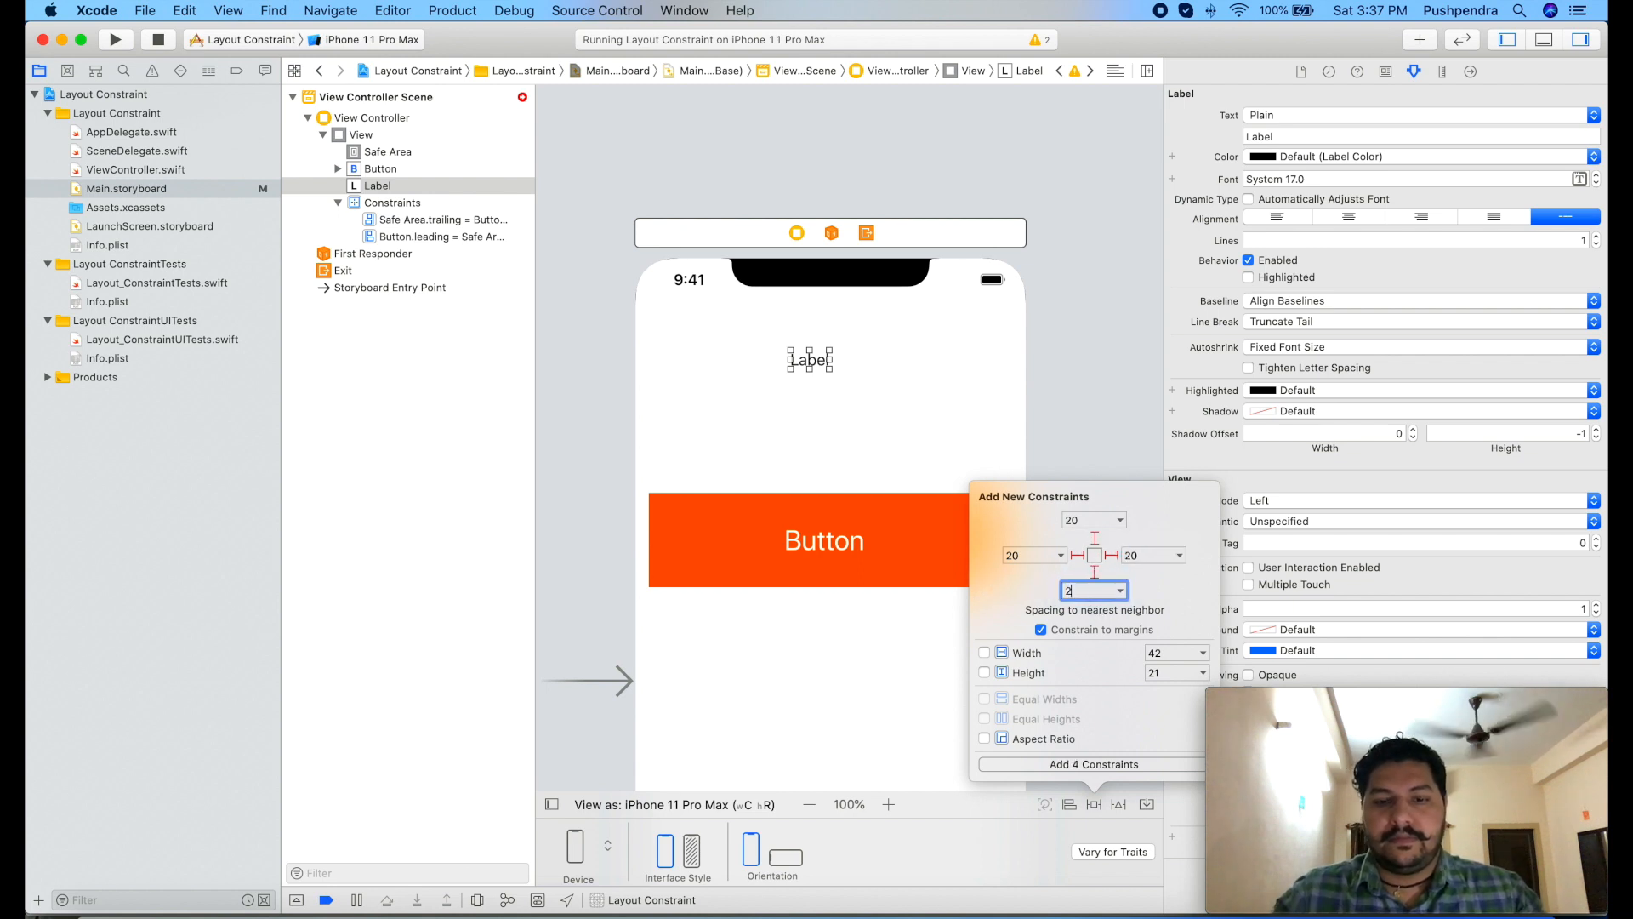
{"action": "type", "text": "0"}
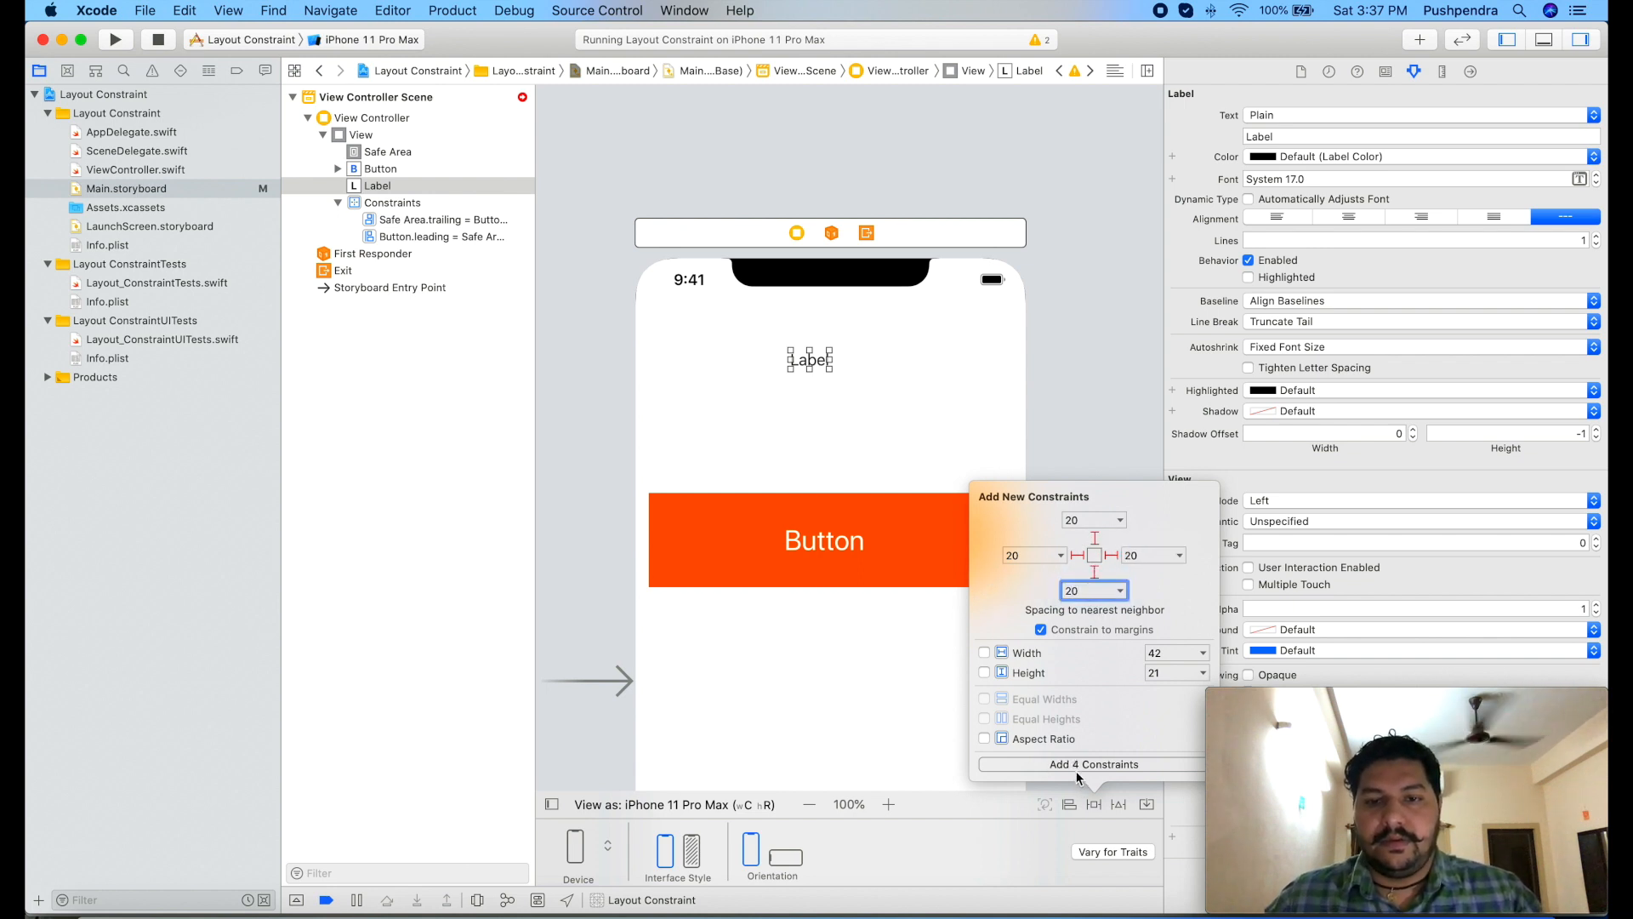
{"action": "left_click", "coordinate": [1088, 764]}
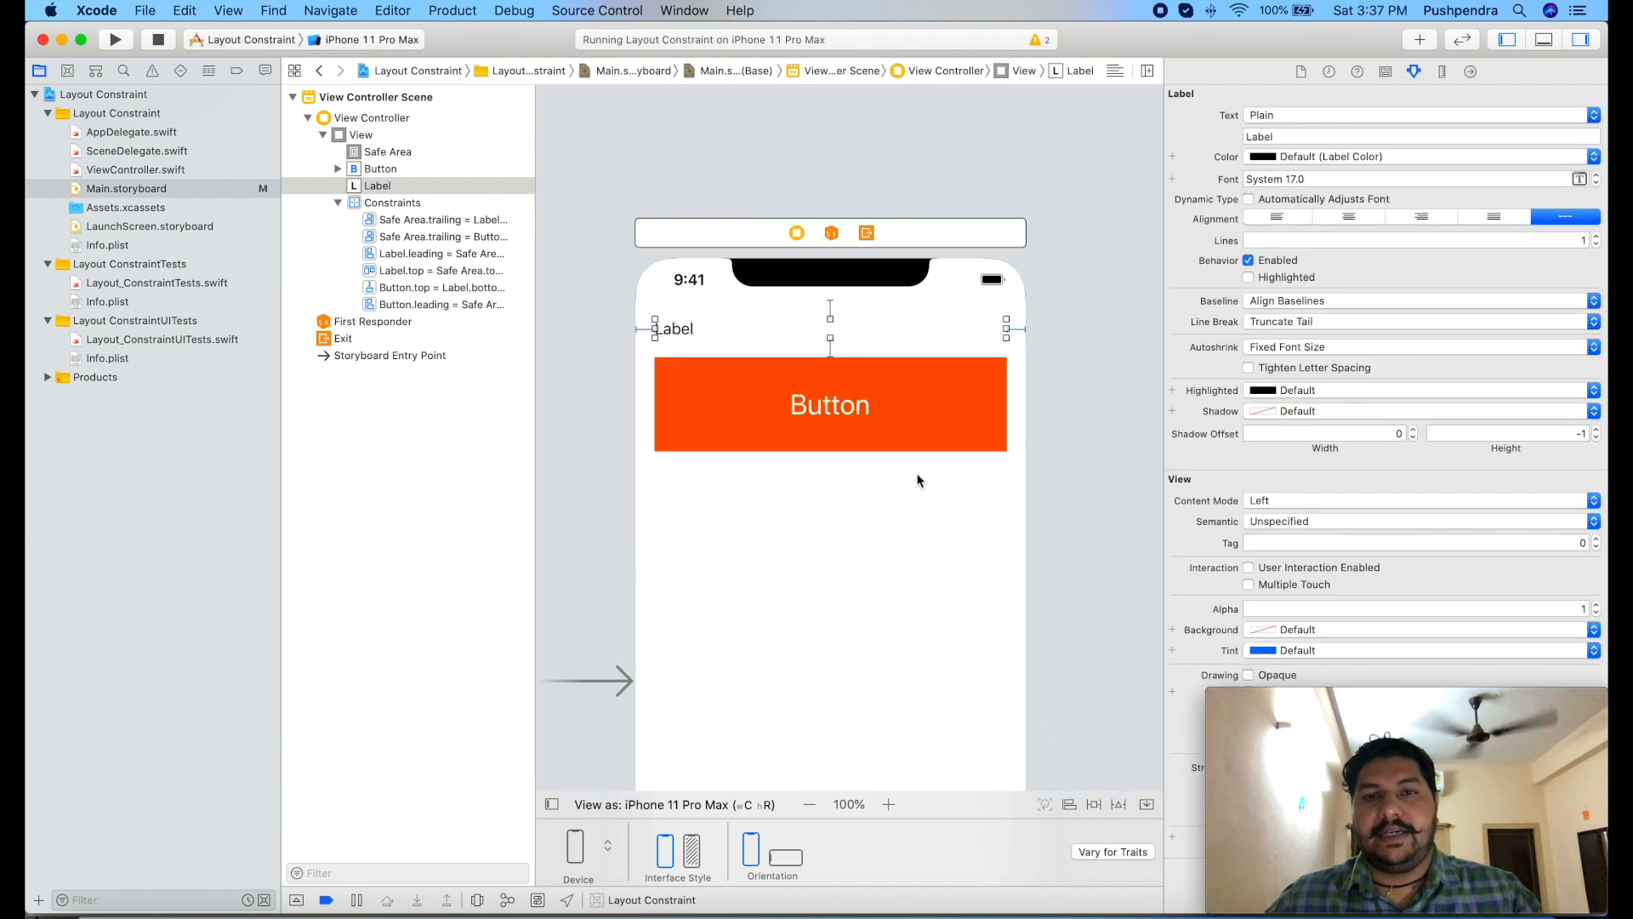
{"action": "mouse_move", "coordinate": [1307, 235]}
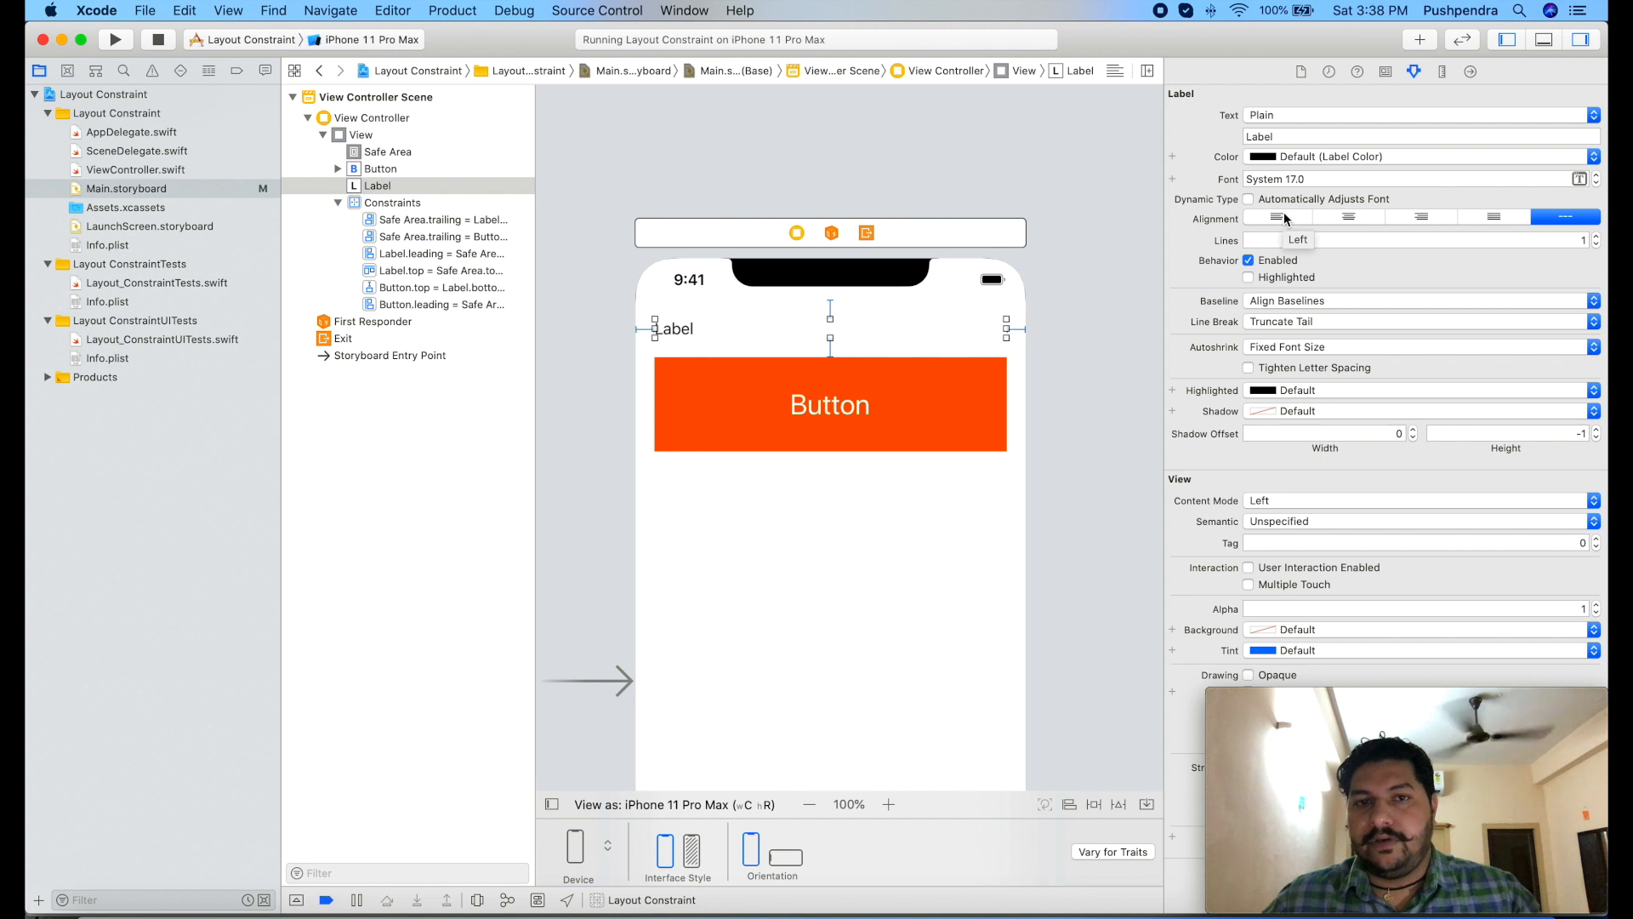
{"action": "mouse_move", "coordinate": [1286, 216]}
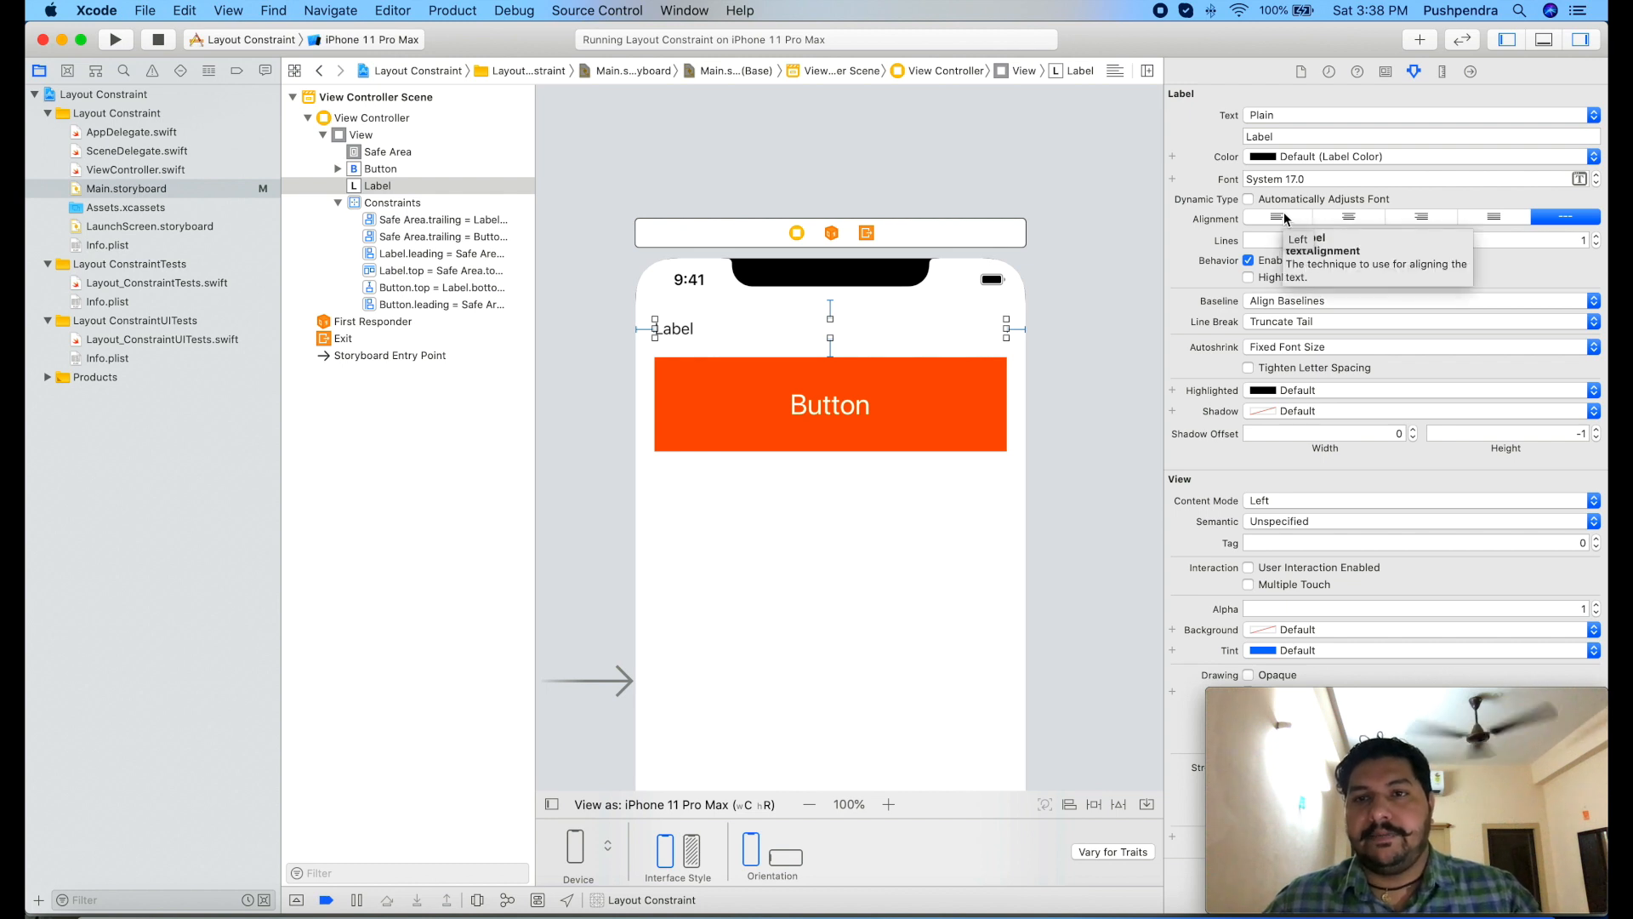
- Left-align the label's text and change its Lines setting so the long paragraph wraps
{"action": "left_click", "coordinate": [1277, 216]}
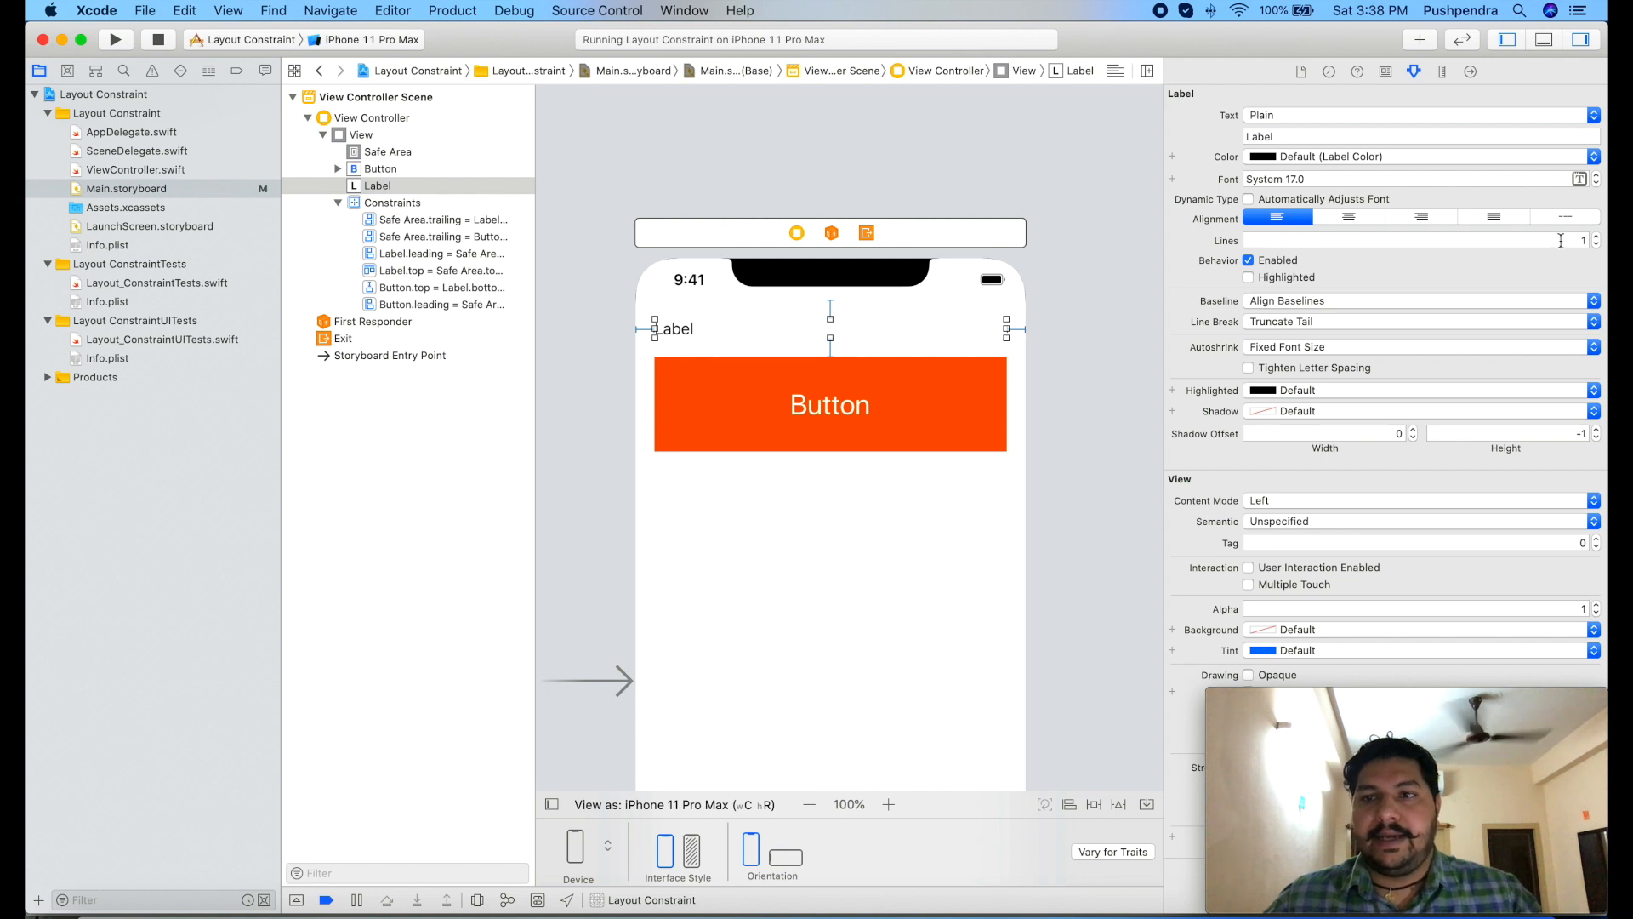
{"action": "left_click", "coordinate": [1412, 240]}
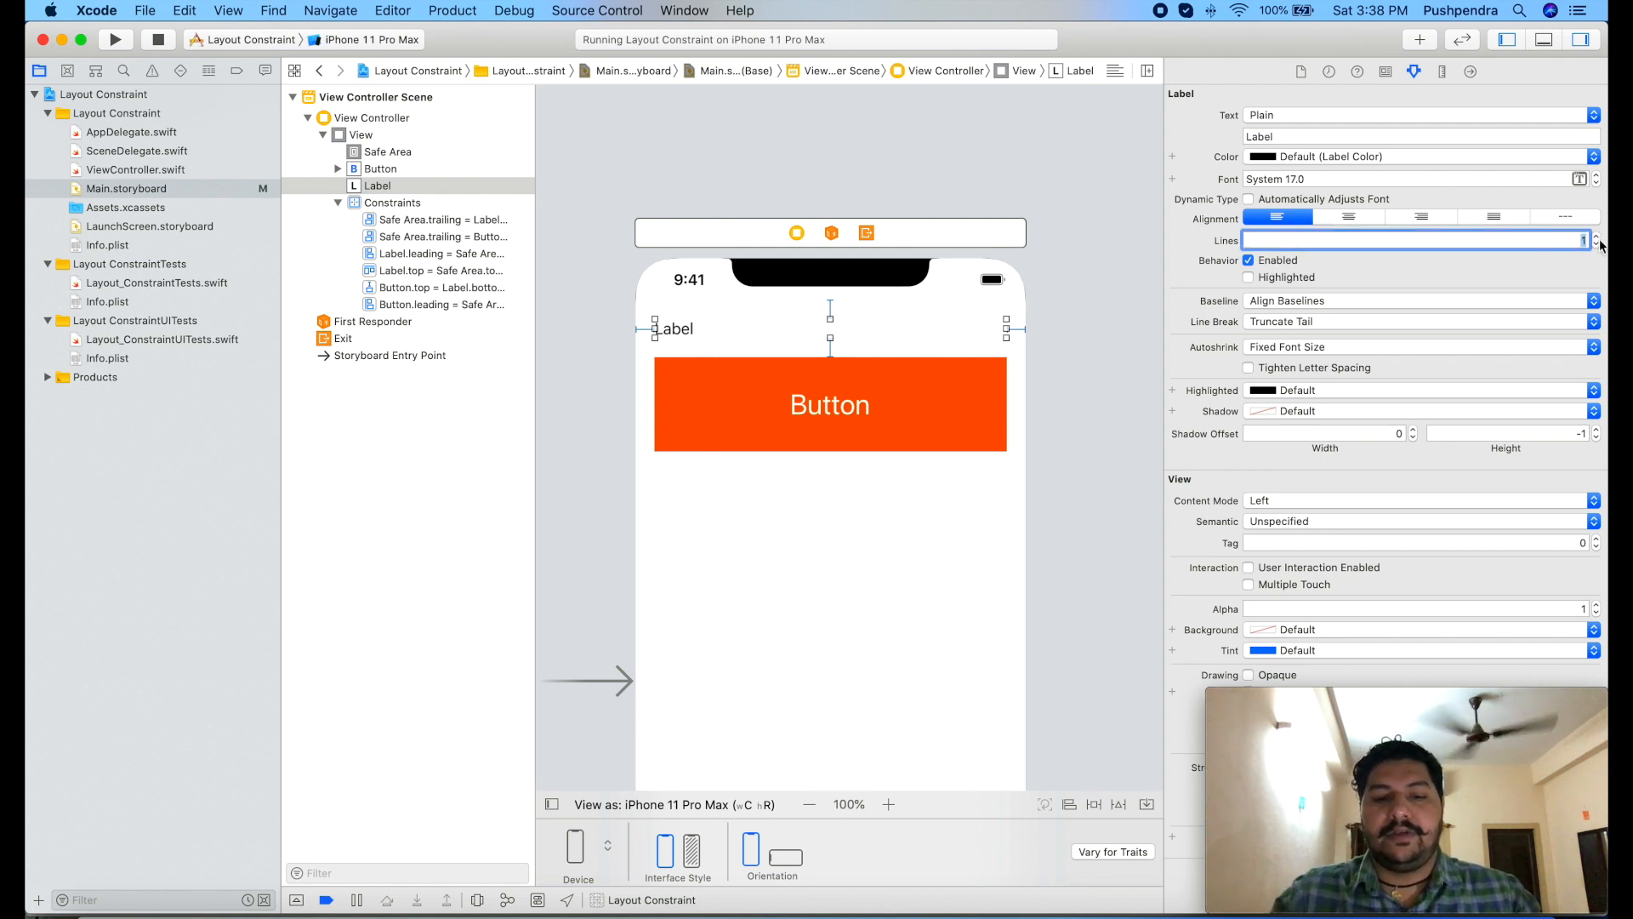
{"action": "type", "text": "20"}
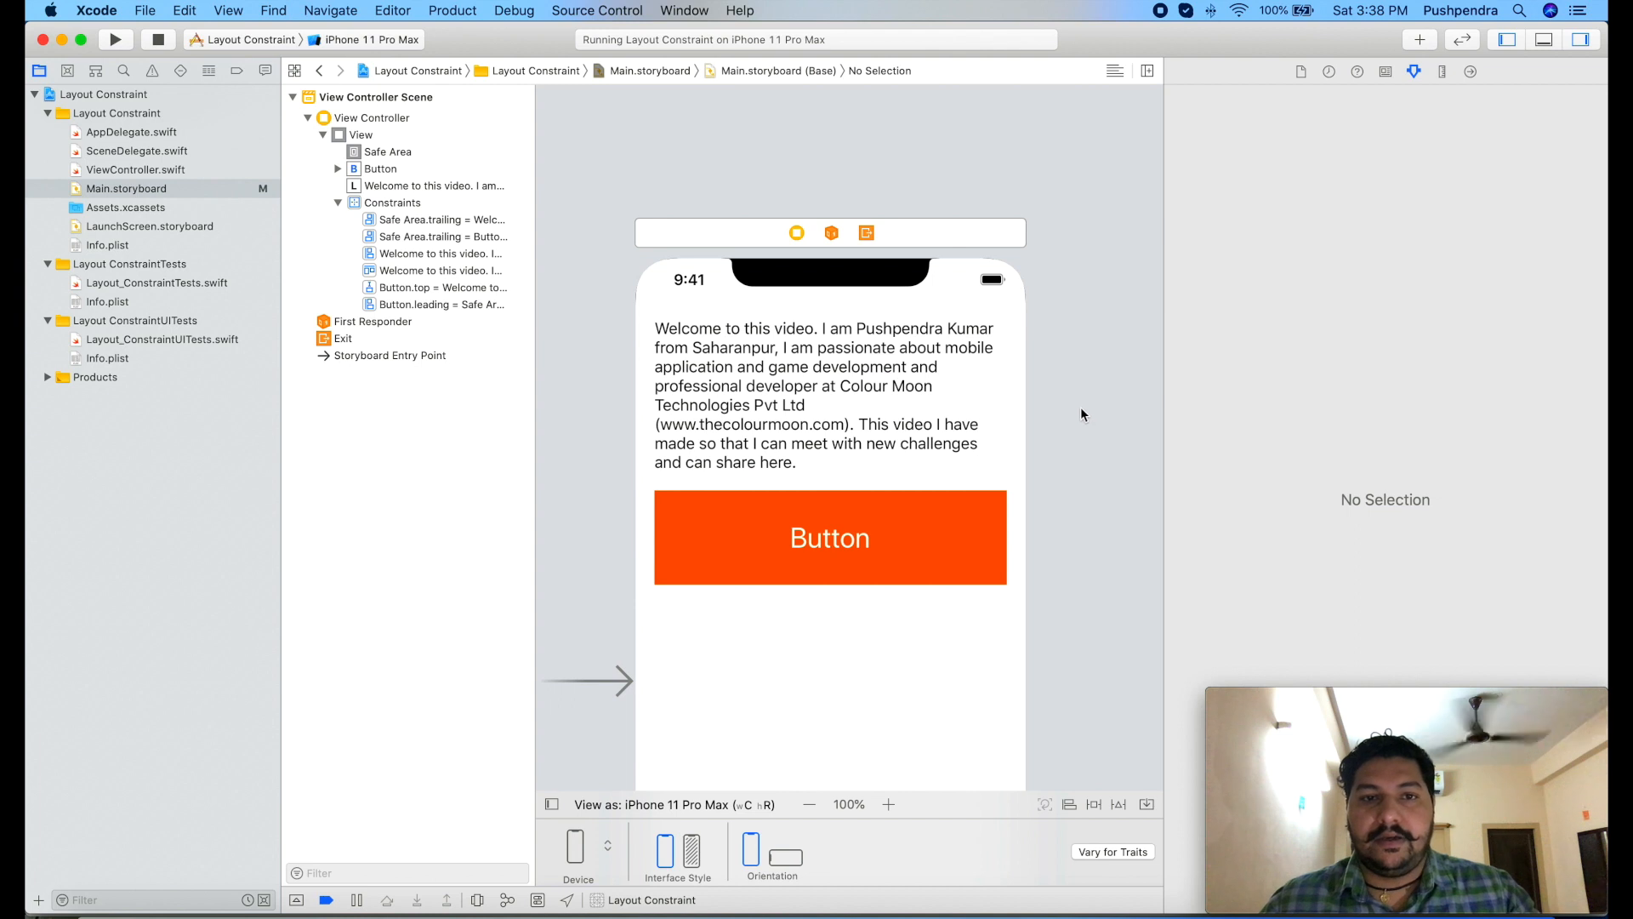
- Scroll the canvas down to review the wrapped welcome paragraph above the button
{"action": "scroll", "scroll_direction": "down", "scroll_amount": 3}
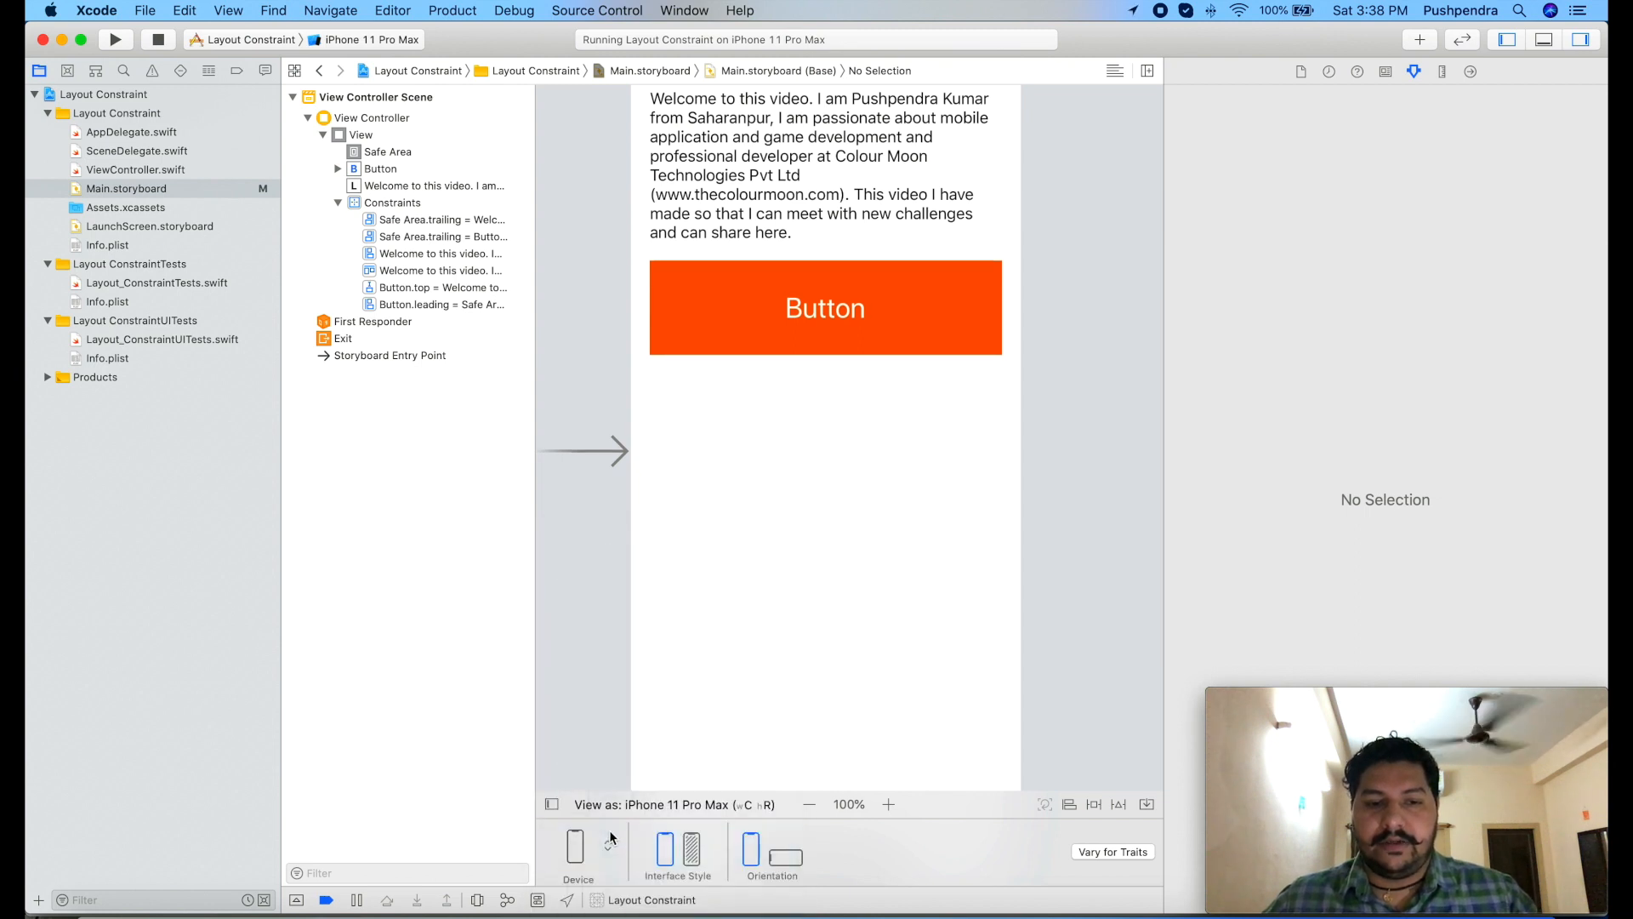
- Preview the label and button layout on iPhone 4s
{"action": "left_click", "coordinate": [573, 846]}
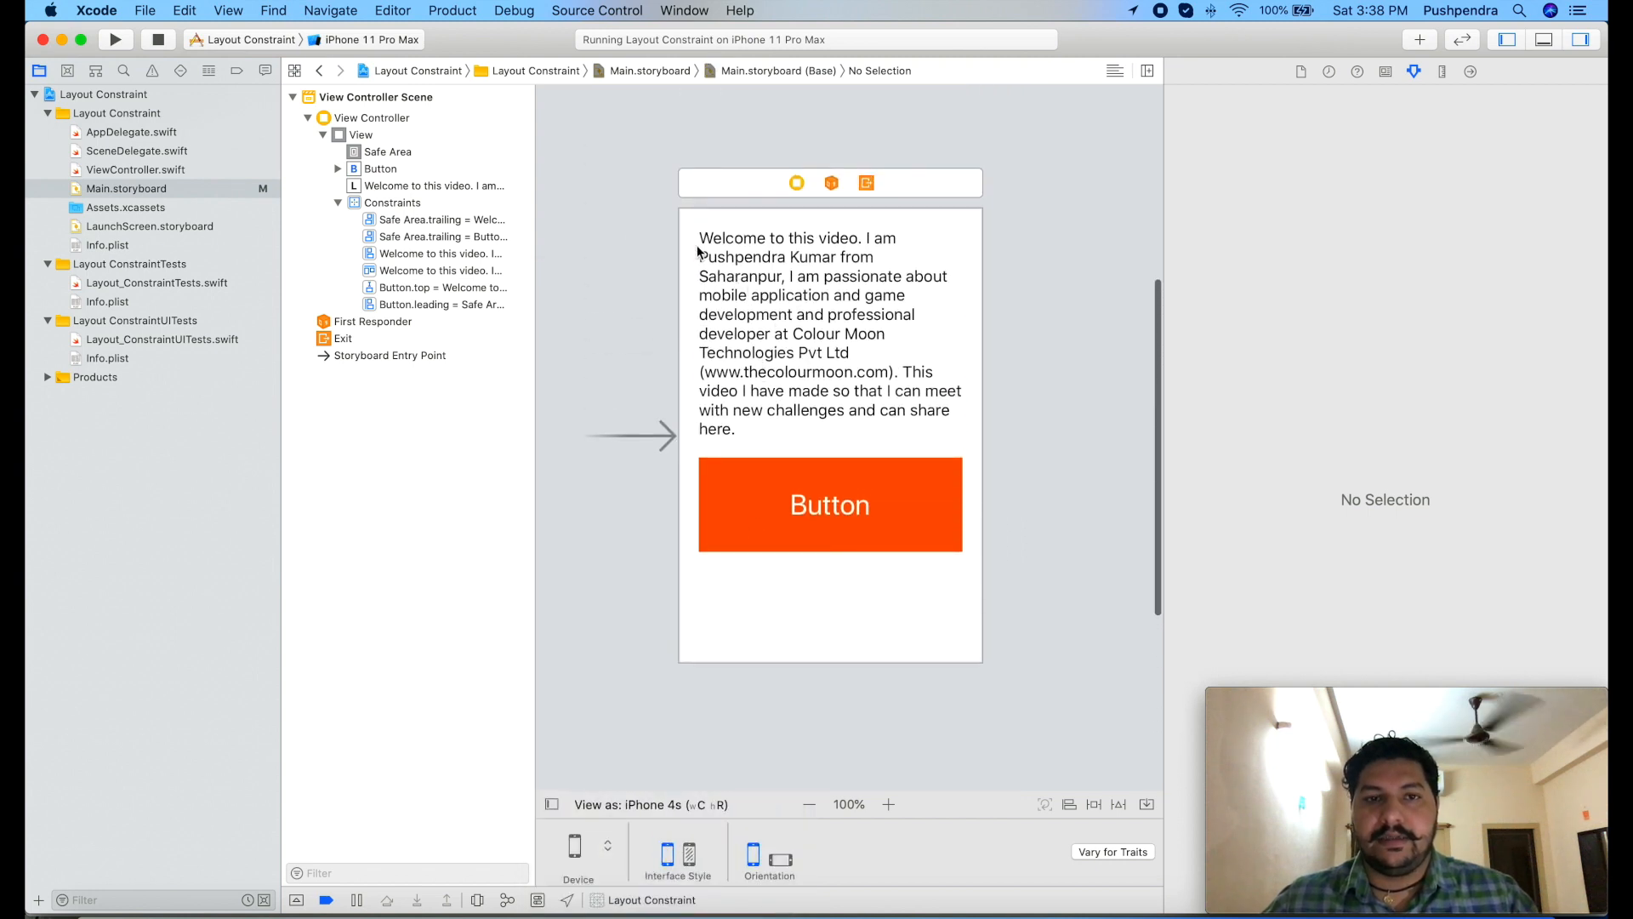
{"action": "left_click", "coordinate": [628, 804]}
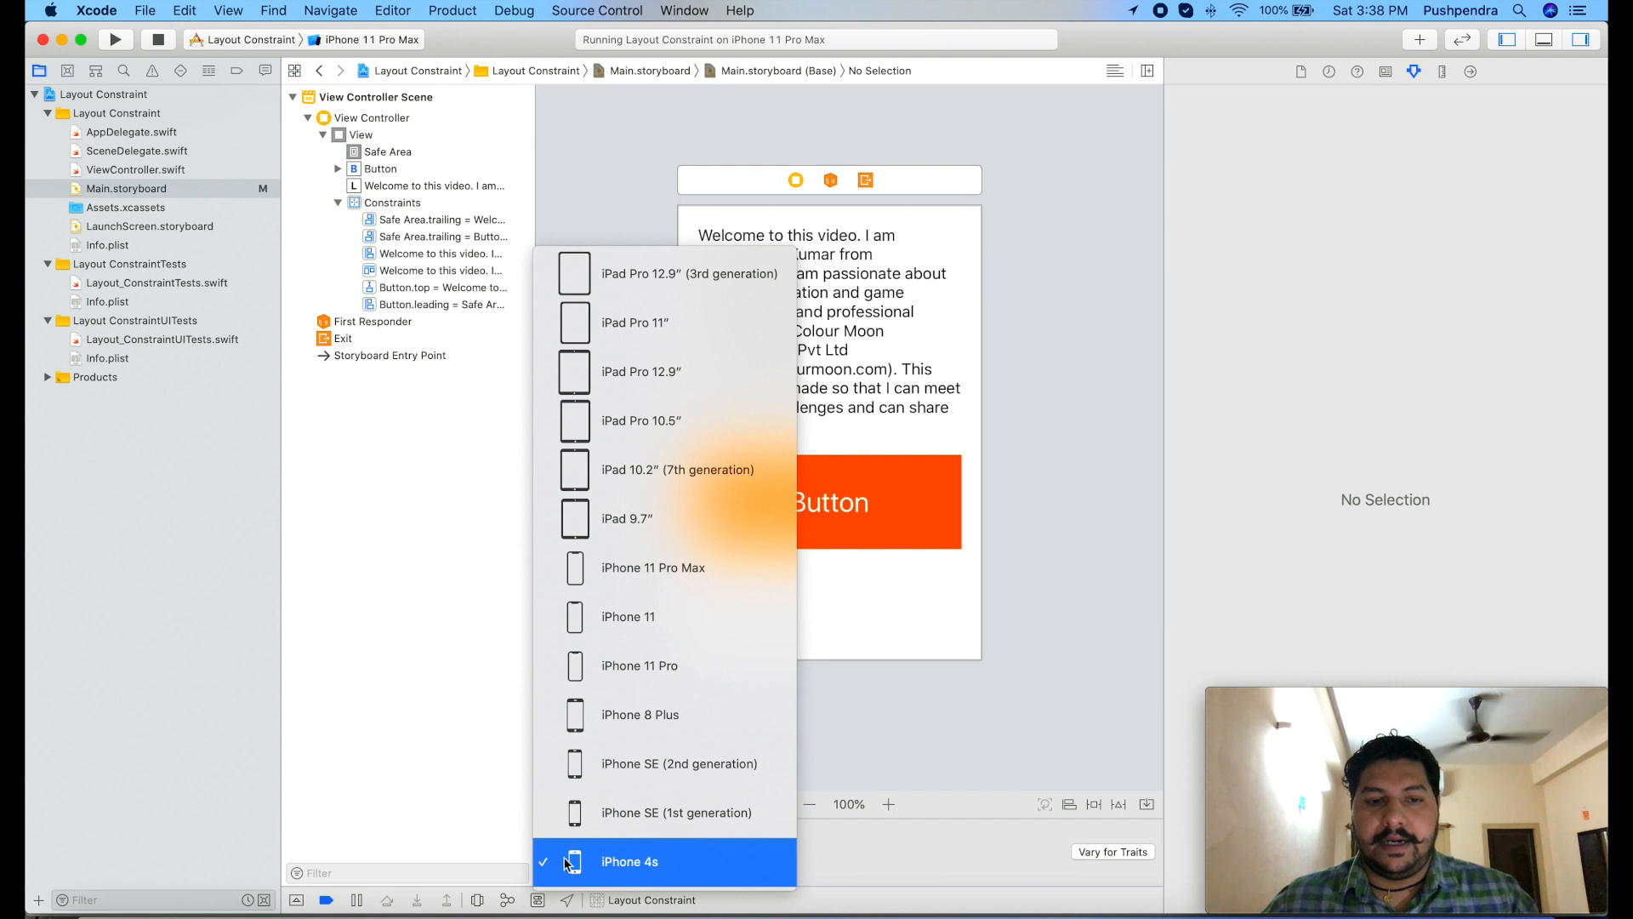
{"action": "left_click", "coordinate": [629, 861]}
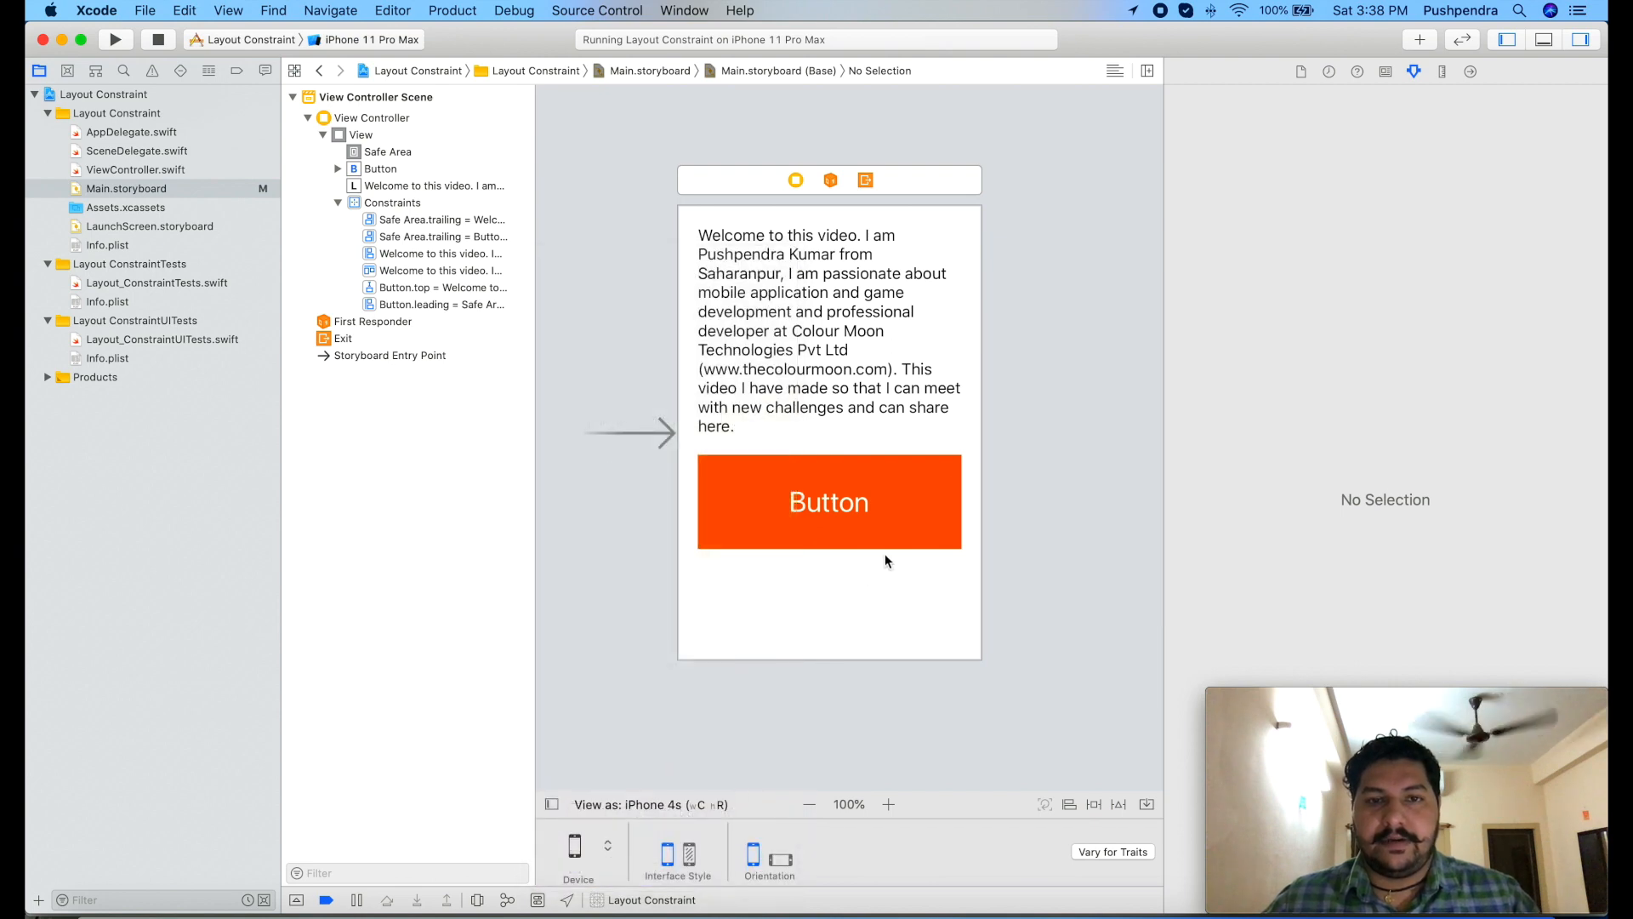
- Preview the layout on iPhone 8 Plus and iPad Pro 12.9", zoomed in to read the label
{"action": "left_click", "coordinate": [577, 846]}
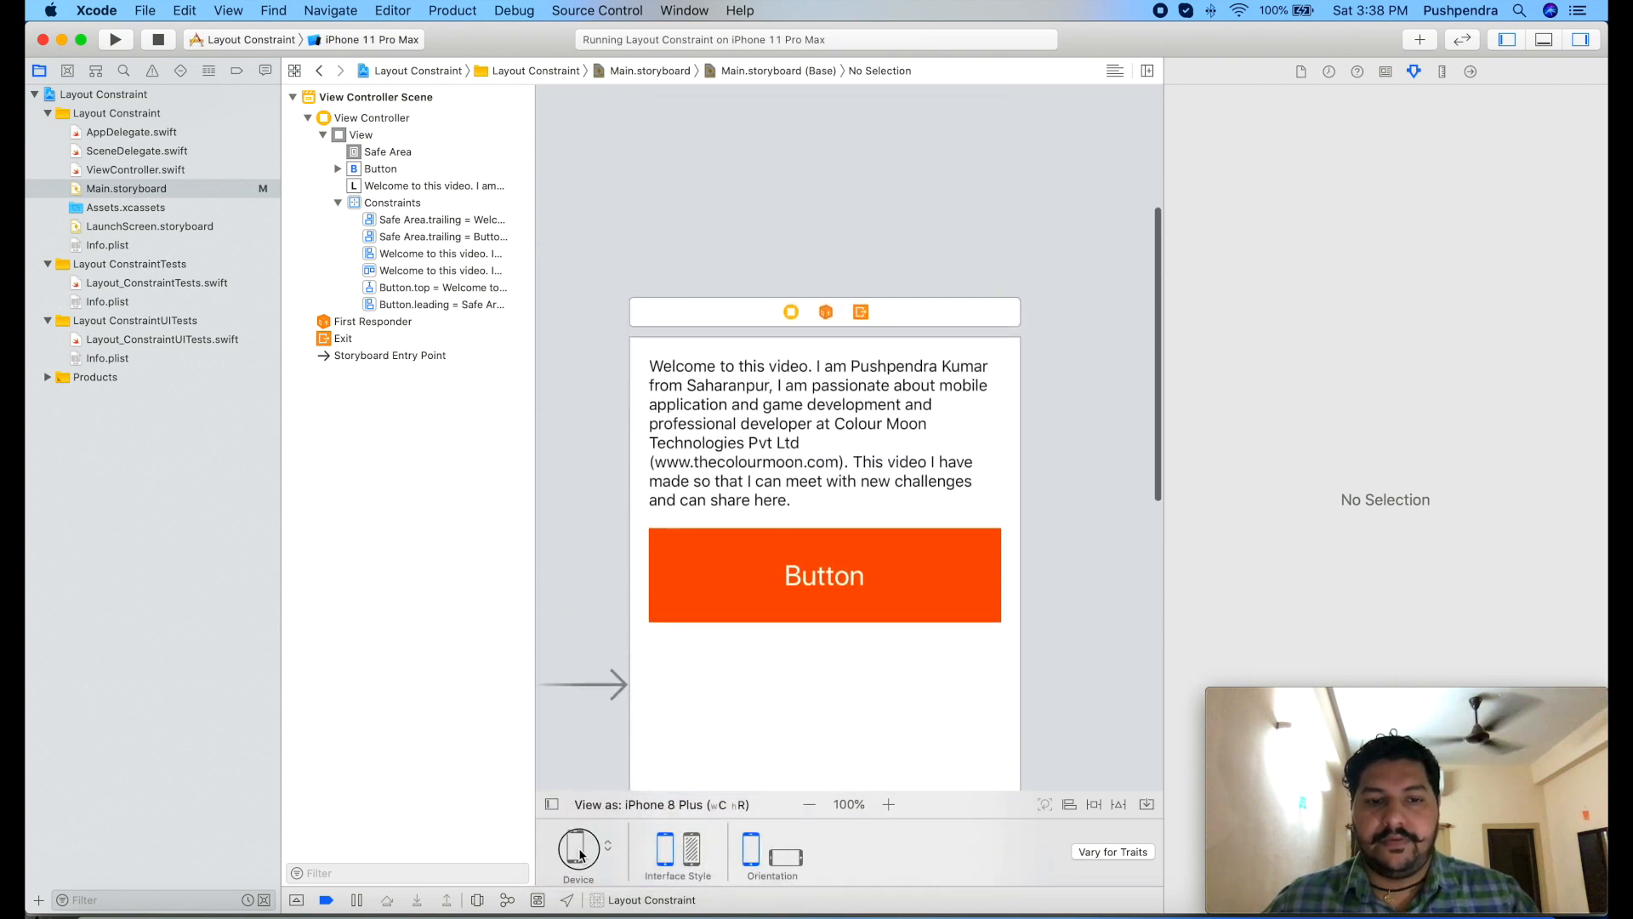
{"action": "left_click", "coordinate": [578, 851]}
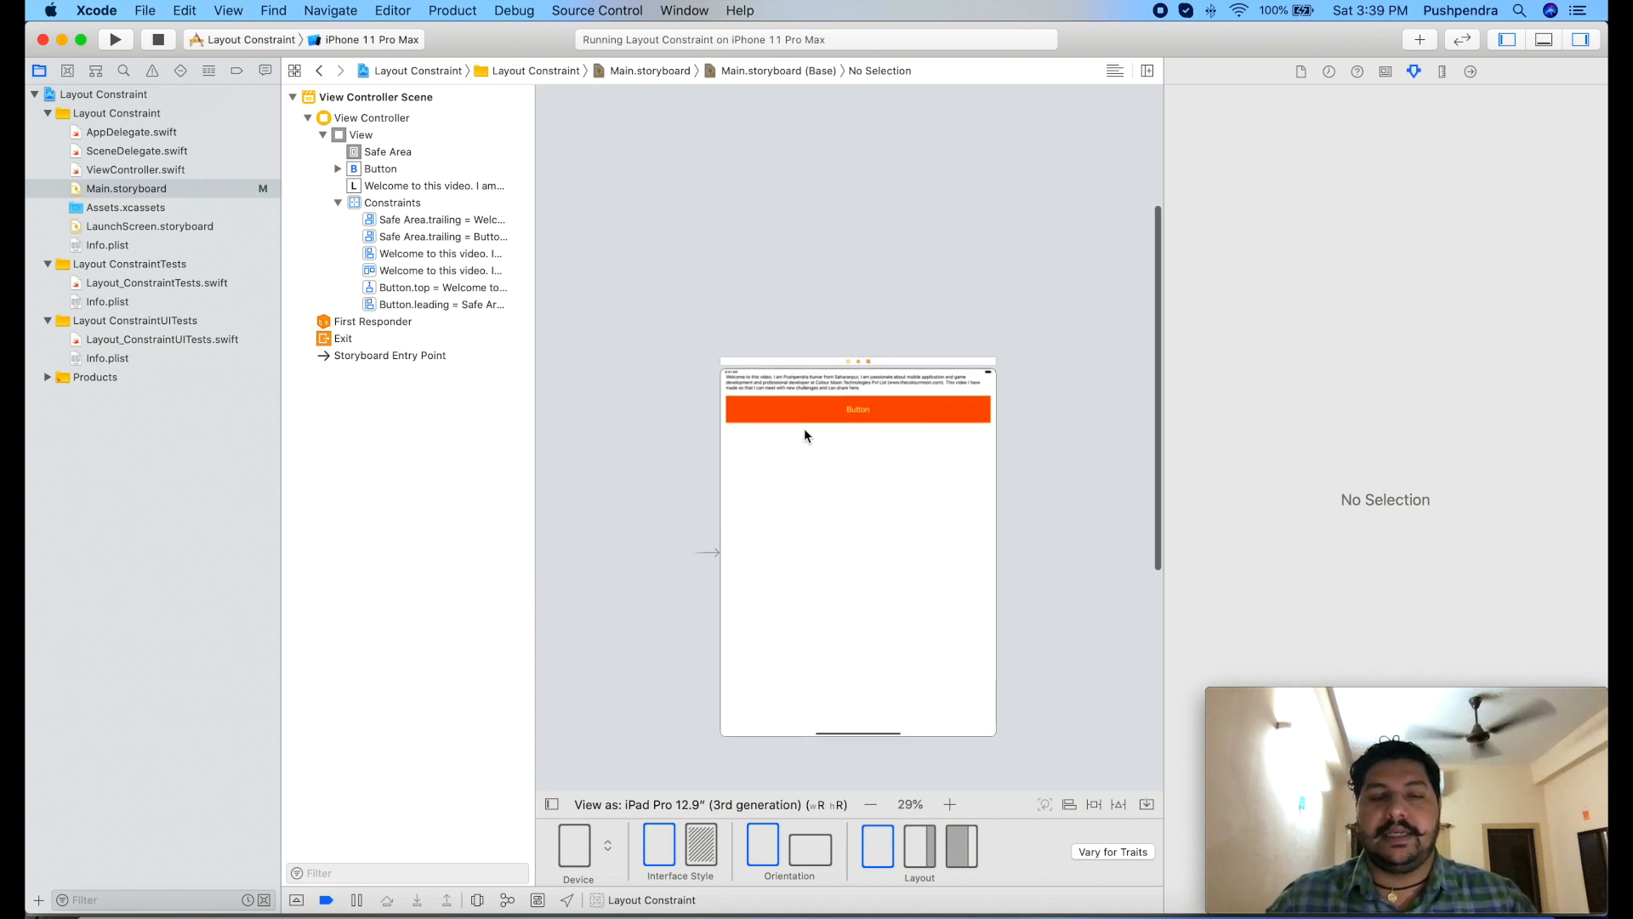
{"action": "left_click", "coordinate": [947, 803]}
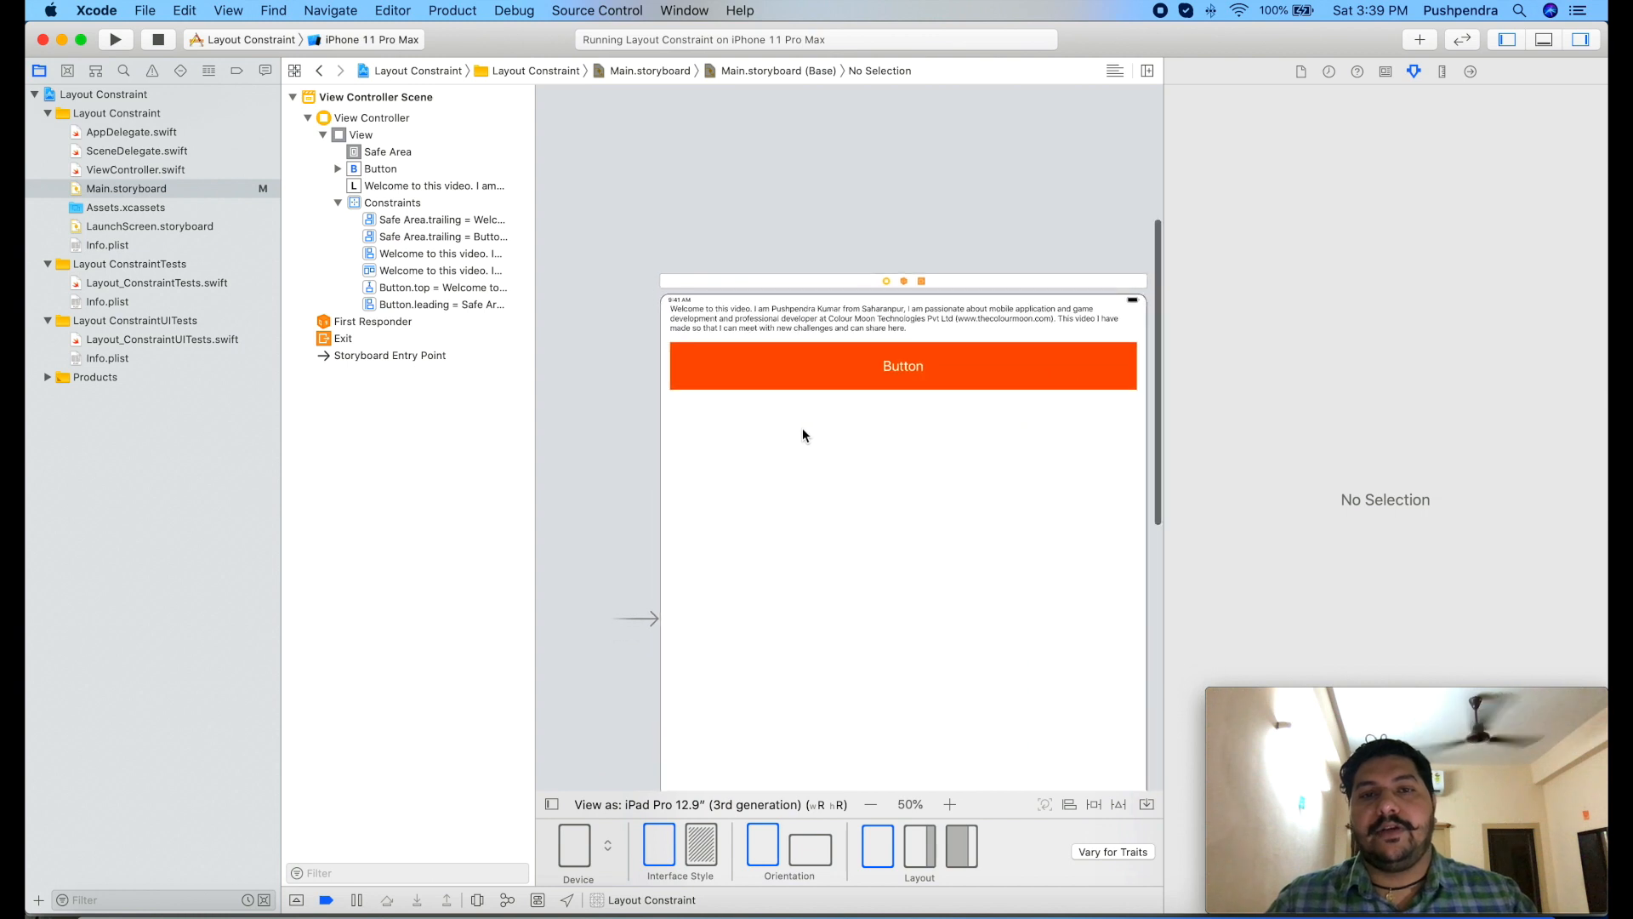